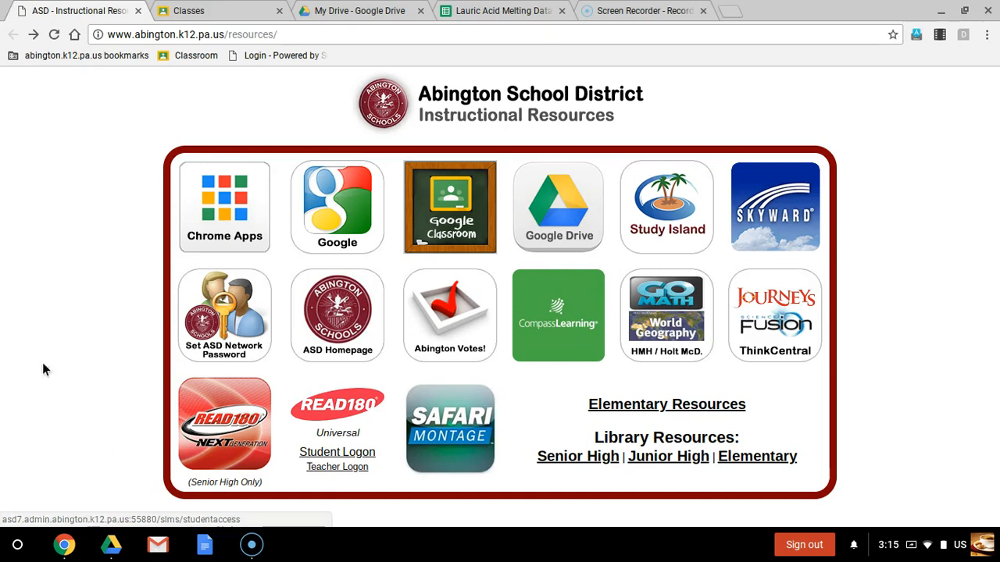
pyautogui.moveTo(844, 138)
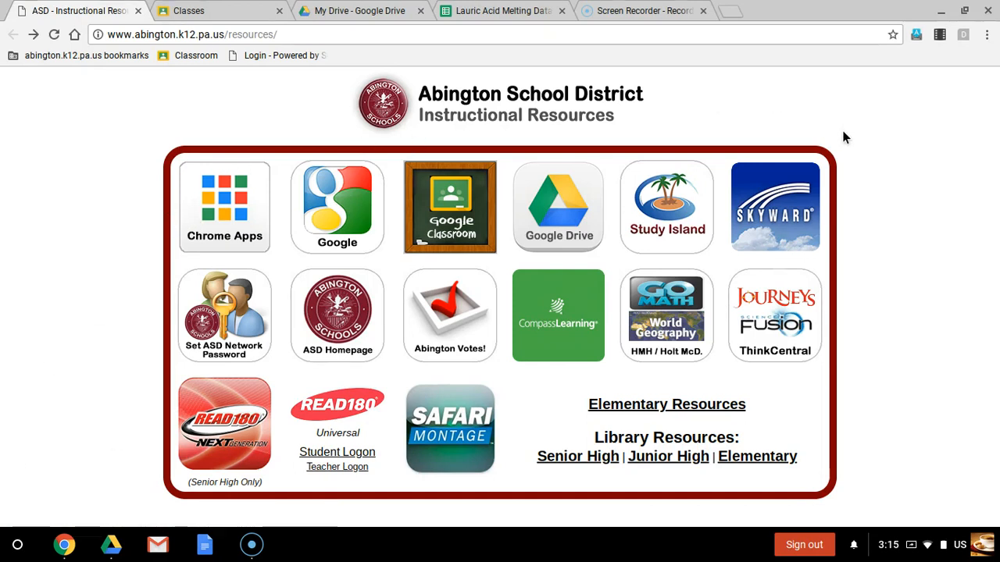
pyautogui.moveTo(448, 146)
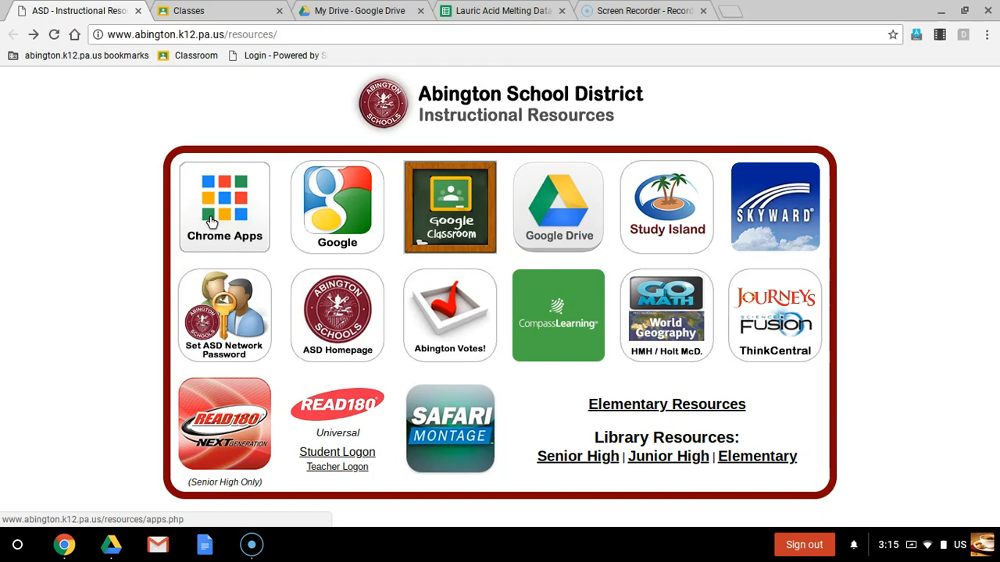
# Open the Vernier Graphical Analysis Web Store listing from the district's Chrome Apps list
pyautogui.click(224, 207)
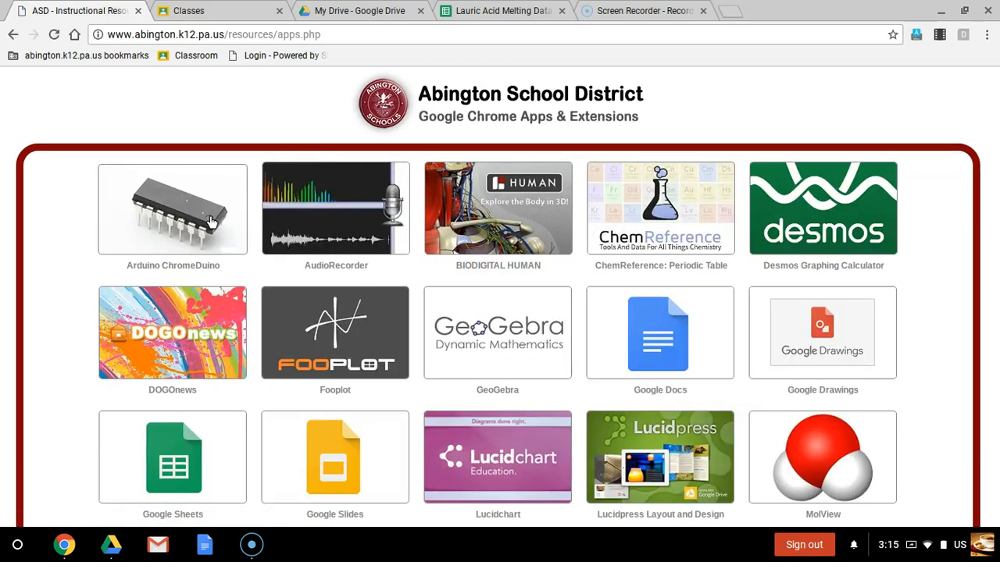
pyautogui.moveTo(946, 315)
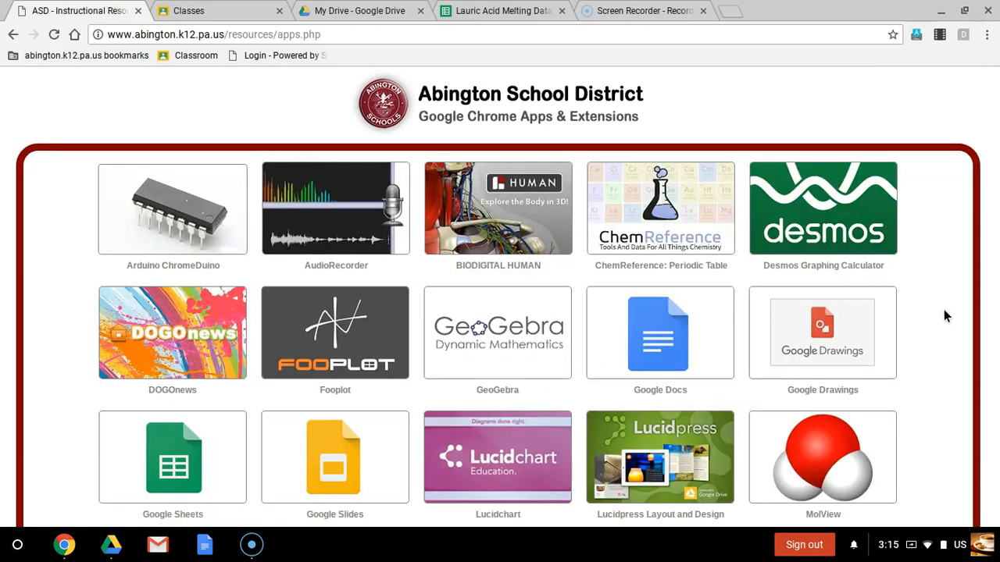
pyautogui.scroll(-3)
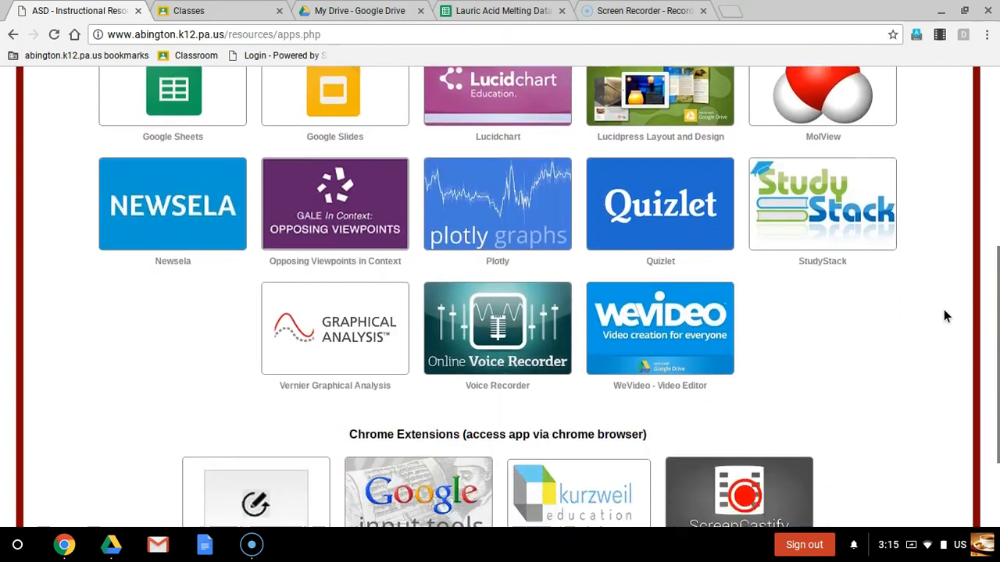
pyautogui.scroll(-3)
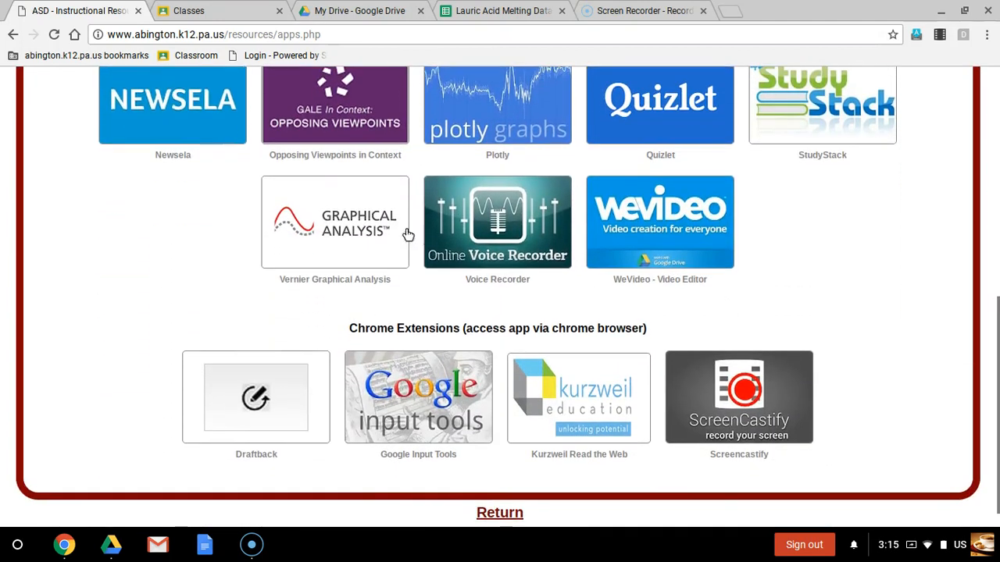
pyautogui.moveTo(334, 230)
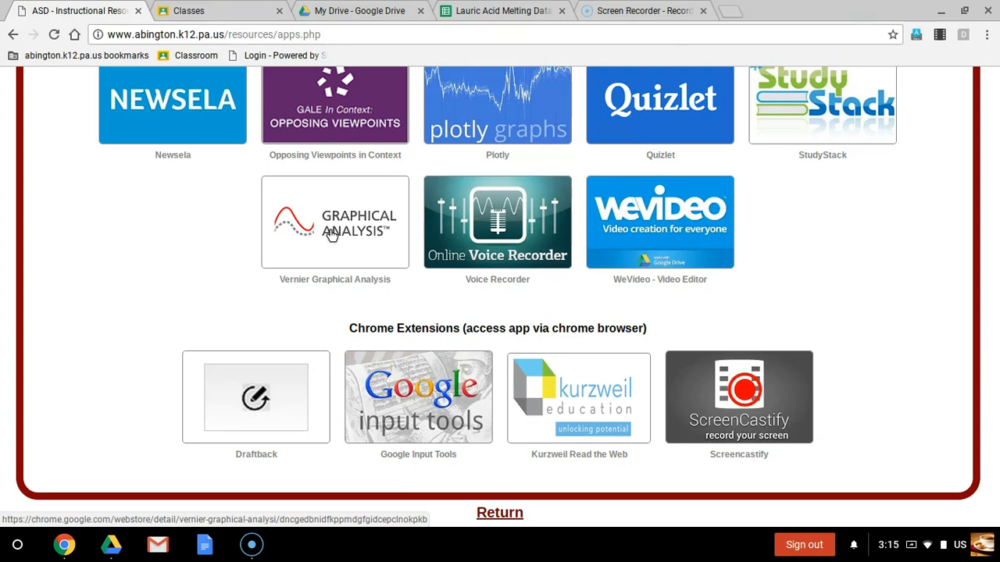
pyautogui.click(334, 223)
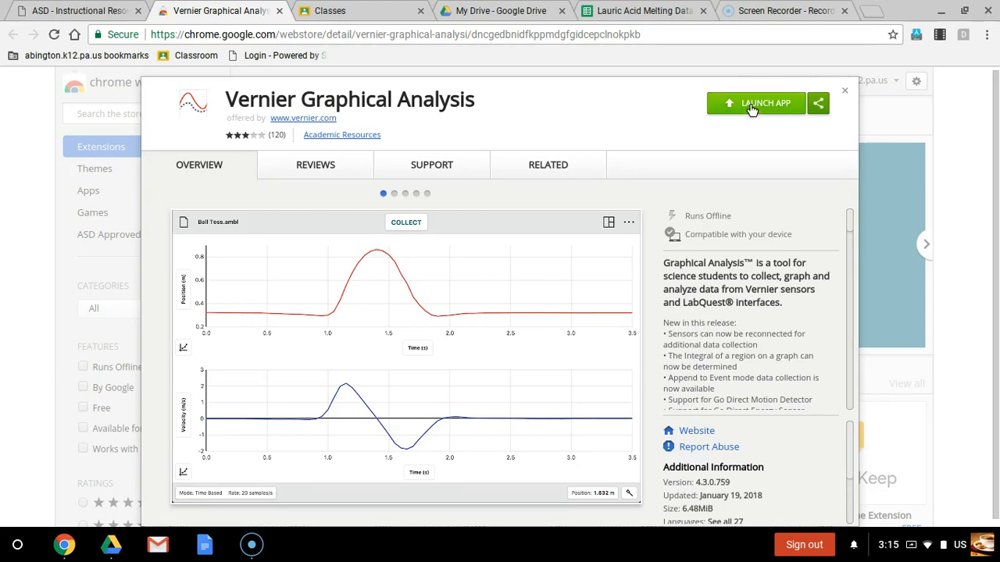
# Launch Vernier Graphical Analysis from its Chrome Web Store page
pyautogui.click(757, 103)
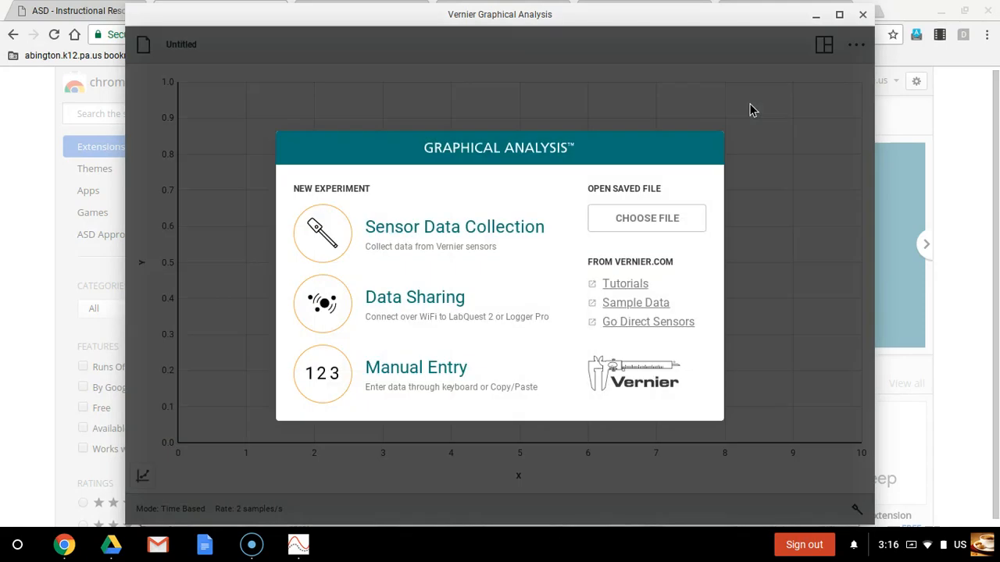
pyautogui.moveTo(596, 180)
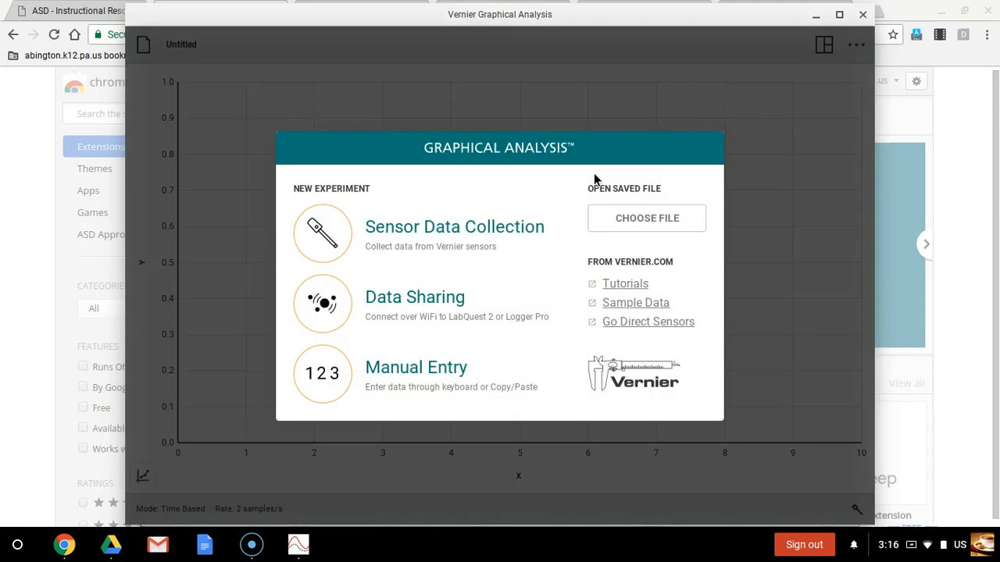
pyautogui.moveTo(469, 240)
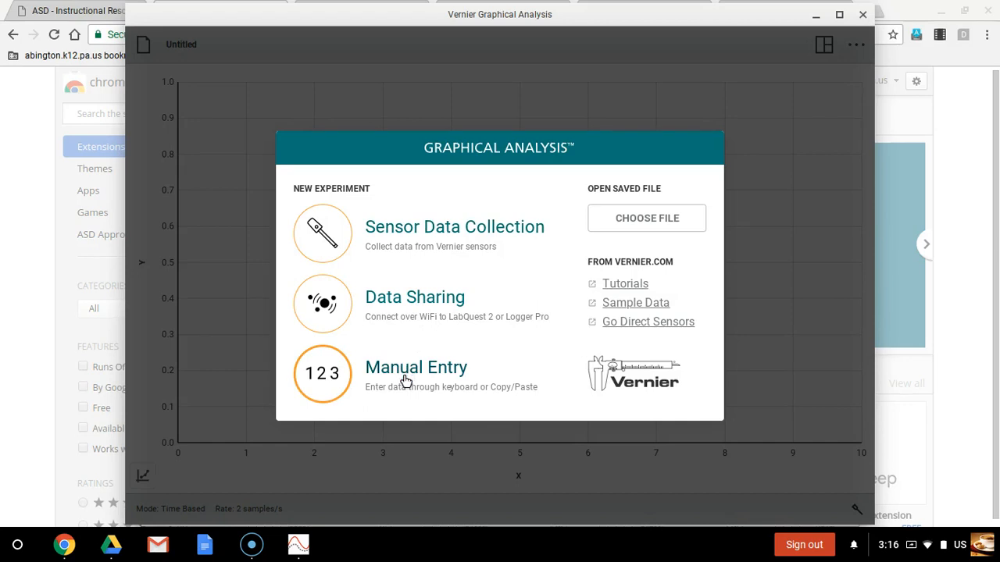
# Start a blank Manual Entry experiment, then minimize the Graphical Analysis window
pyautogui.click(322, 374)
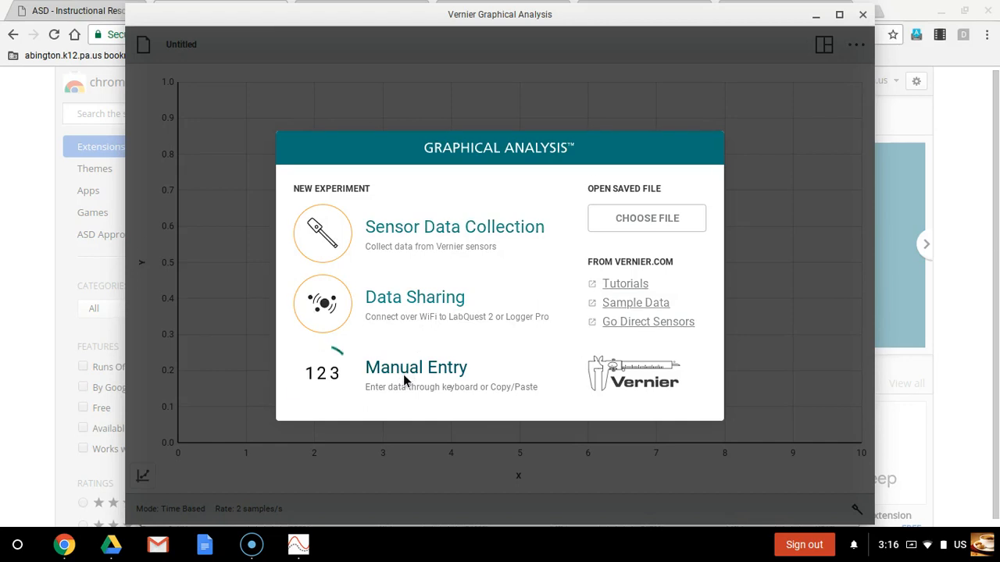
pyautogui.click(415, 367)
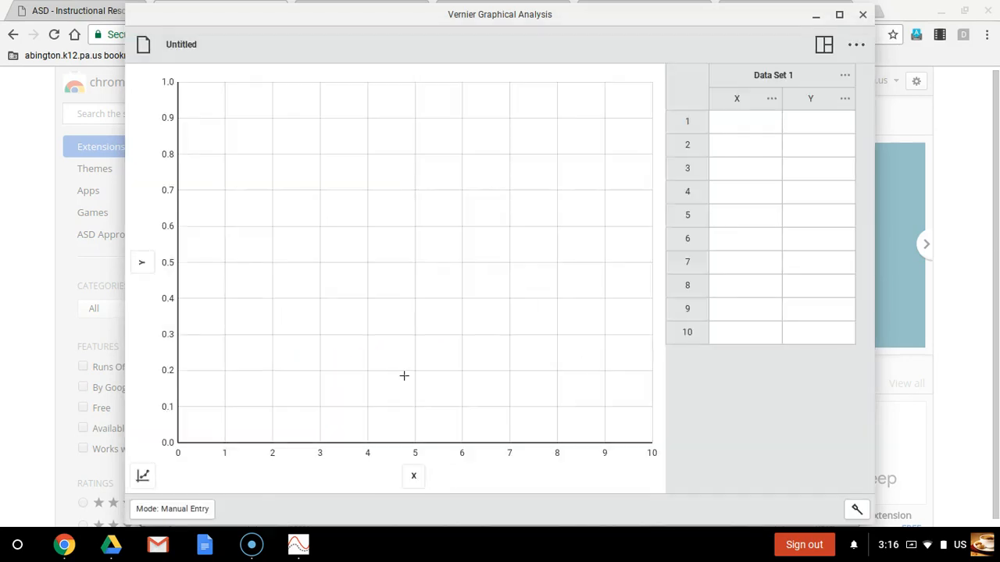
pyautogui.moveTo(723, 410)
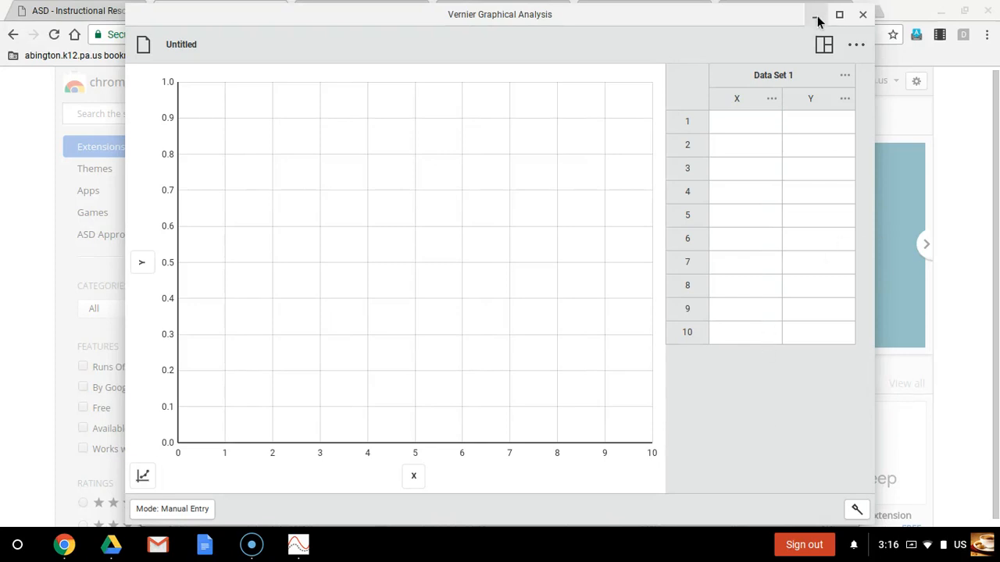
pyautogui.click(815, 14)
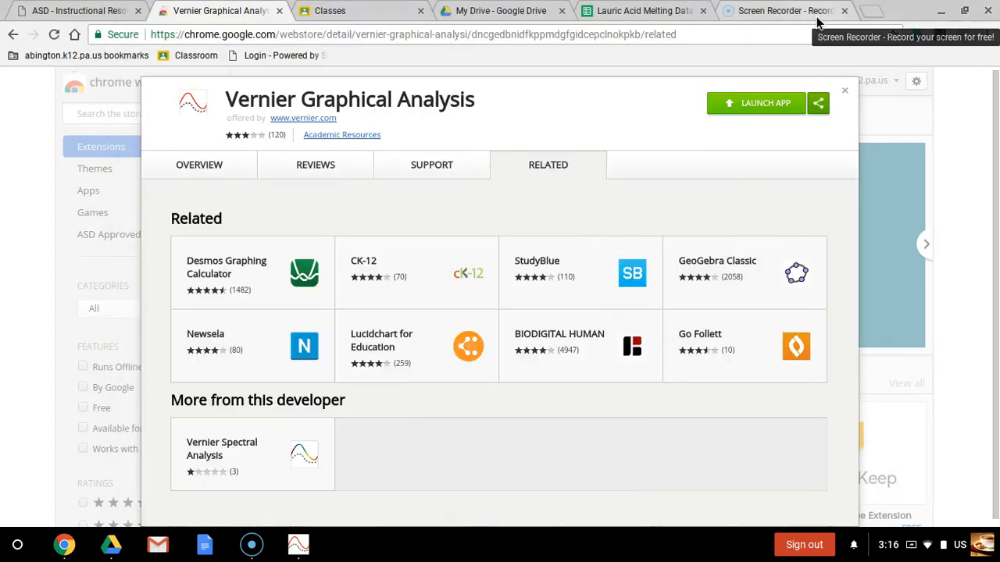
pyautogui.moveTo(481, 23)
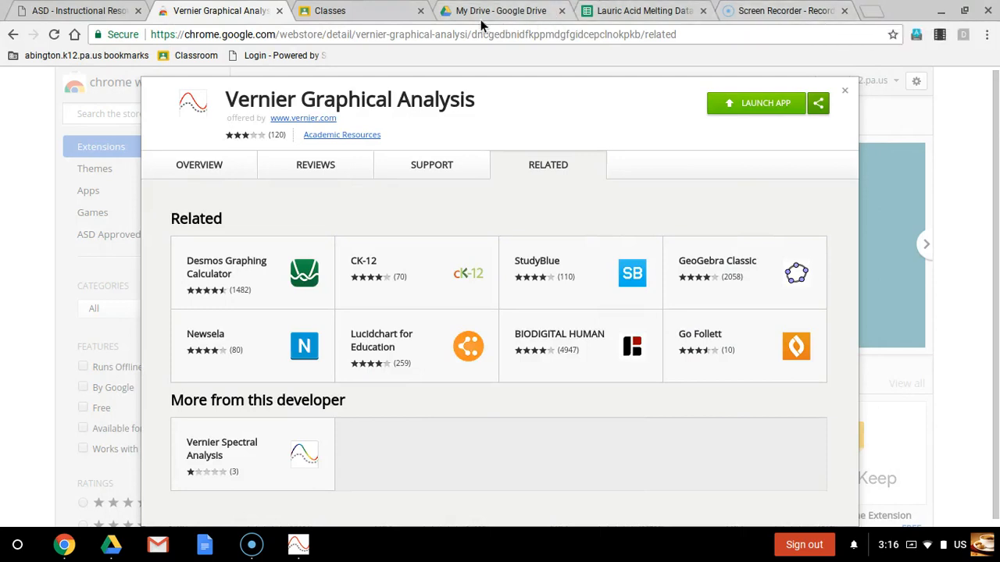
pyautogui.moveTo(642, 10)
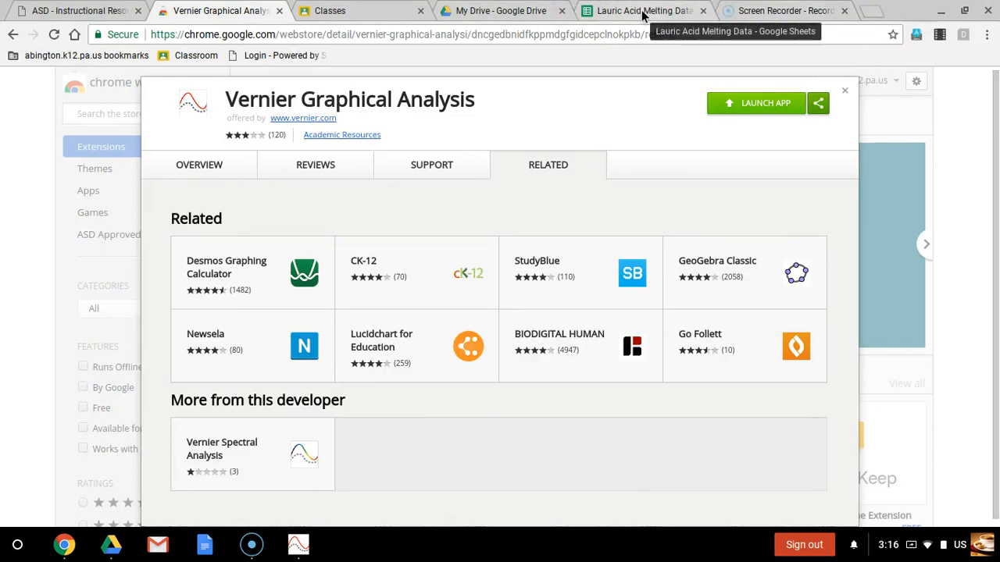
# Copy the Time (min) values 0–33 in A2:A35 of Lauric Acid Melting Data
pyautogui.click(641, 11)
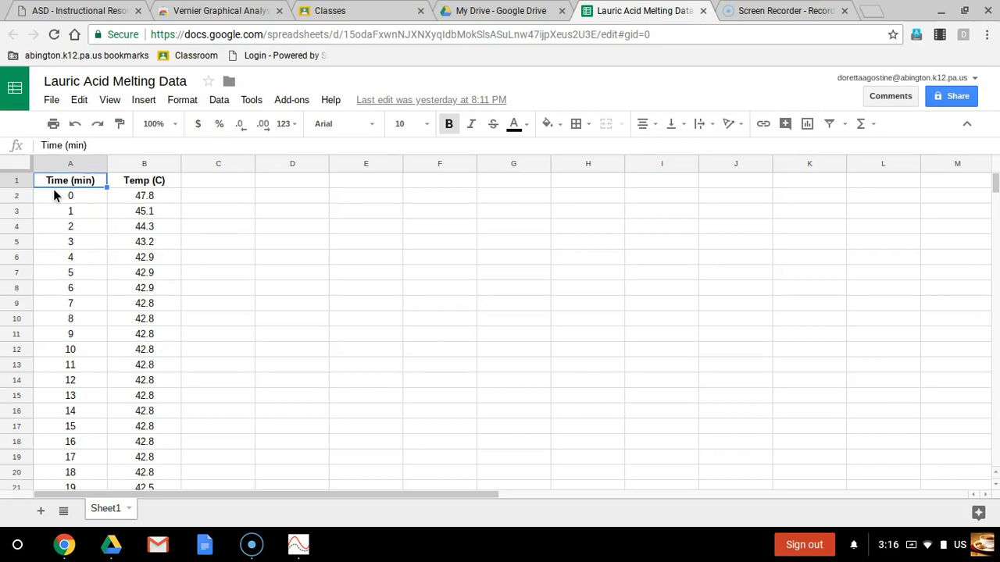
pyautogui.click(70, 195)
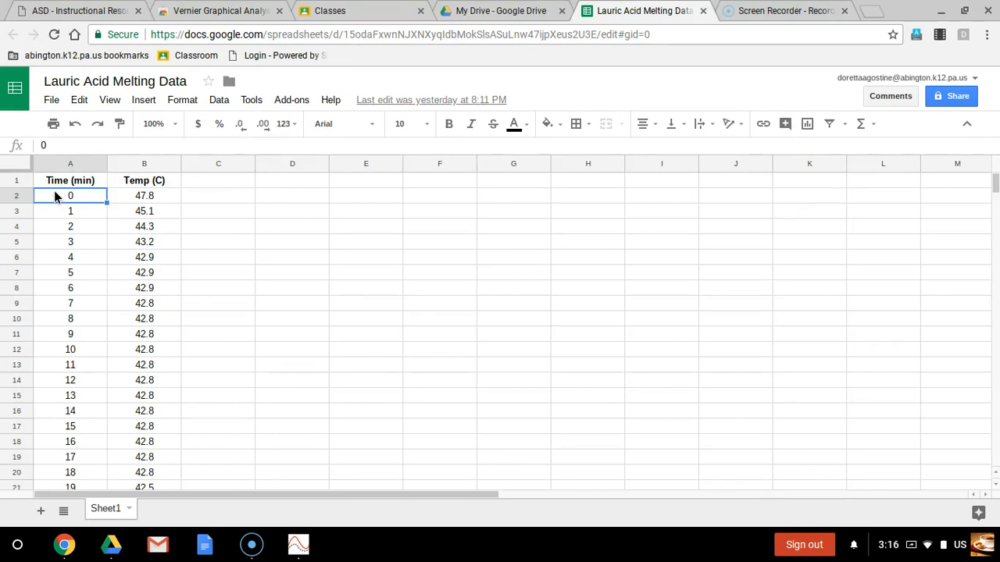
pyautogui.moveTo(71, 195); pyautogui.dragTo(70, 319)
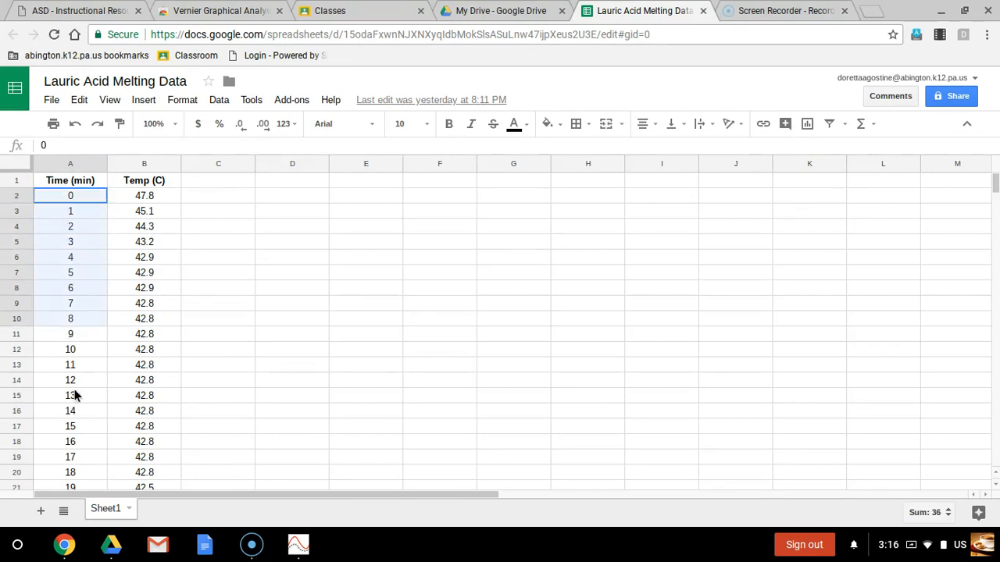
pyautogui.scroll(-3)
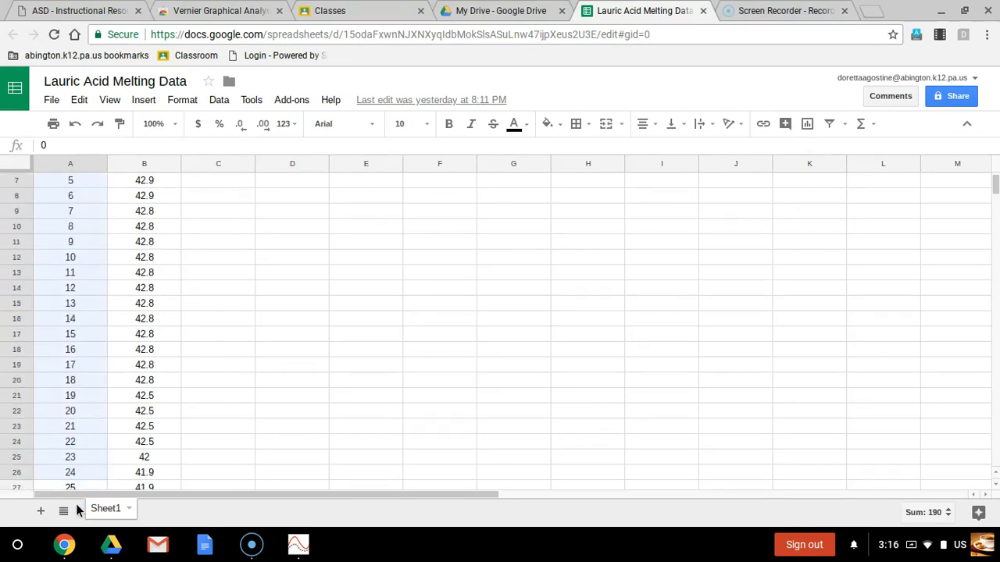
pyautogui.scroll(-3)
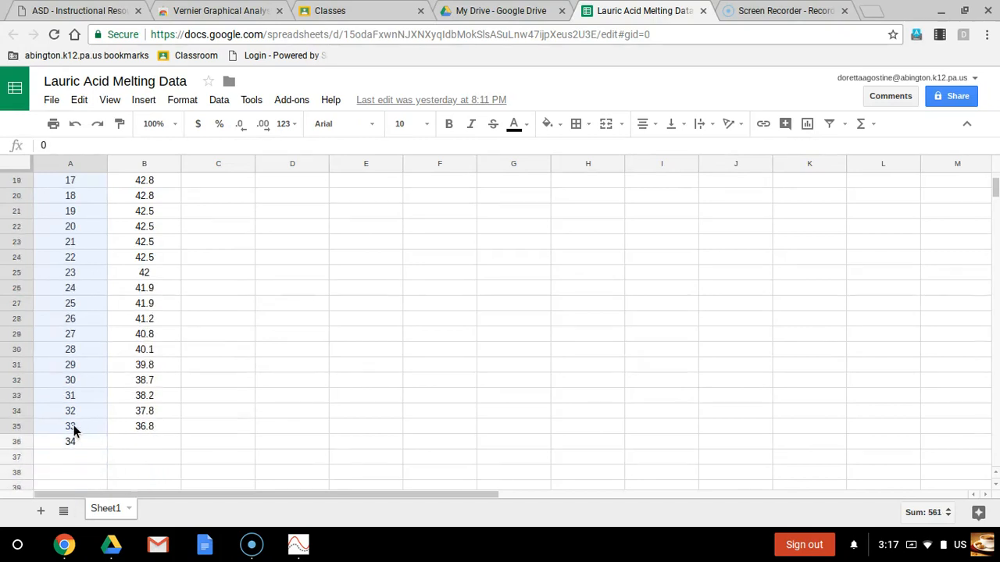
pyautogui.click(70, 425)
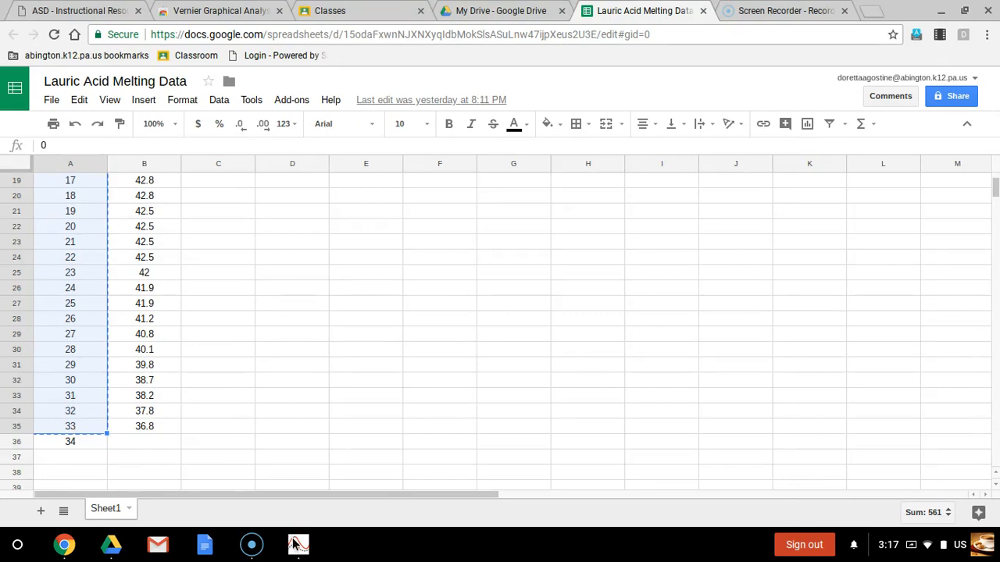
# Paste the times into the Graphical Analysis X column, then return to the spreadsheet
pyautogui.click(298, 545)
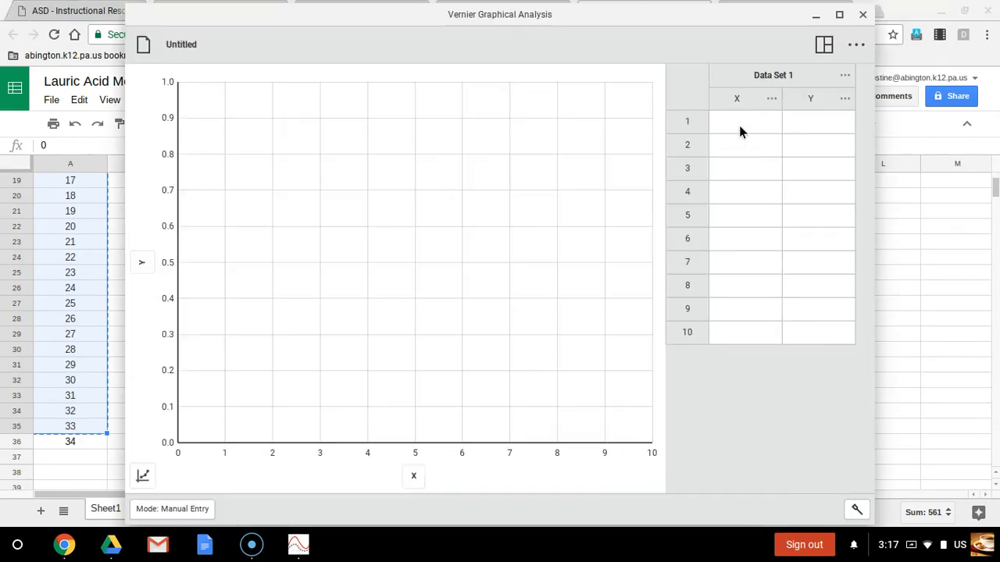
pyautogui.click(744, 121)
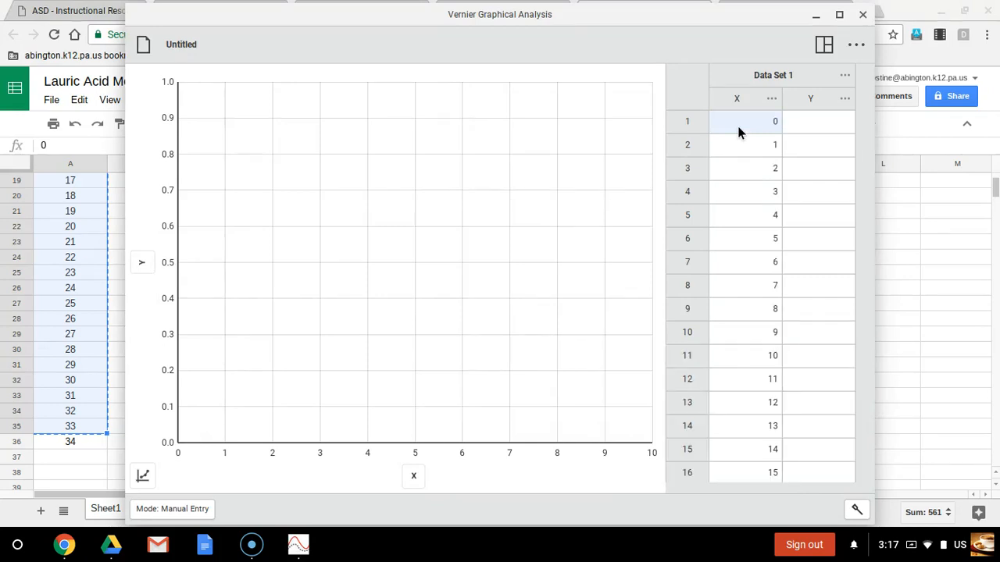
pyautogui.moveTo(892, 202)
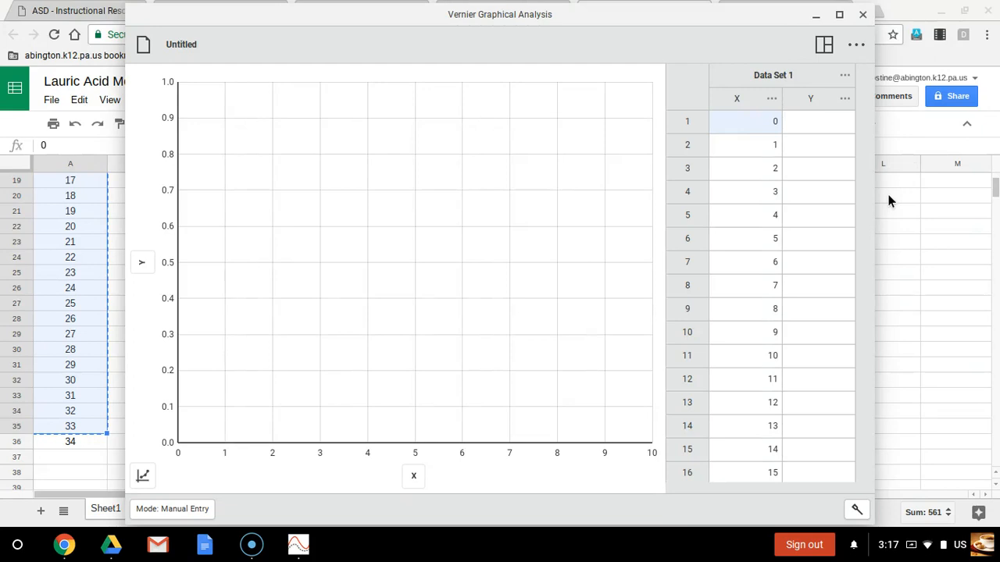
pyautogui.moveTo(771, 44)
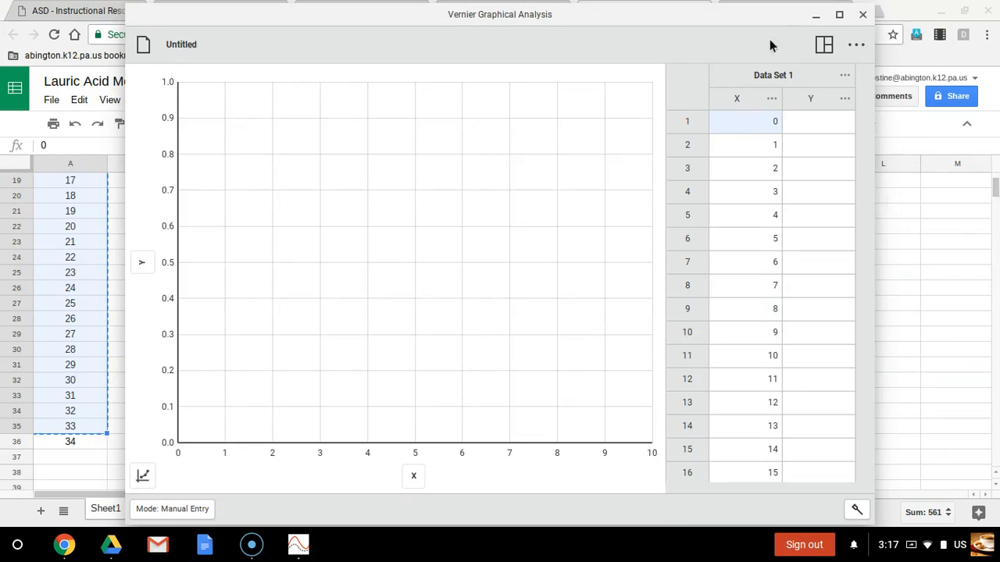
pyautogui.click(641, 11)
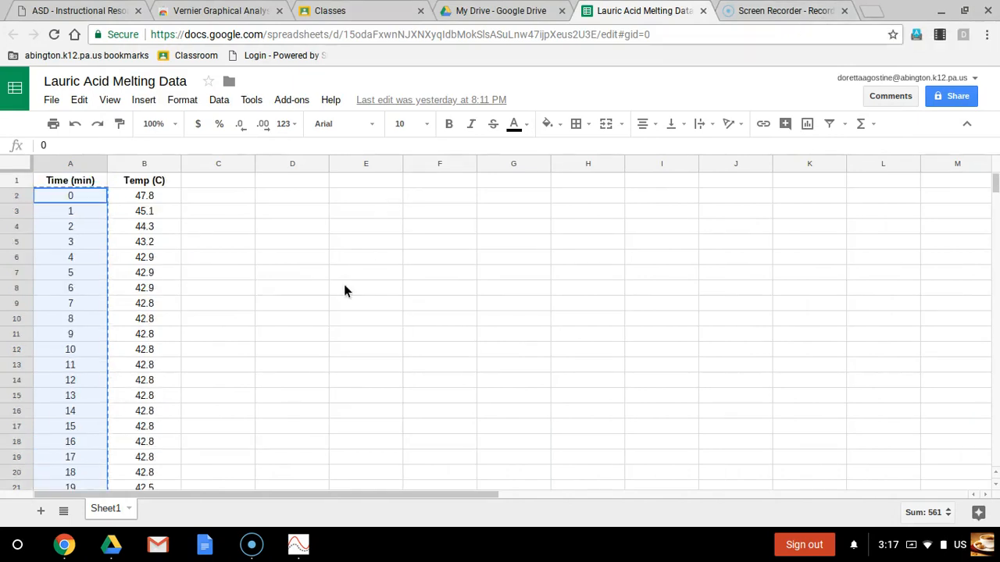
# Select and copy all Temp (C) readings in column B
pyautogui.click(144, 195)
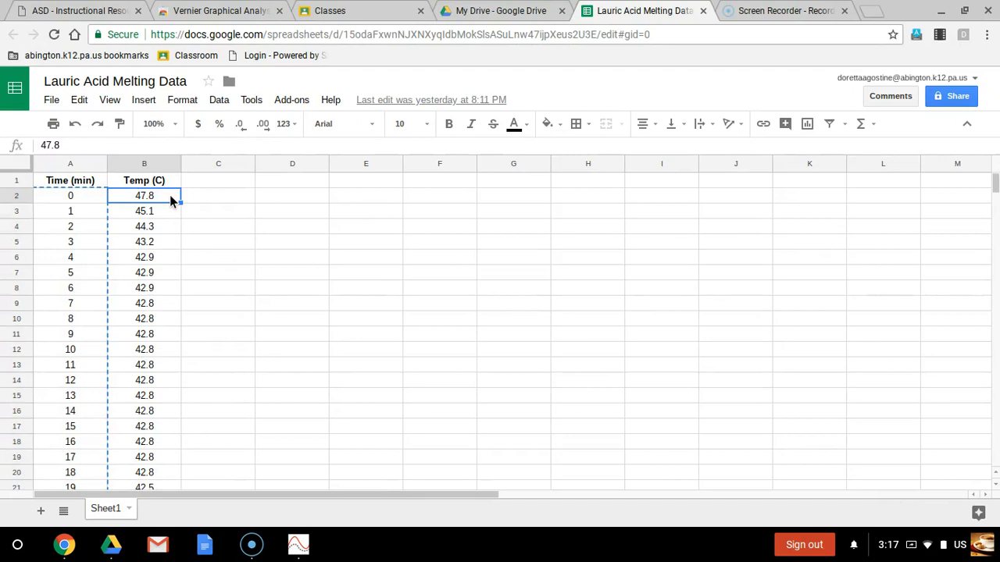
pyautogui.moveTo(144, 195); pyautogui.dragTo(144, 472)
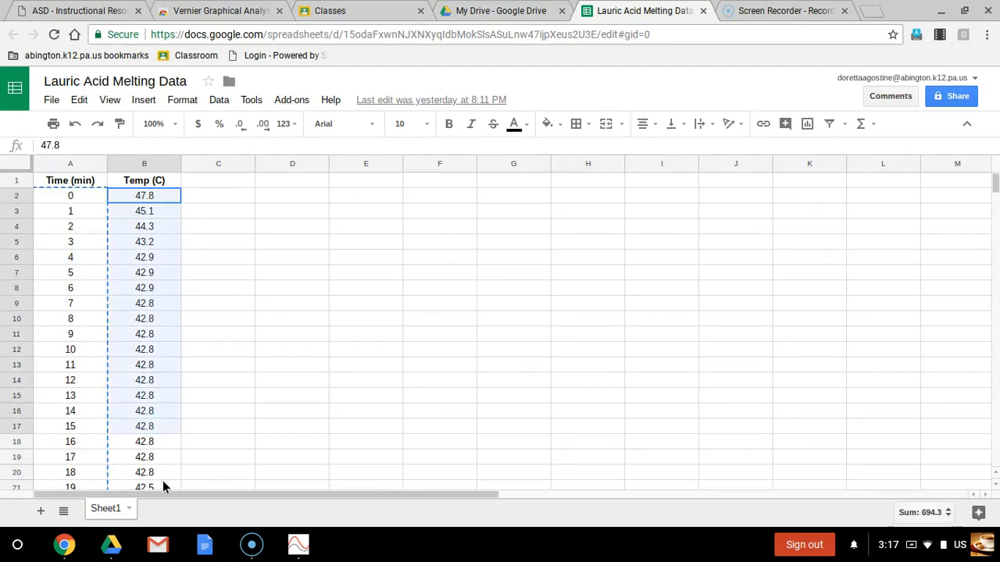
pyautogui.scroll(-3)
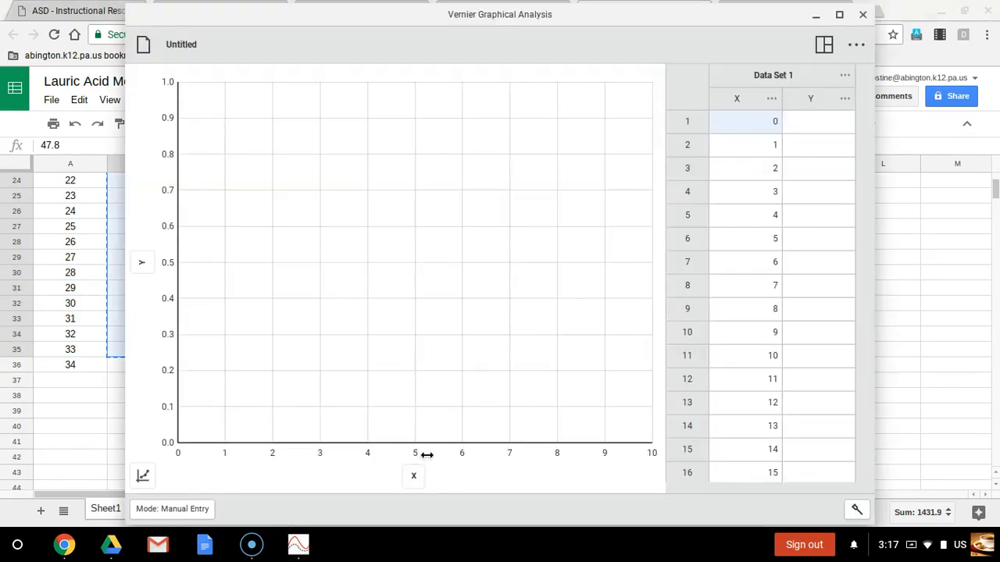
pyautogui.moveTo(805, 127)
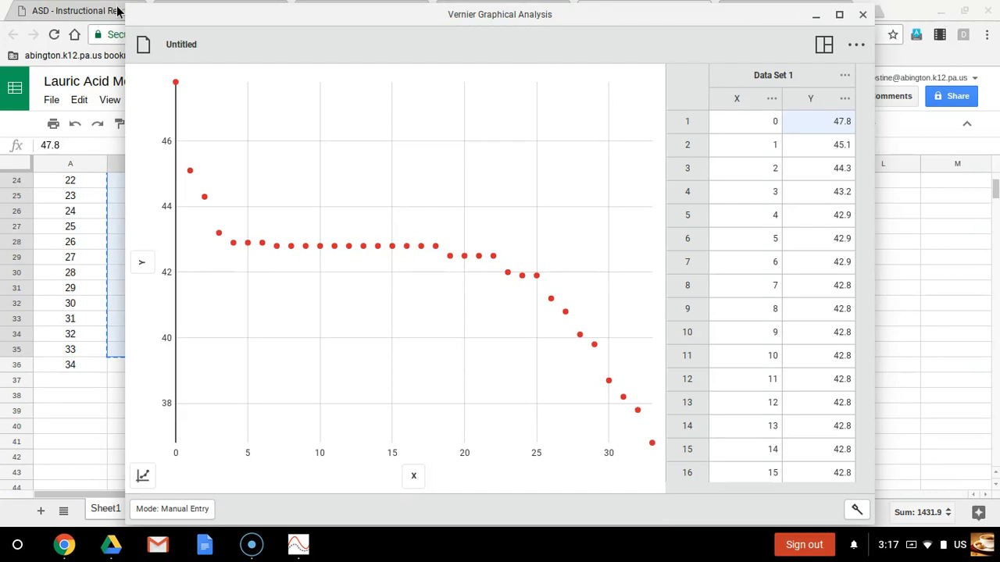
pyautogui.moveTo(880, 27)
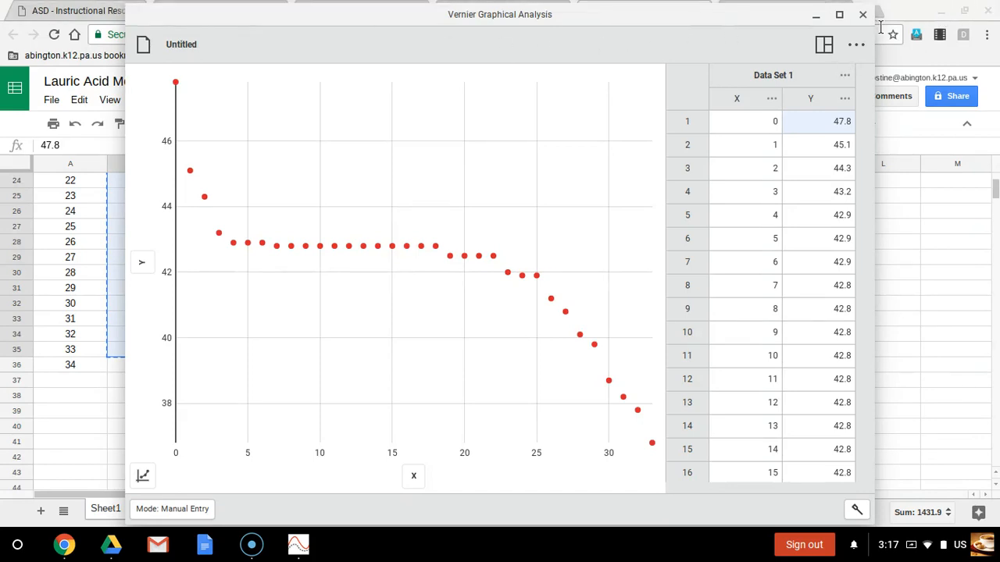
# Paste the temperatures into the Y column and maximize the Graphical Analysis window
pyautogui.click(839, 15)
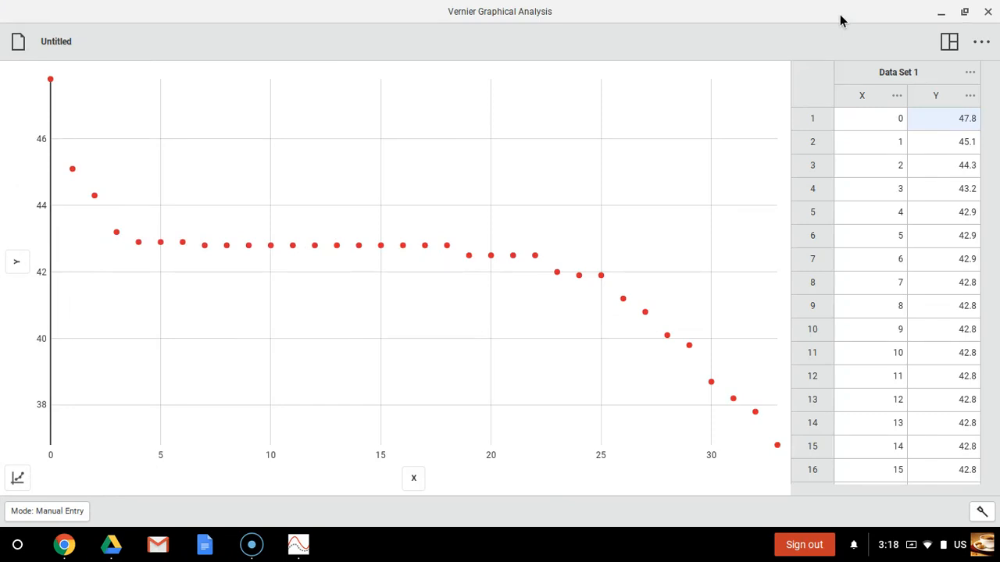
pyautogui.moveTo(4, 55)
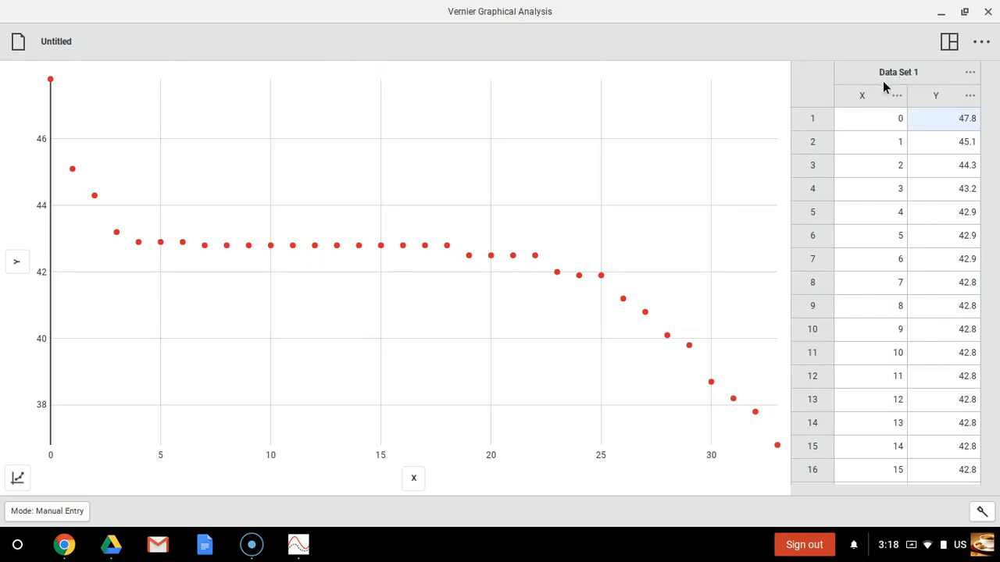
# Rename the X column to Time with units min in Column Options
pyautogui.click(861, 95)
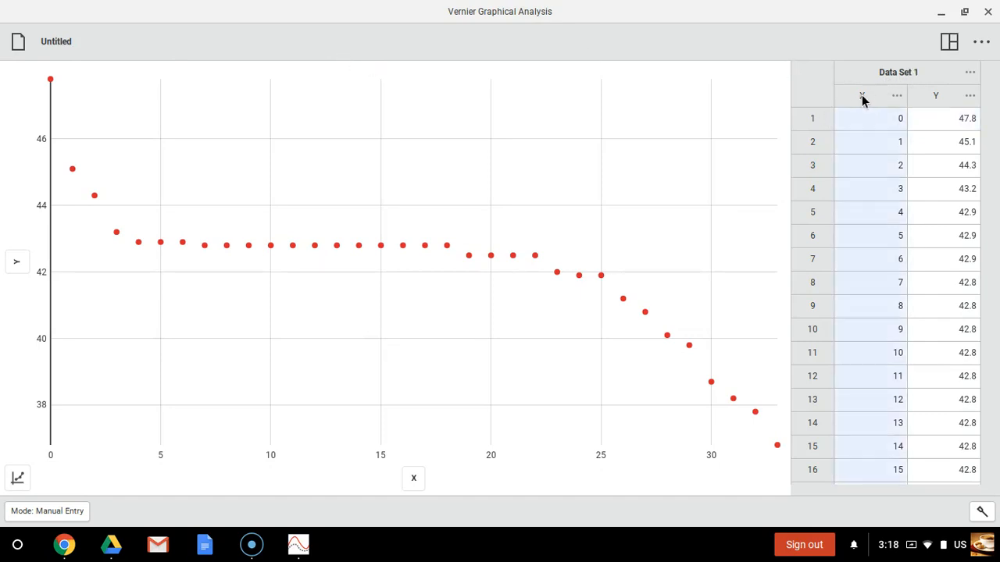
pyautogui.moveTo(898, 95)
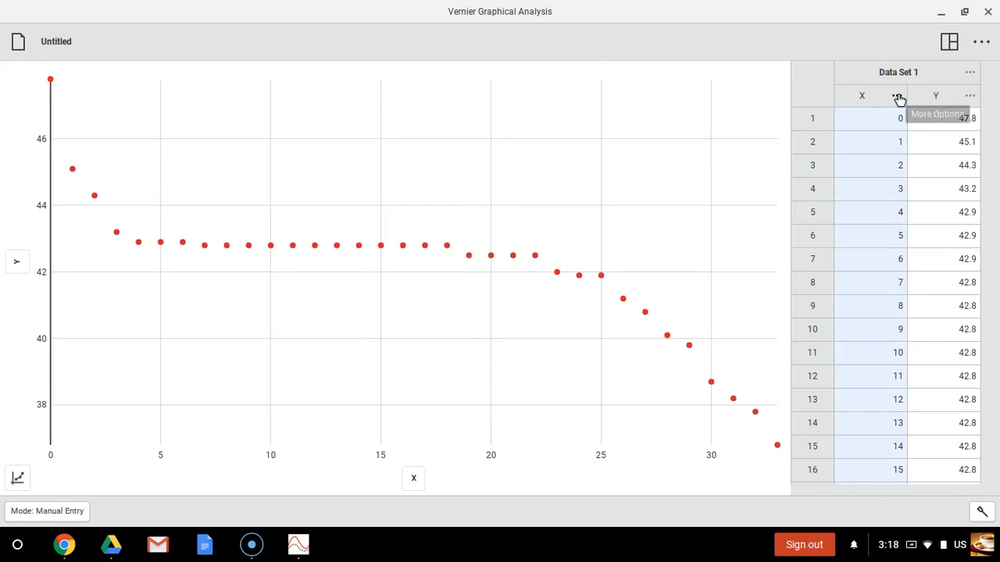
pyautogui.click(897, 95)
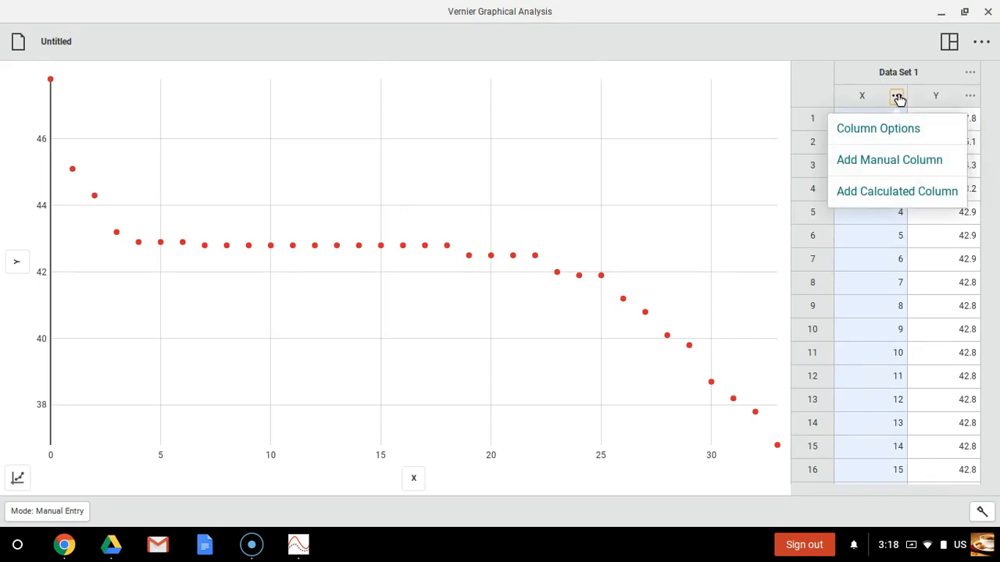
pyautogui.moveTo(870, 128)
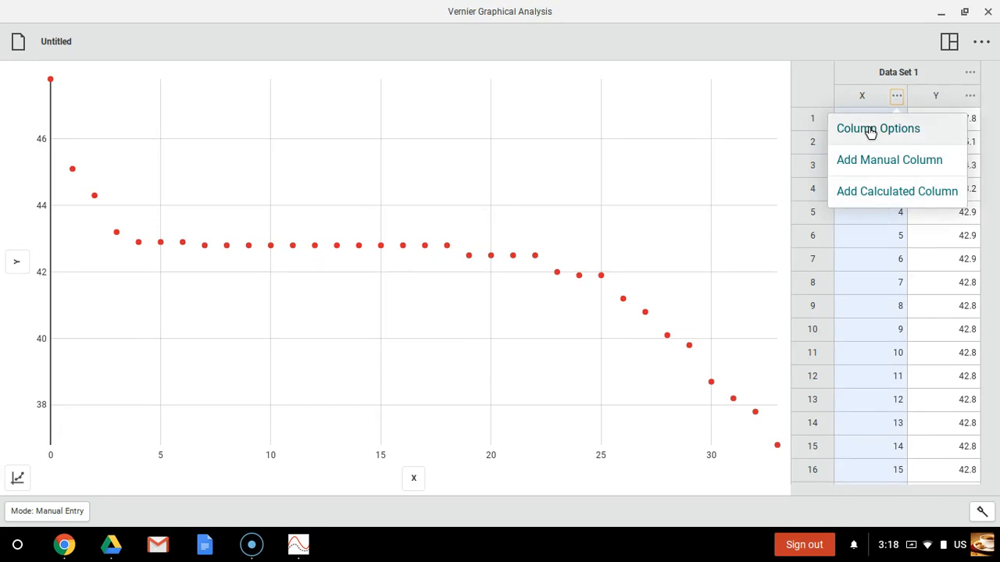
pyautogui.click(877, 128)
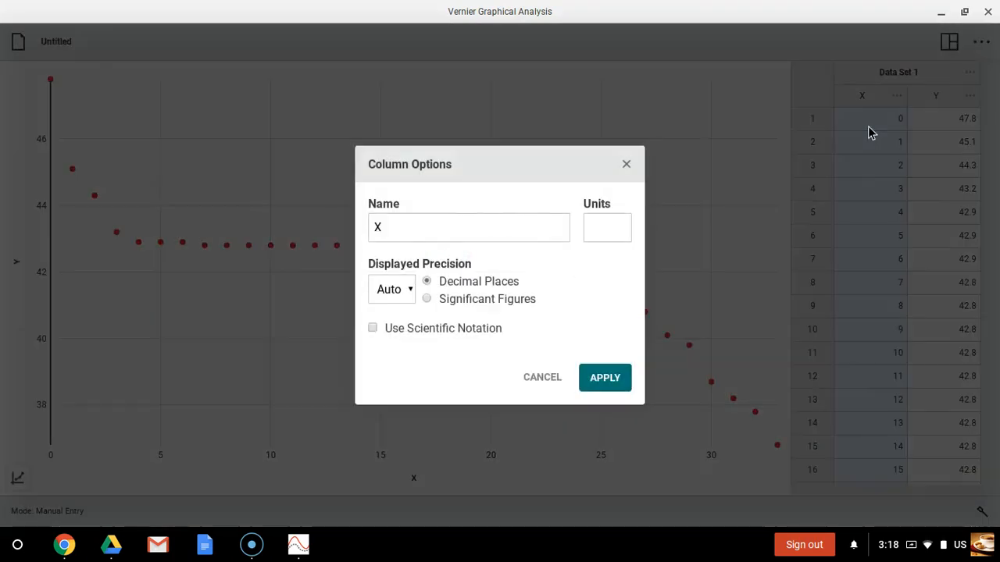
pyautogui.click(419, 227)
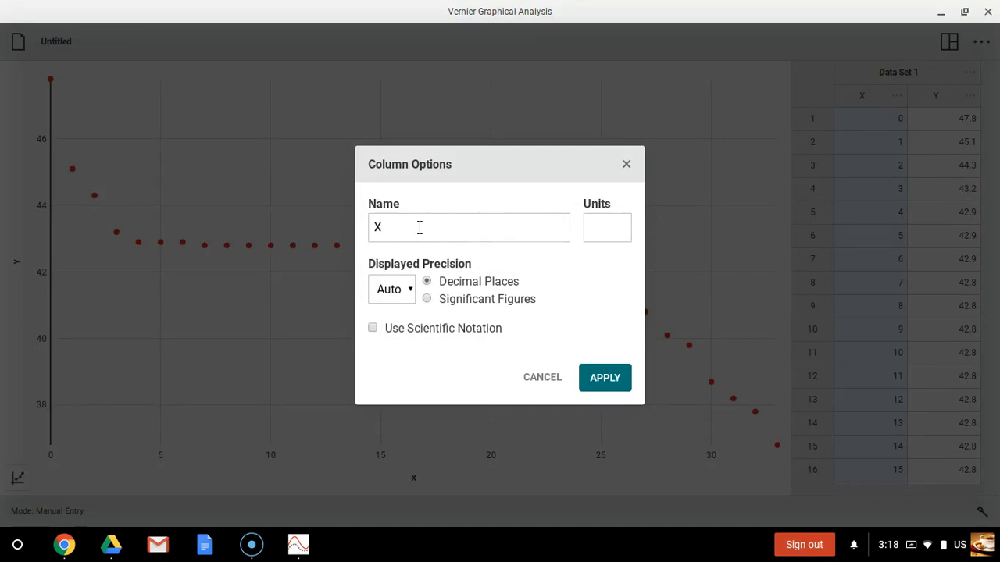
pyautogui.click(469, 227)
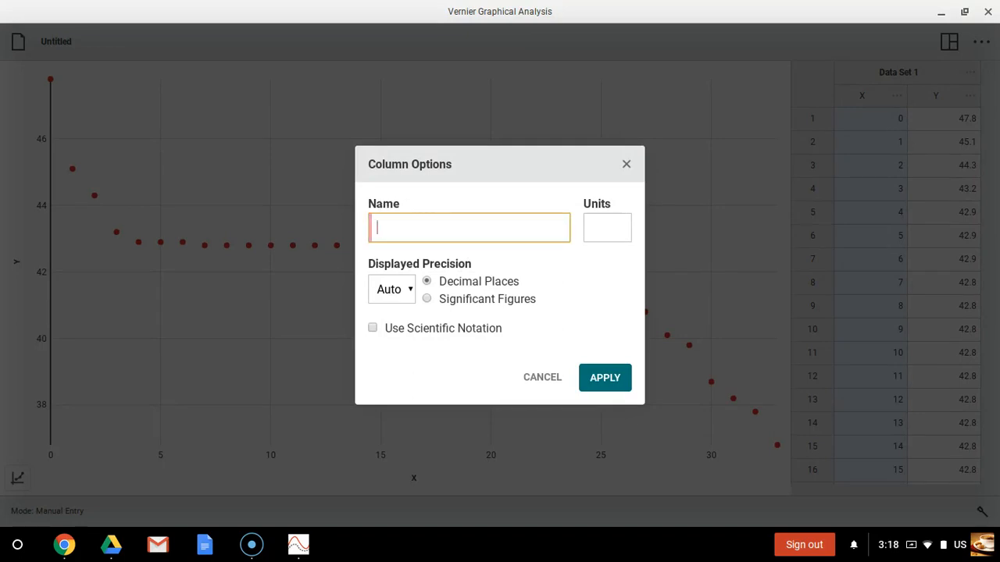
pyautogui.write('Time (')
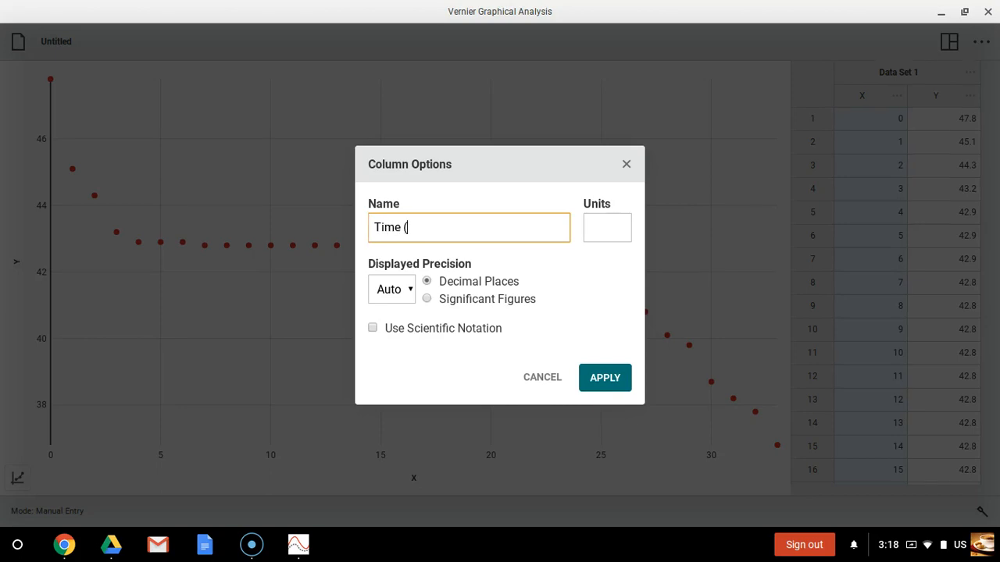
pyautogui.write('min)')
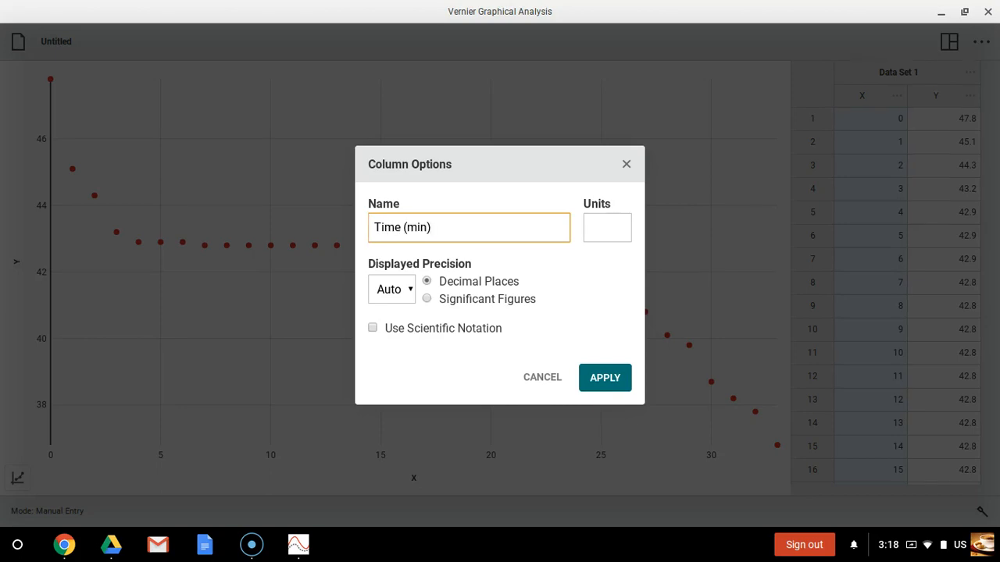
pyautogui.press('BackSpace')
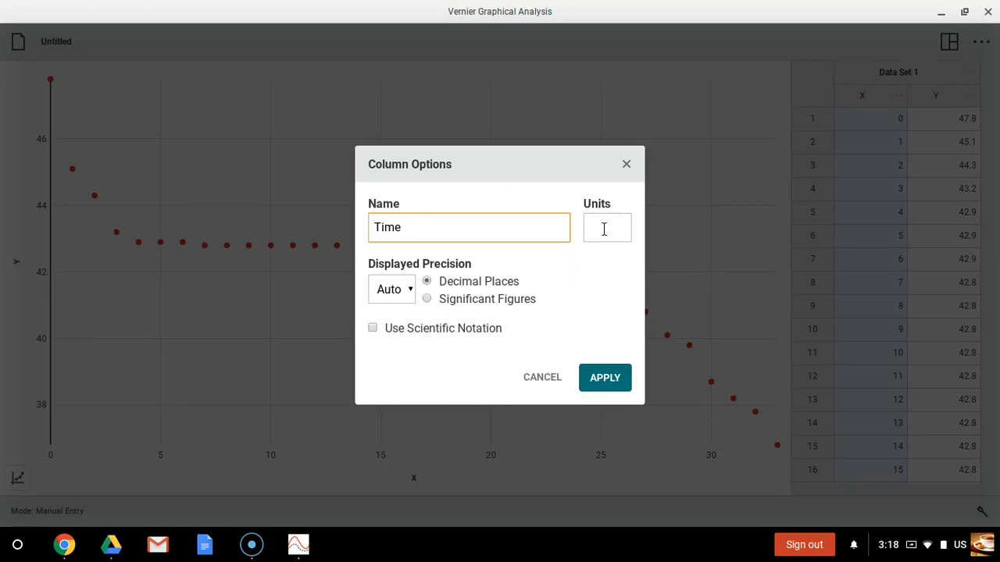
pyautogui.write('min')
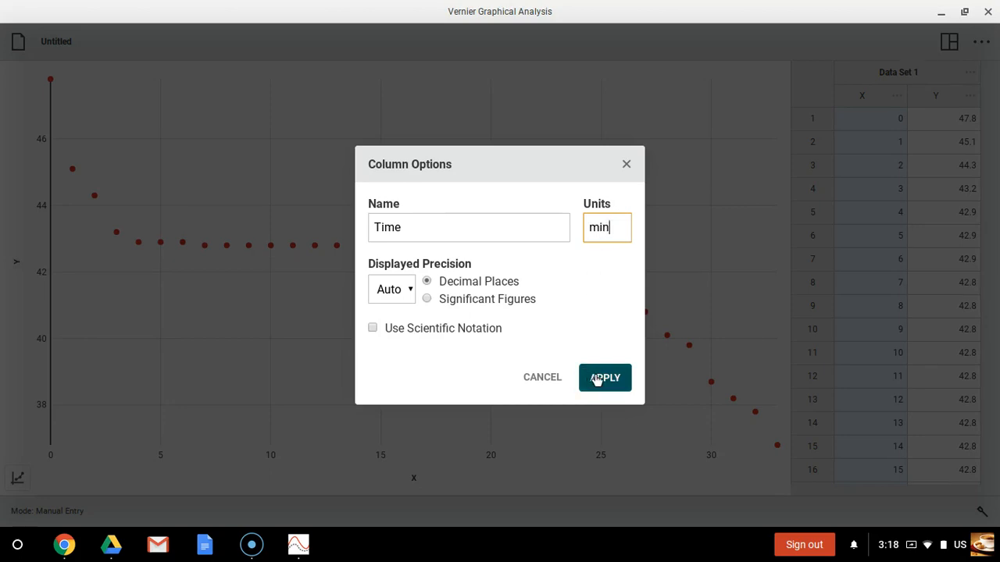
pyautogui.click(604, 378)
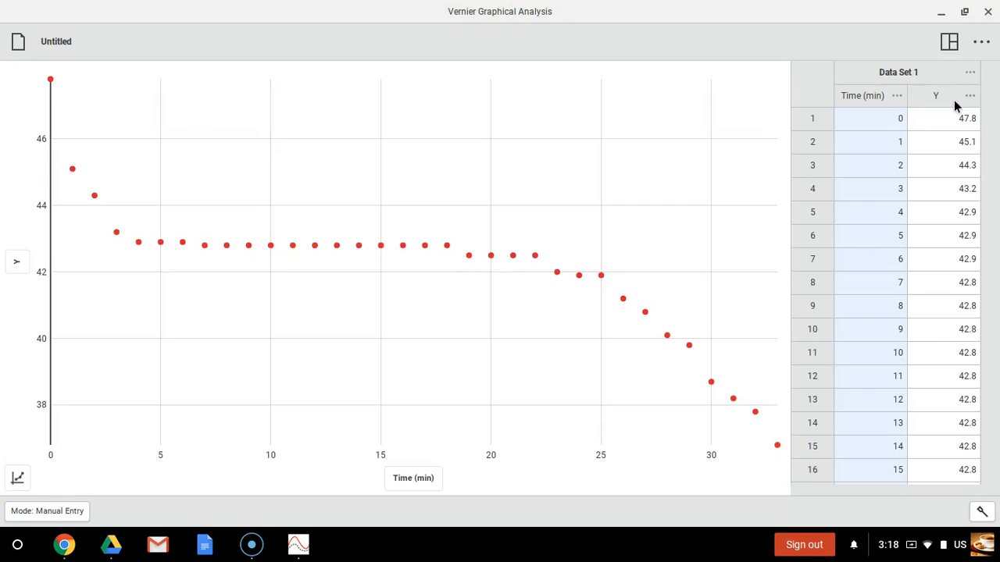
# Rename the Y column to Temperature with units C
pyautogui.click(969, 95)
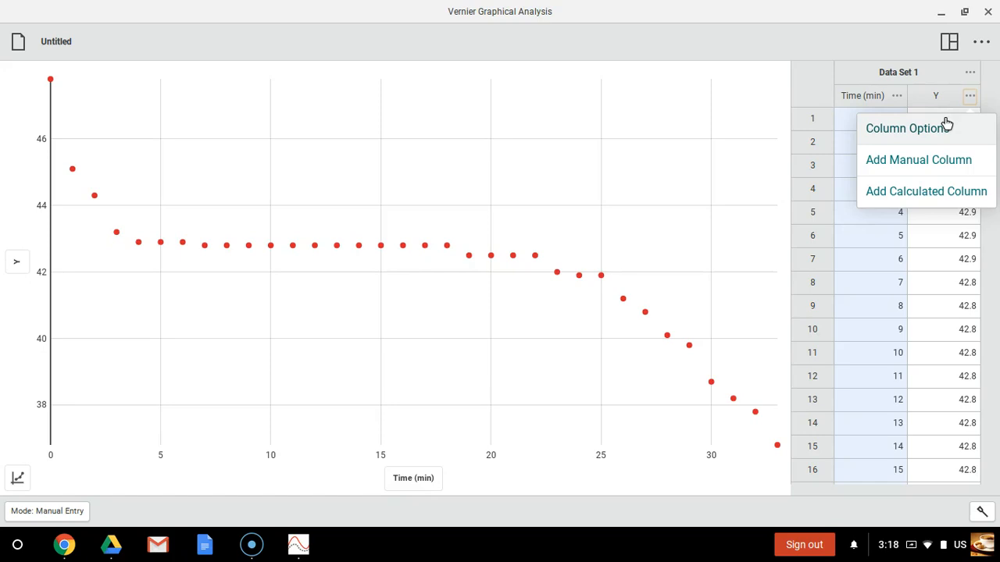
pyautogui.click(904, 129)
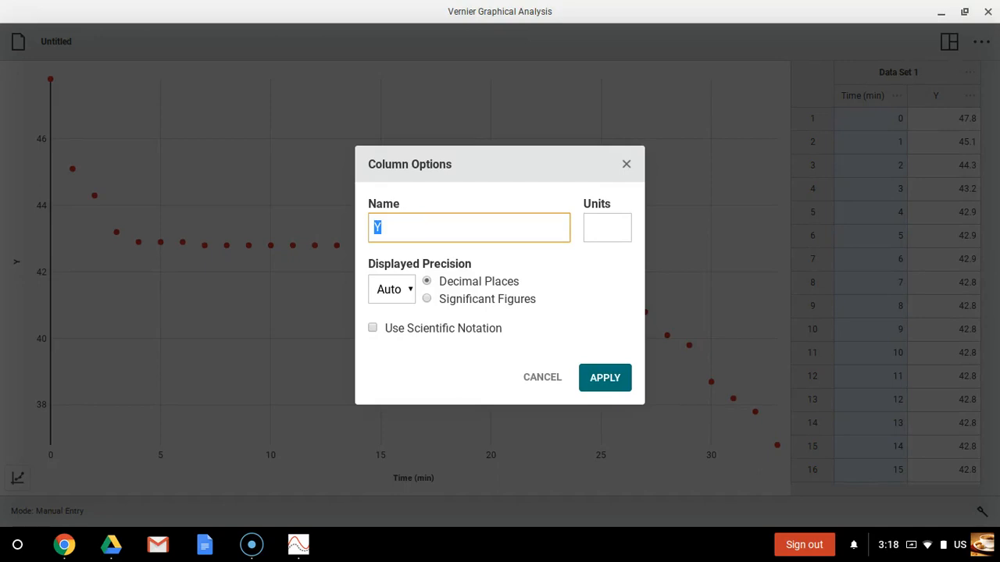
pyautogui.write('Tem')
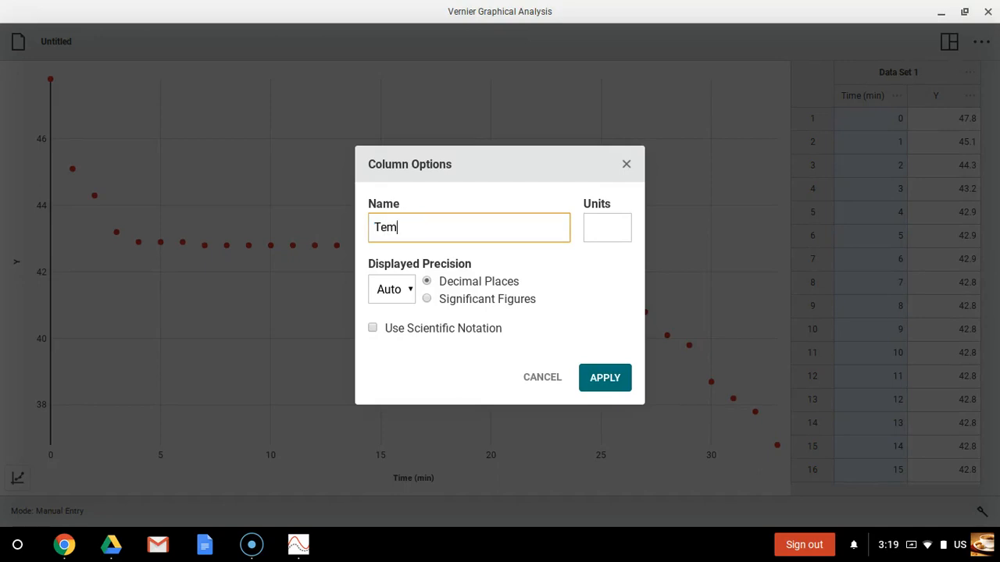
pyautogui.write('perature')
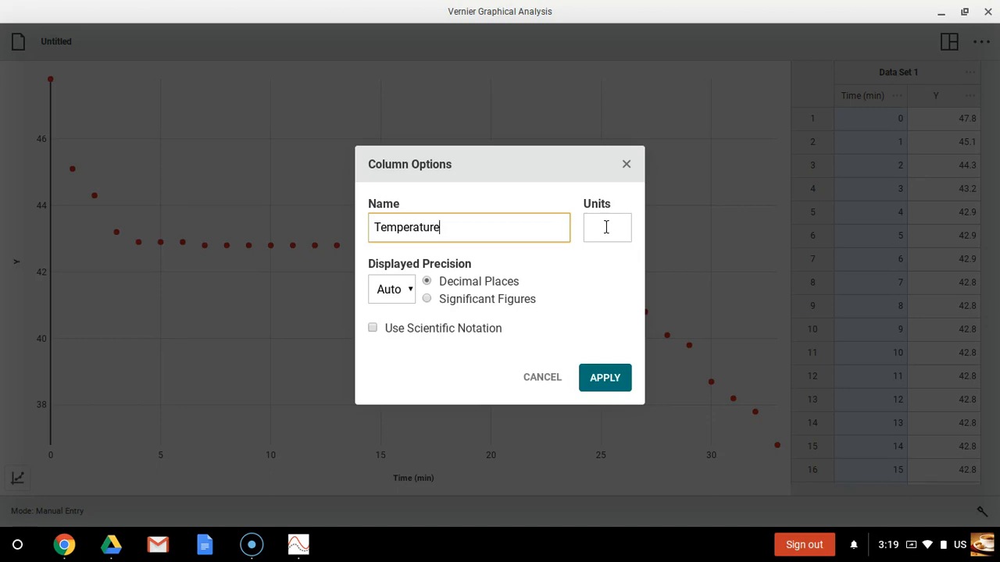
pyautogui.click(607, 227)
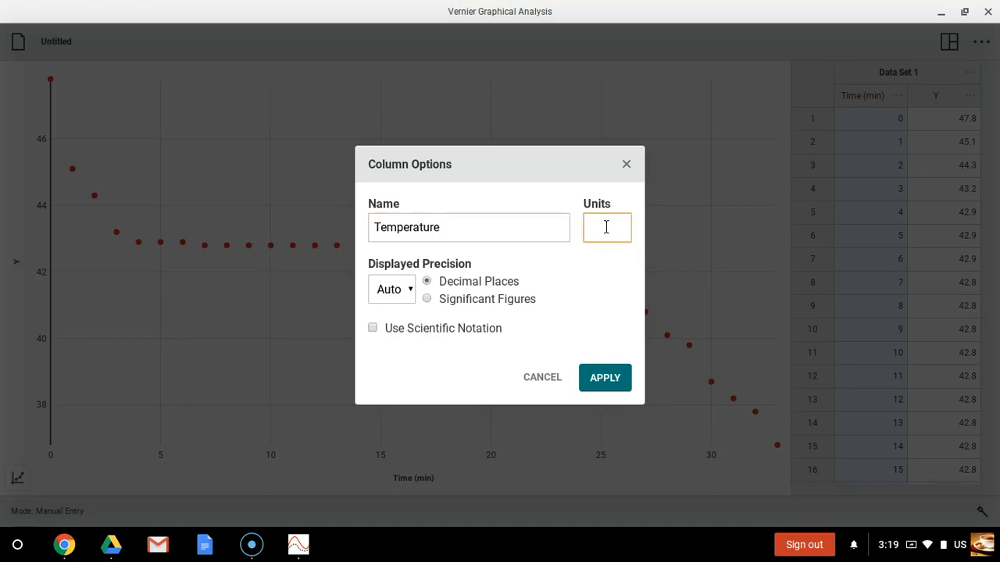
pyautogui.write('C')
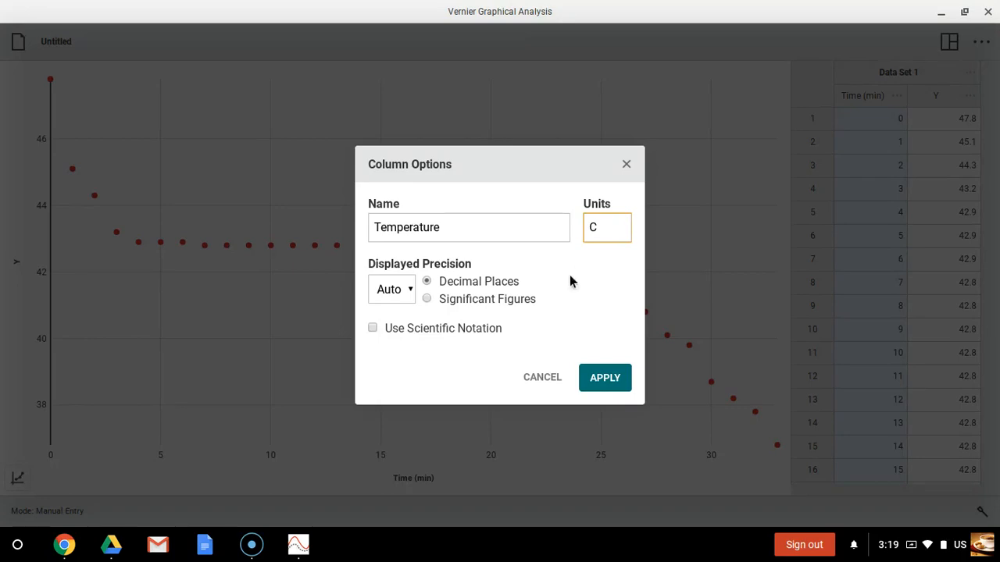
pyautogui.click(604, 378)
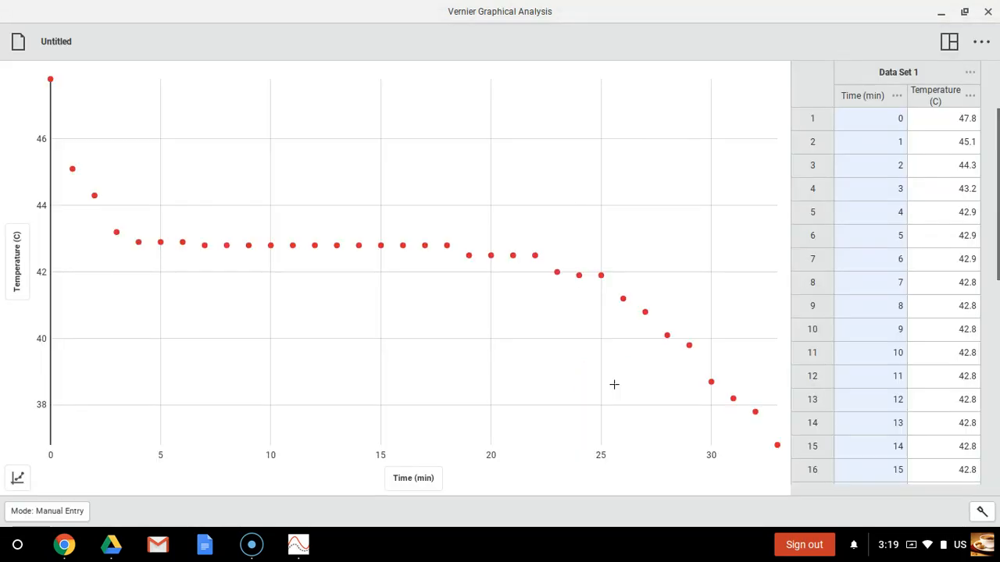
pyautogui.moveTo(563, 413)
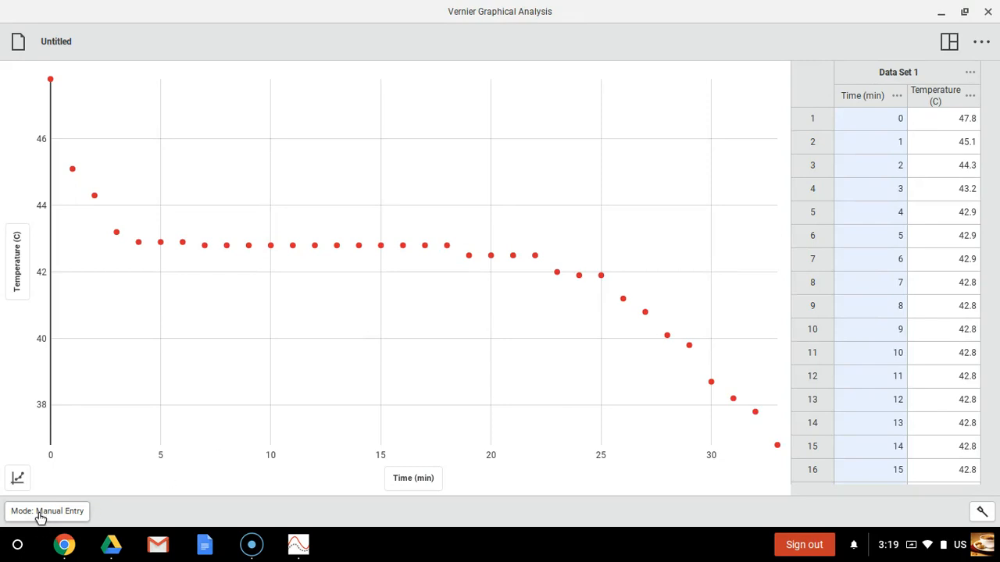
# Title the graph 'Freezing Curve for Lauric Acid' and set Appearance to Both
pyautogui.click(17, 478)
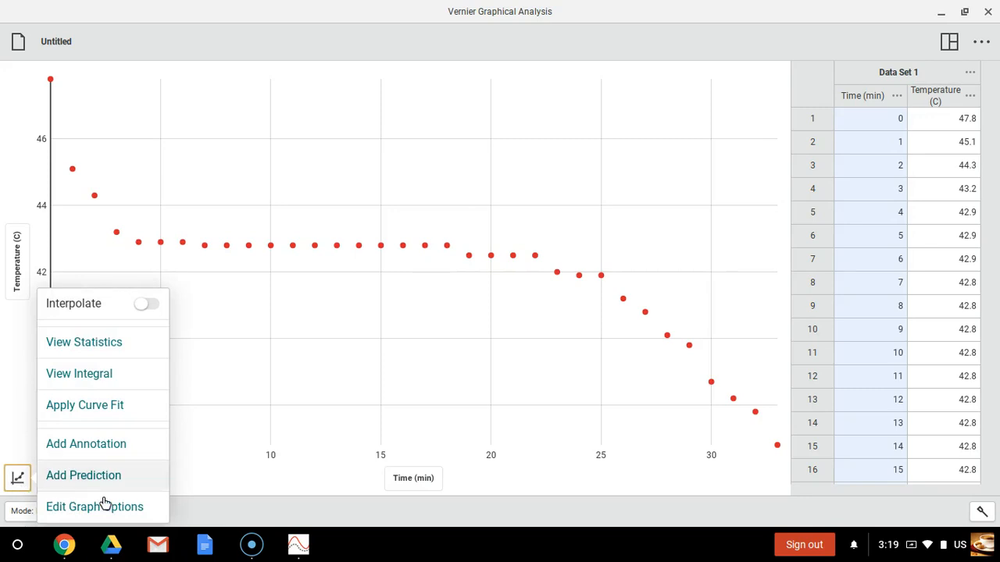
pyautogui.click(93, 506)
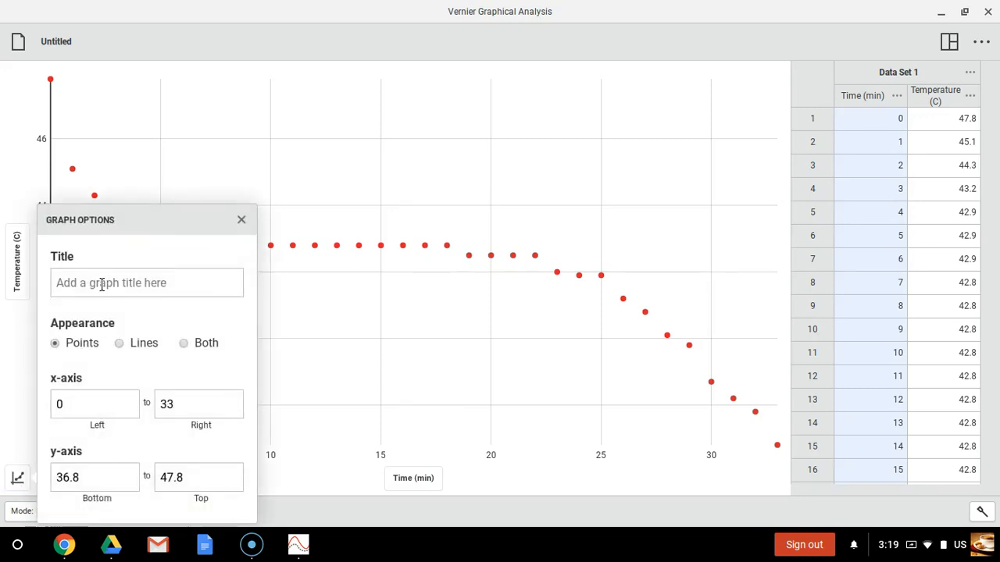
pyautogui.click(147, 283)
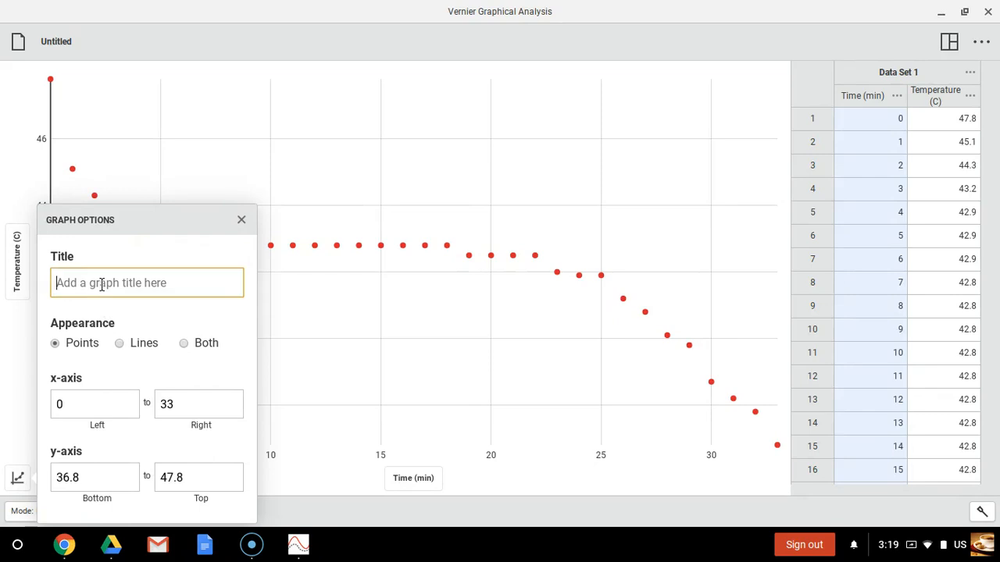
pyautogui.write('Freezing Curve')
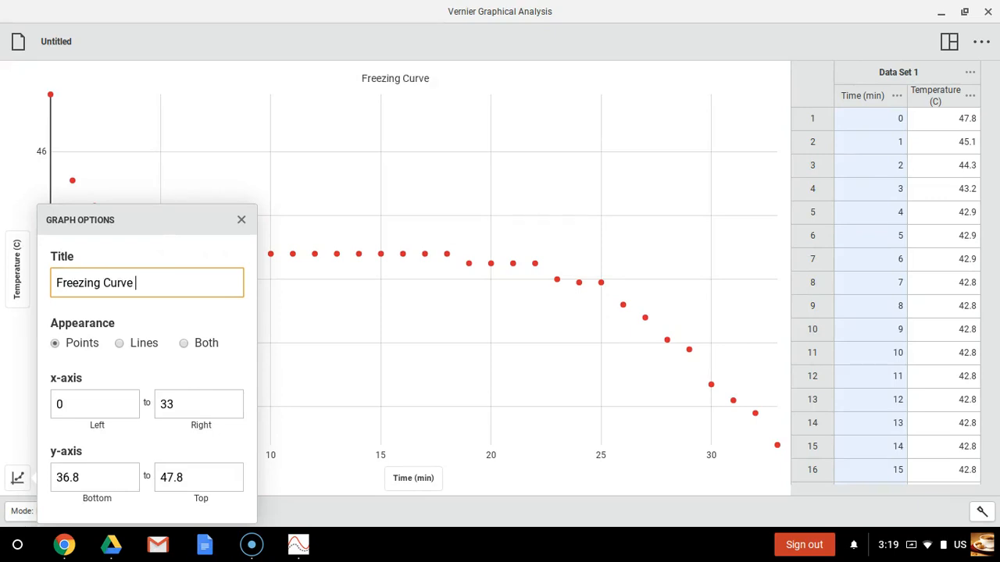
pyautogui.write('for La')
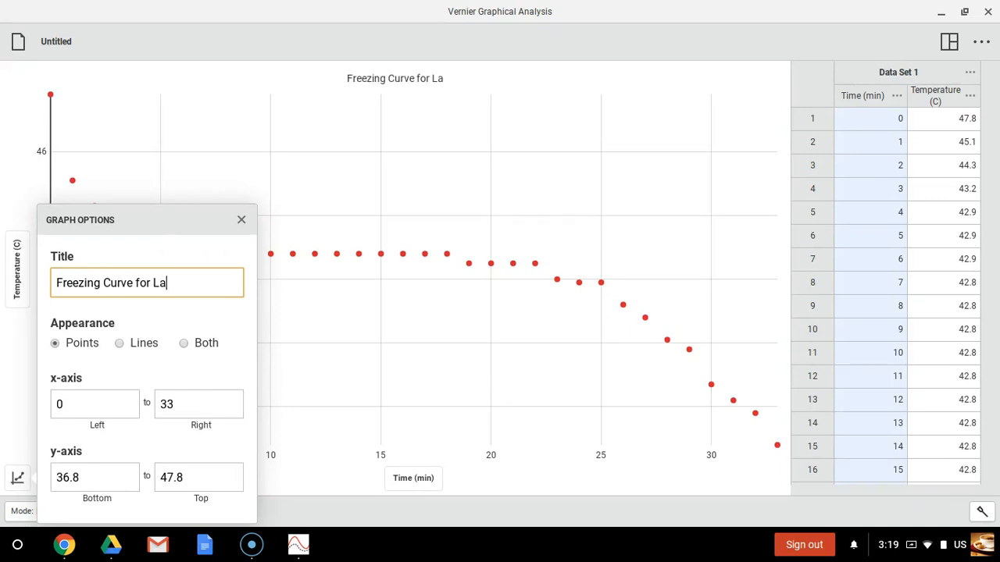
pyautogui.write('uric A')
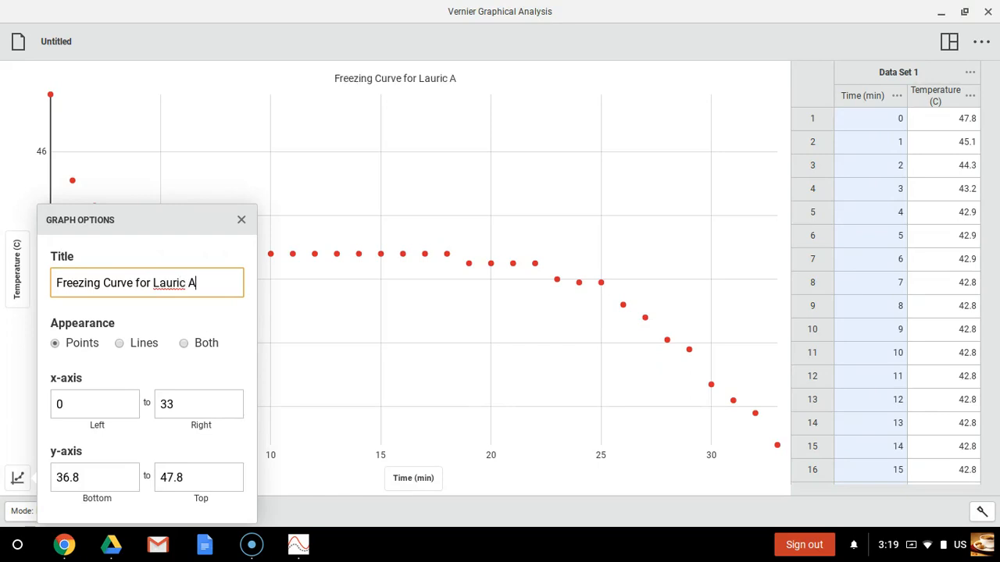
pyautogui.write('cid')
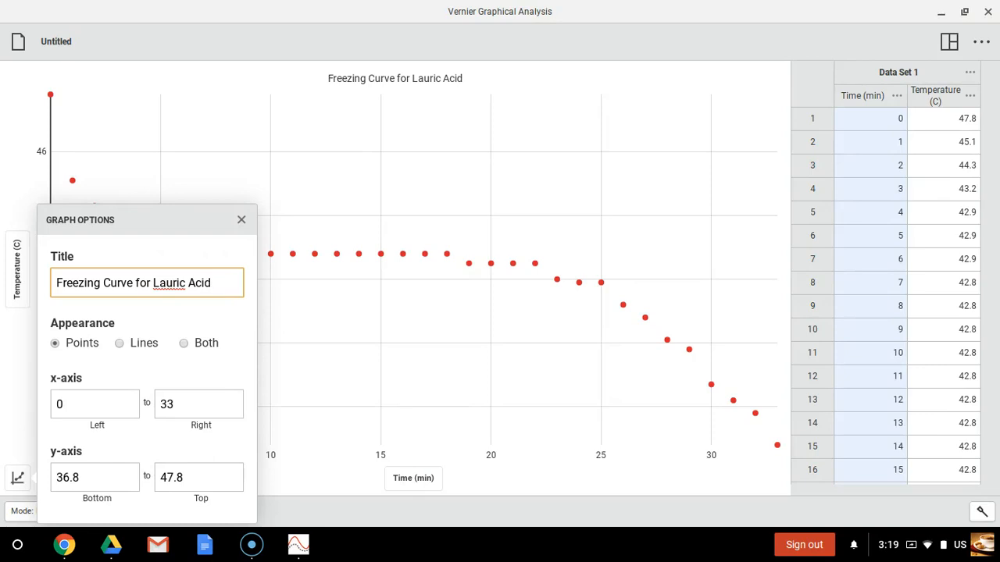
pyautogui.moveTo(112, 335)
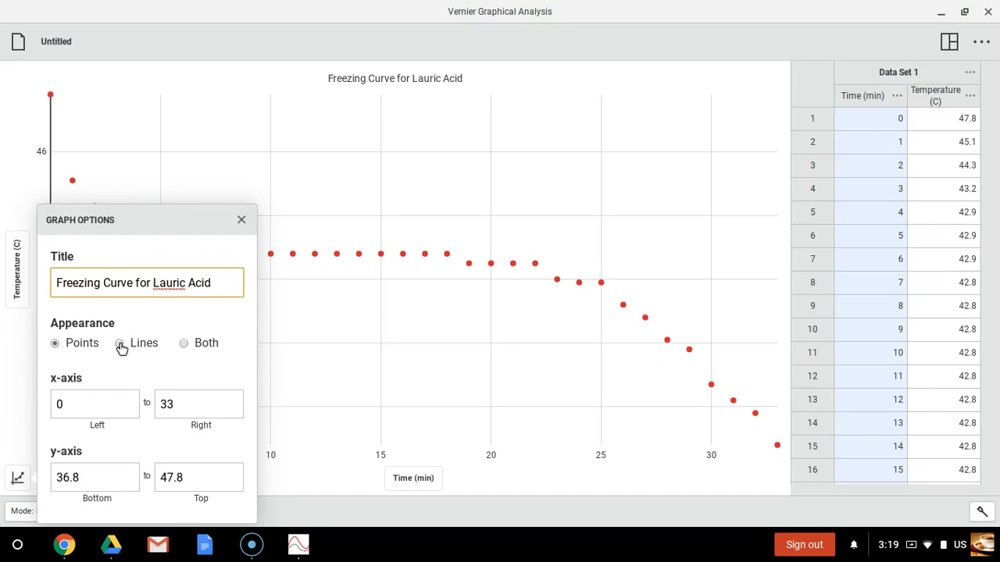
pyautogui.click(119, 343)
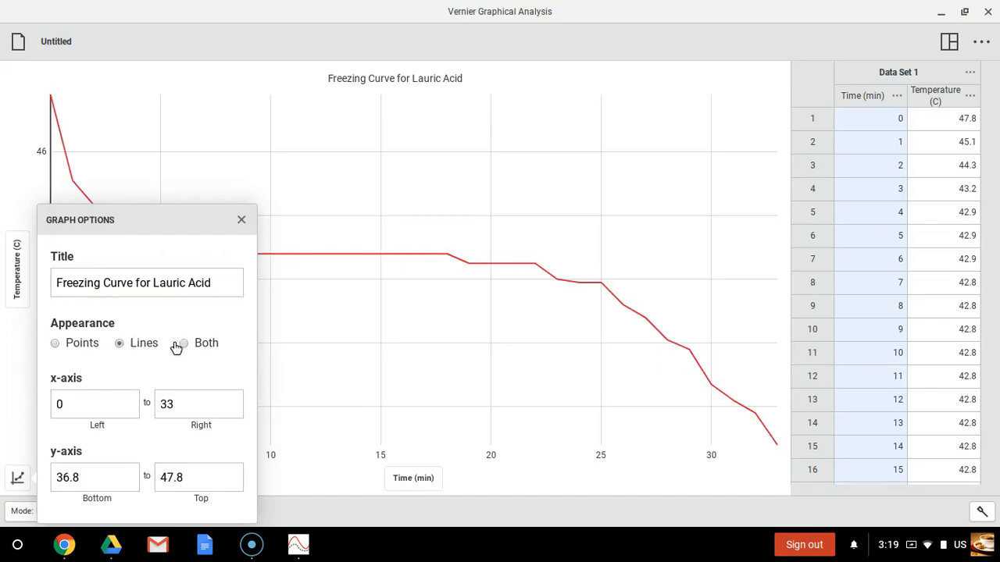
pyautogui.click(183, 343)
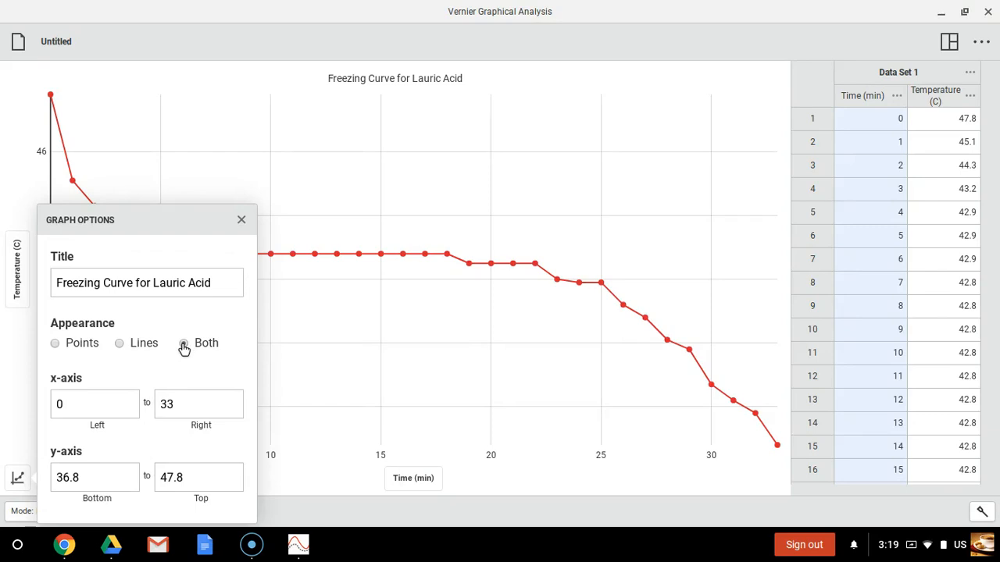
pyautogui.click(241, 219)
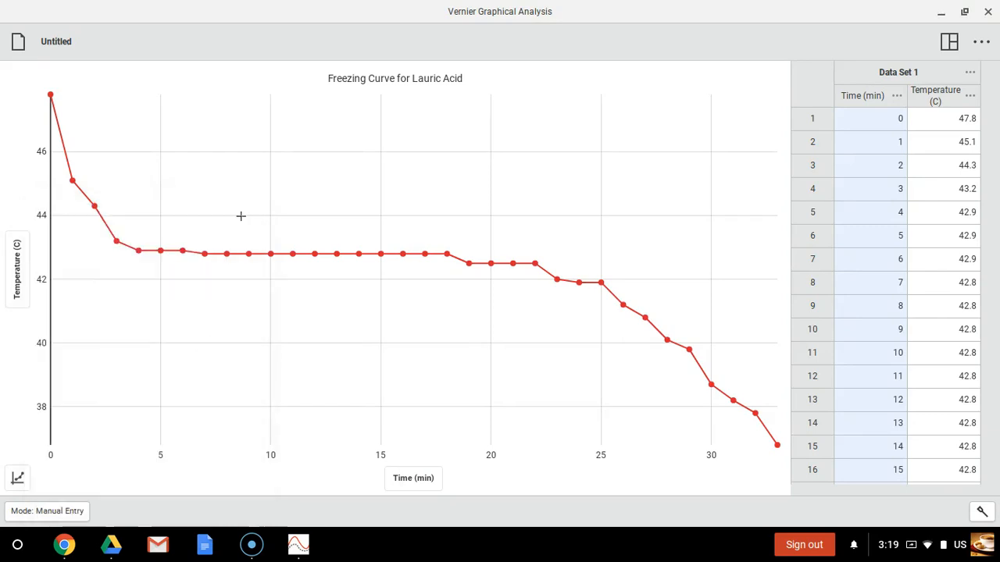
pyautogui.moveTo(245, 317)
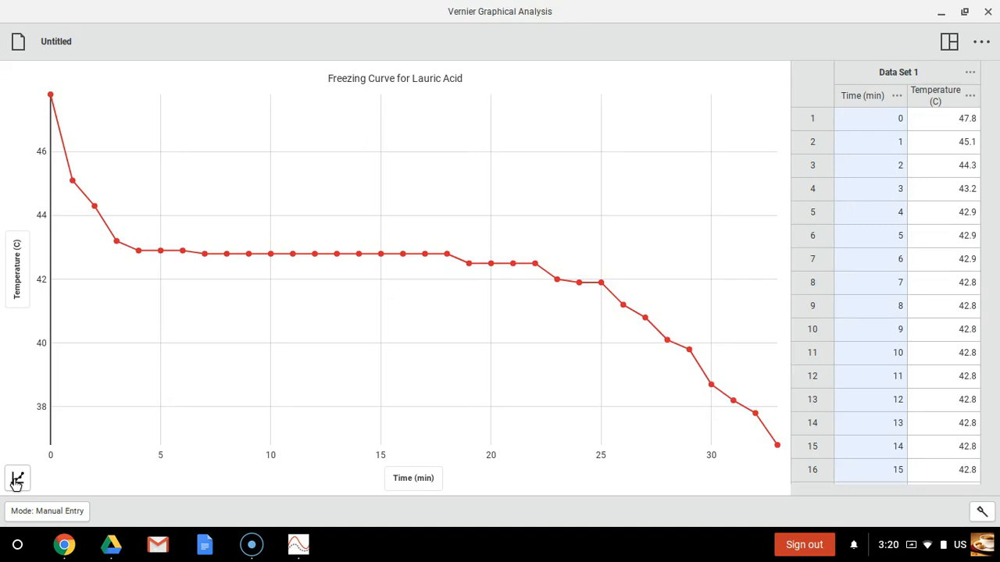
pyautogui.moveTo(51, 515)
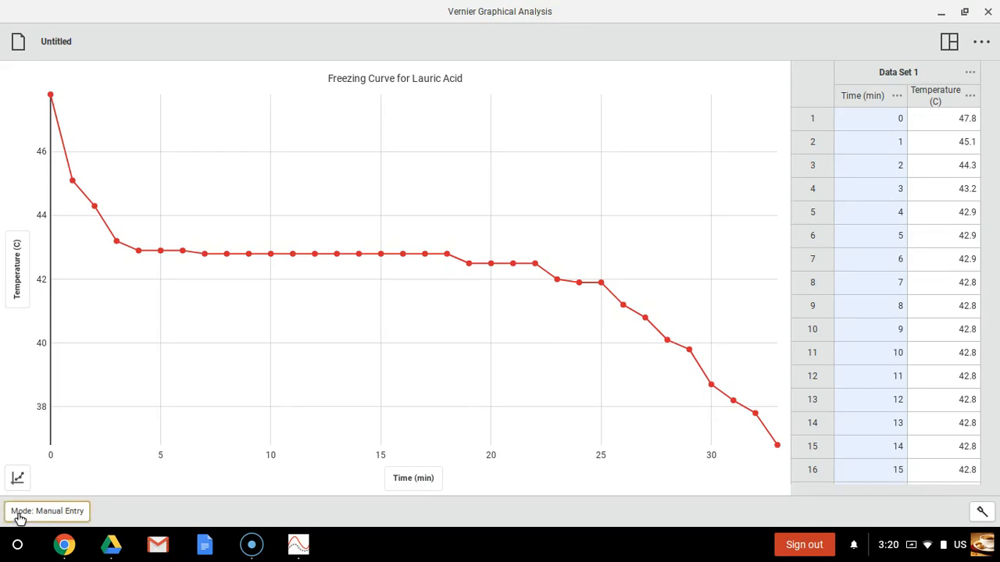
# Open Data Collection Settings, which show Time Based mode at 2 samples per second
pyautogui.click(47, 511)
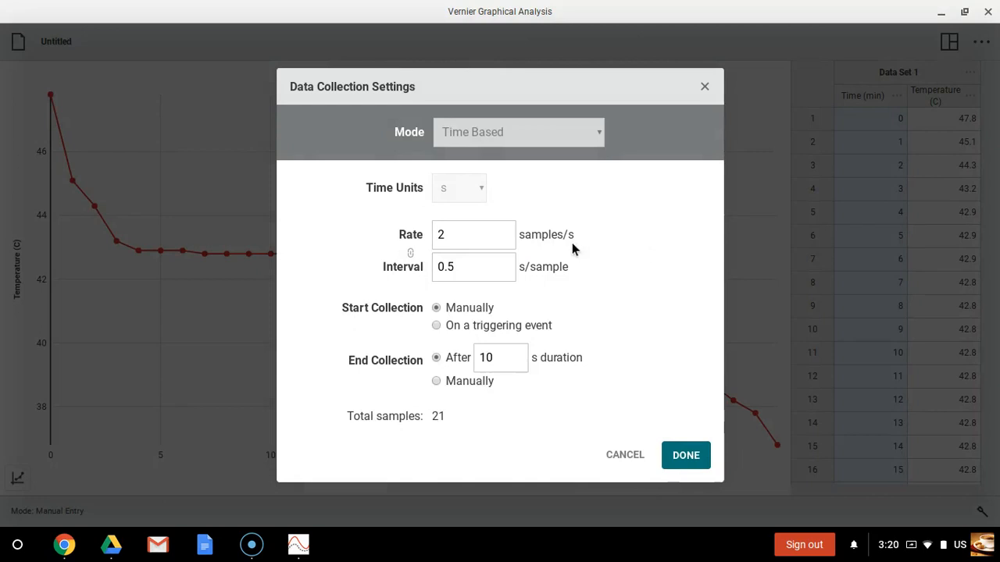
pyautogui.moveTo(576, 129)
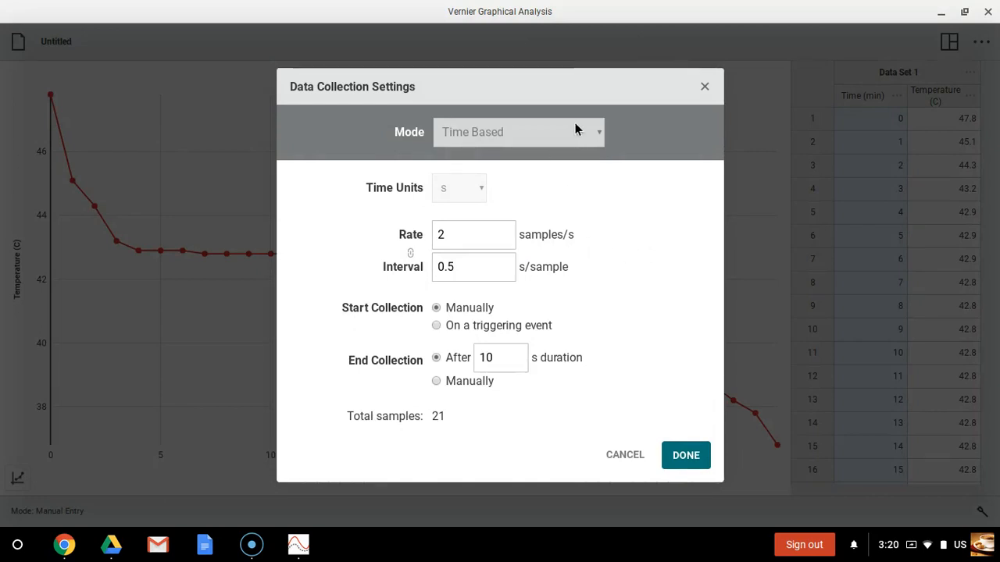
pyautogui.moveTo(578, 134)
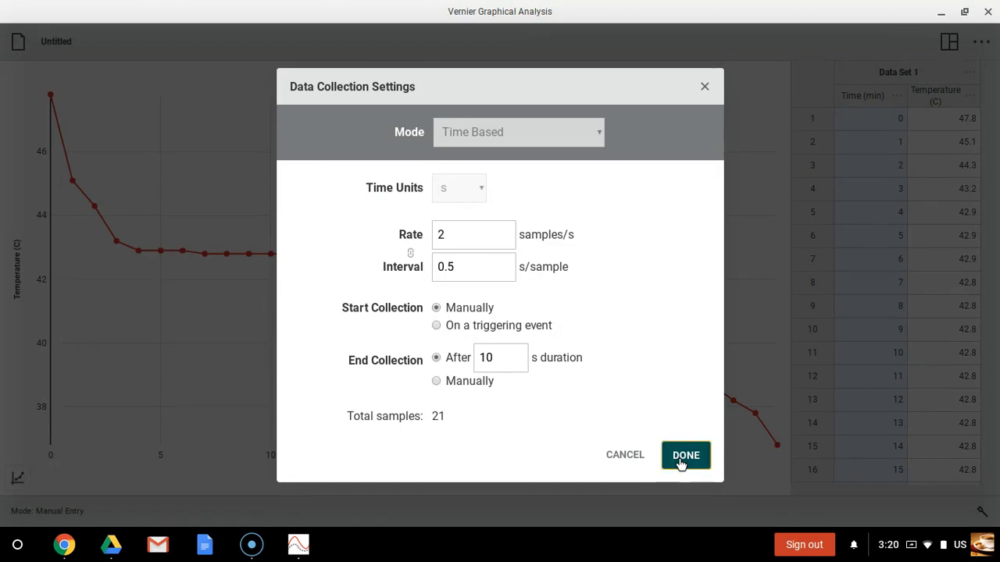
# Close Data Collection Settings so the curve shows unconnected points, and open the graph tools menu
pyautogui.click(685, 455)
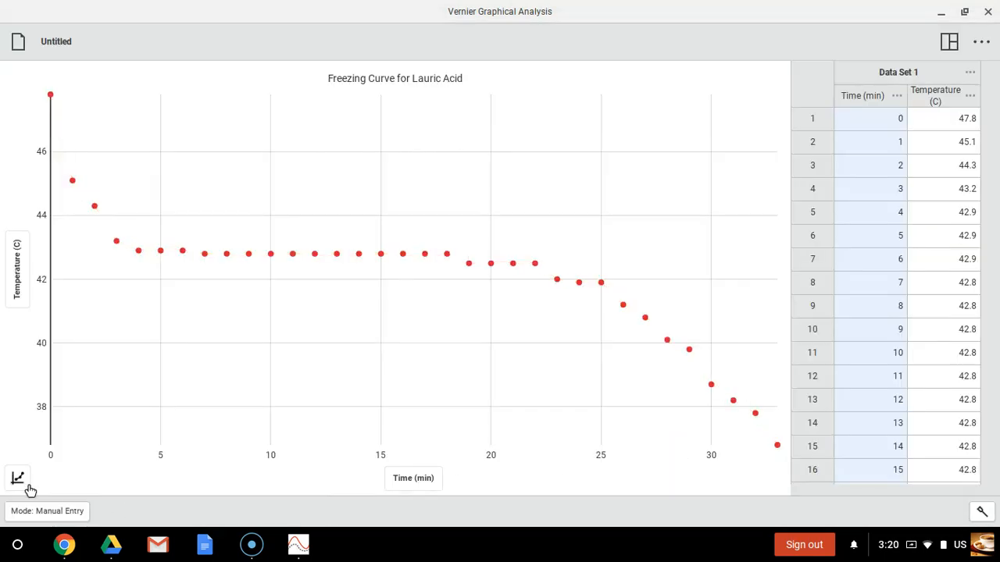
pyautogui.click(17, 478)
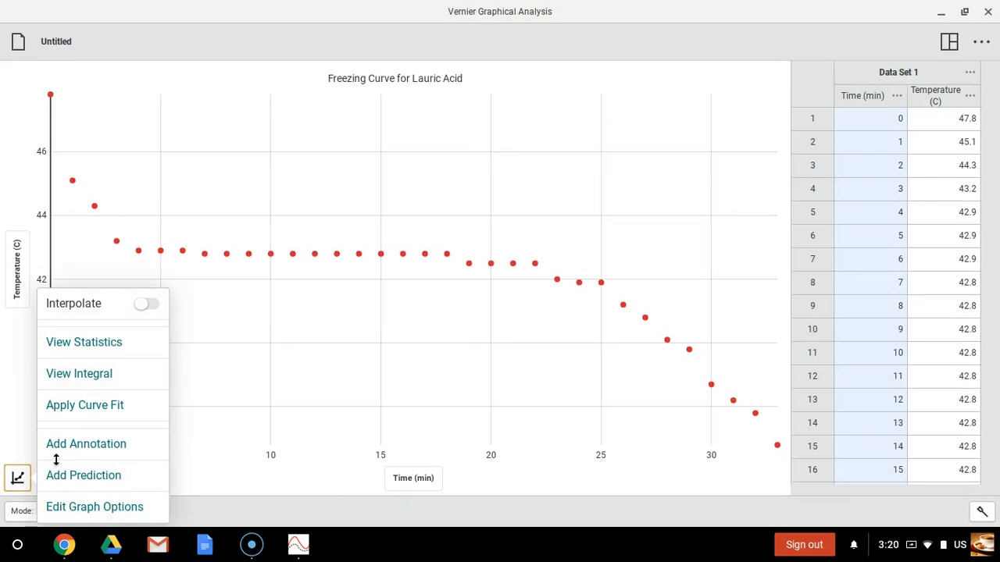
pyautogui.moveTo(115, 342)
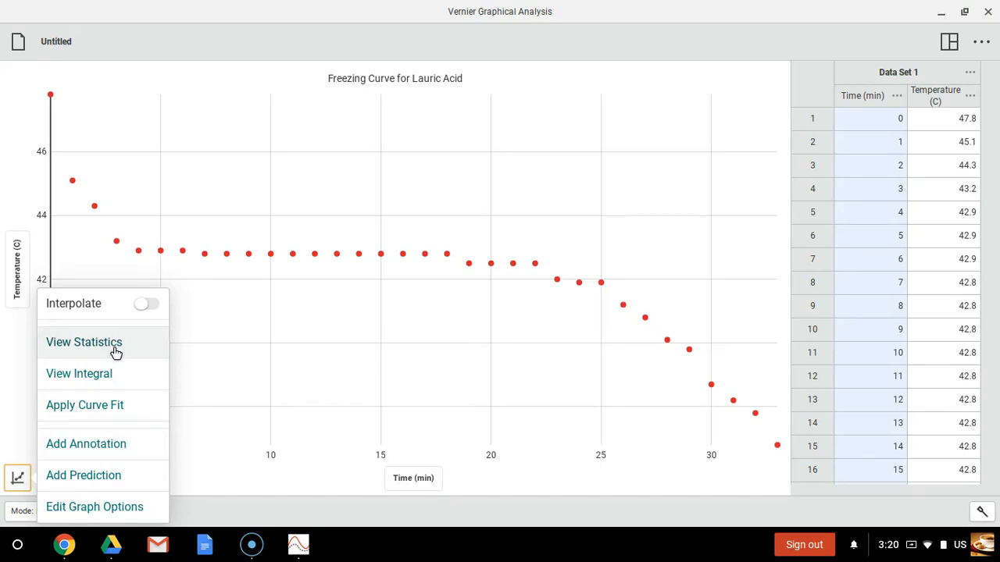
pyautogui.moveTo(110, 391)
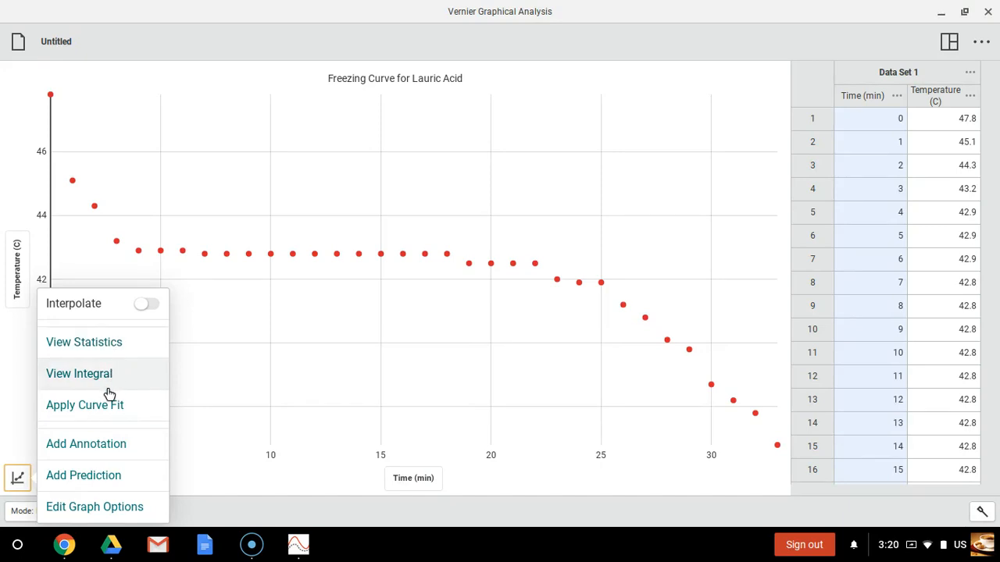
pyautogui.moveTo(102, 405)
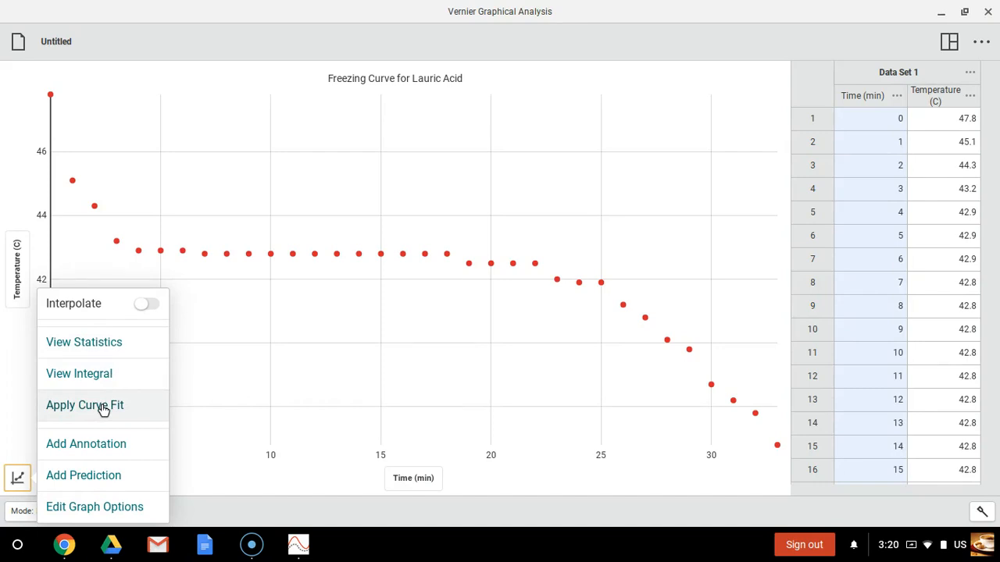
pyautogui.moveTo(110, 444)
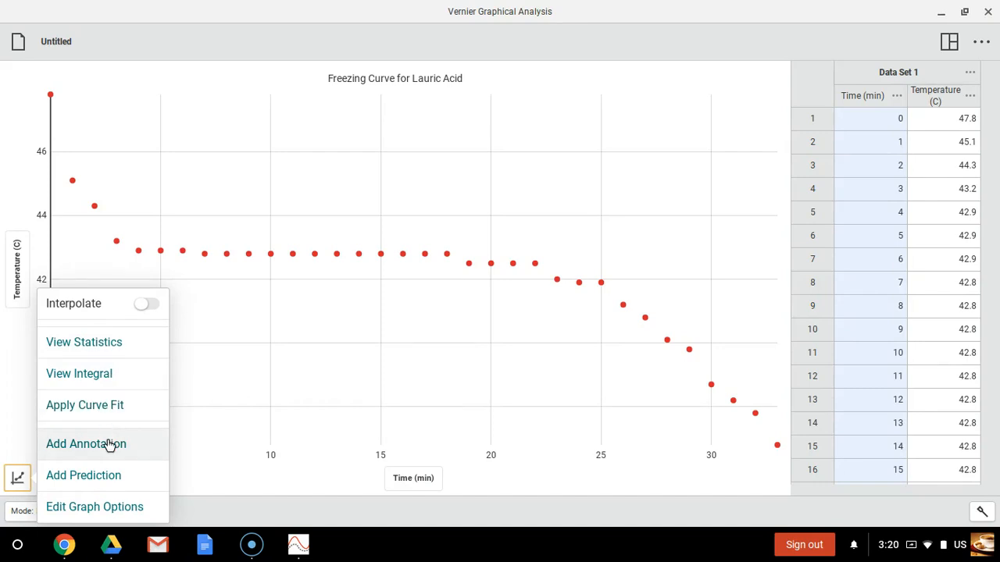
pyautogui.click(86, 444)
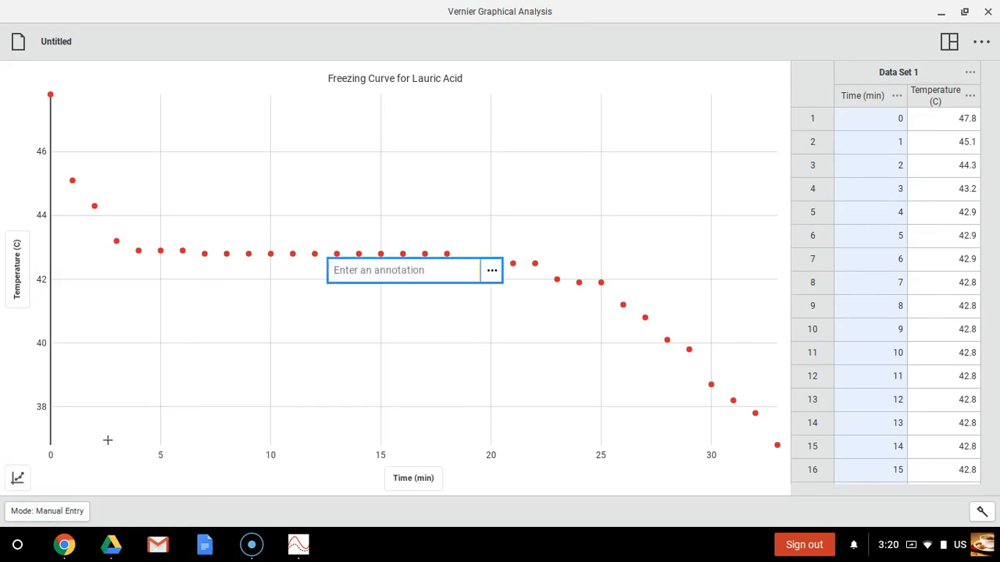
pyautogui.write('Trial 1')
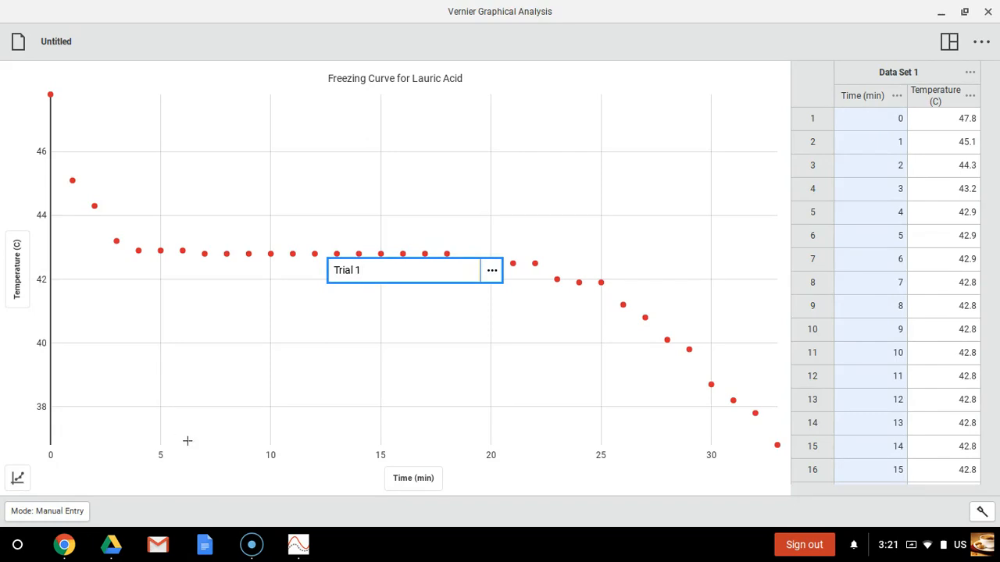
pyautogui.click(491, 271)
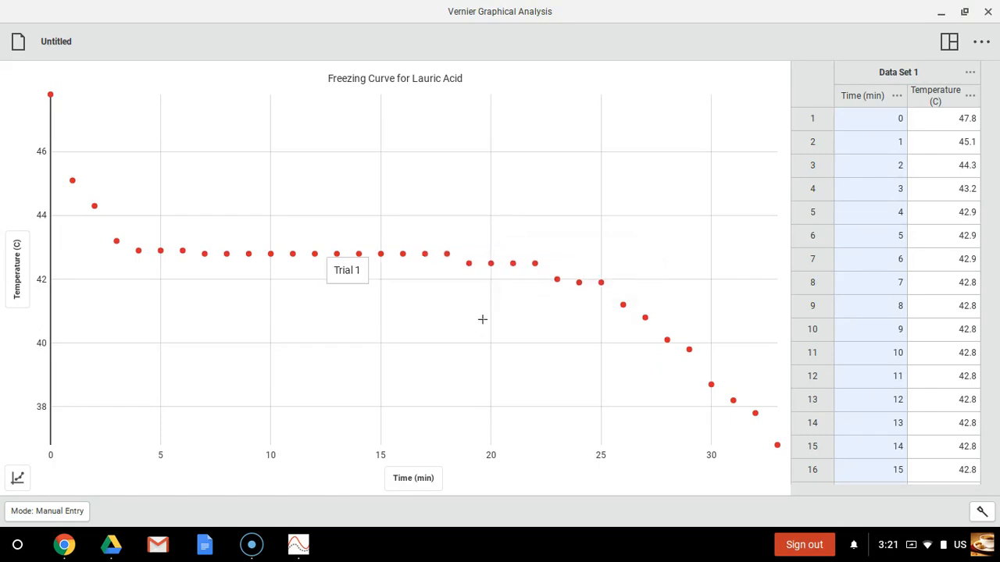
pyautogui.moveTo(342, 274)
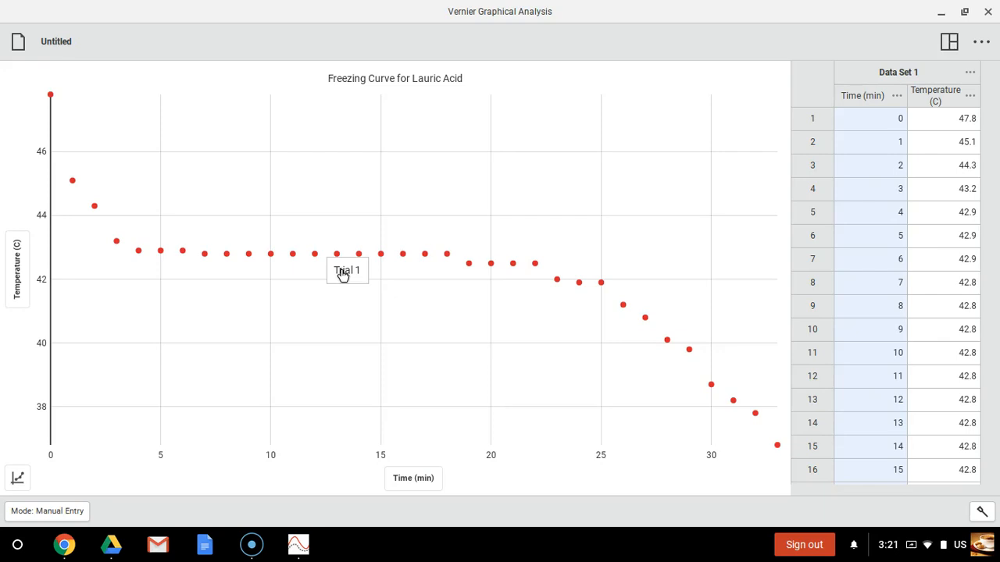
pyautogui.click(347, 269)
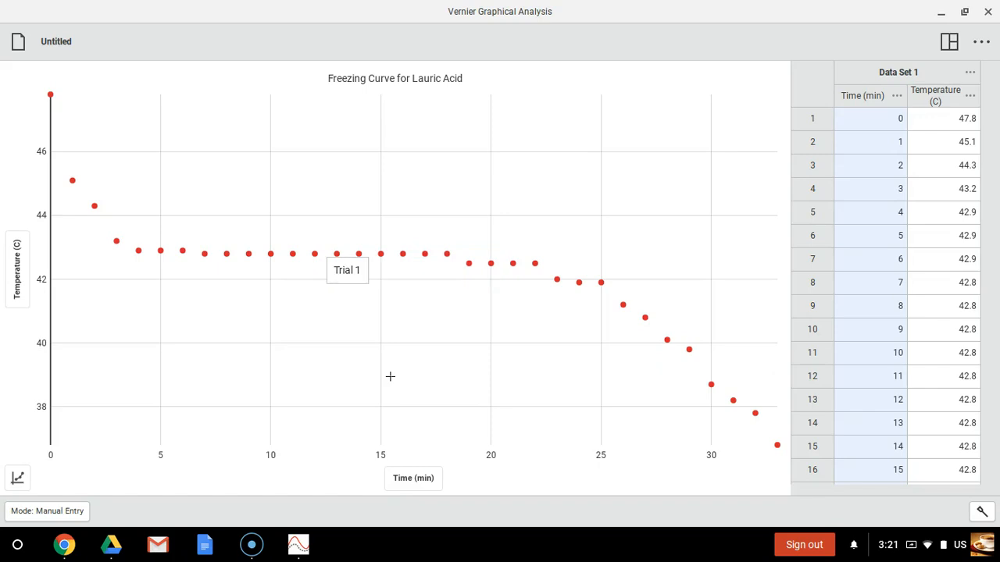
pyautogui.moveTo(18, 268)
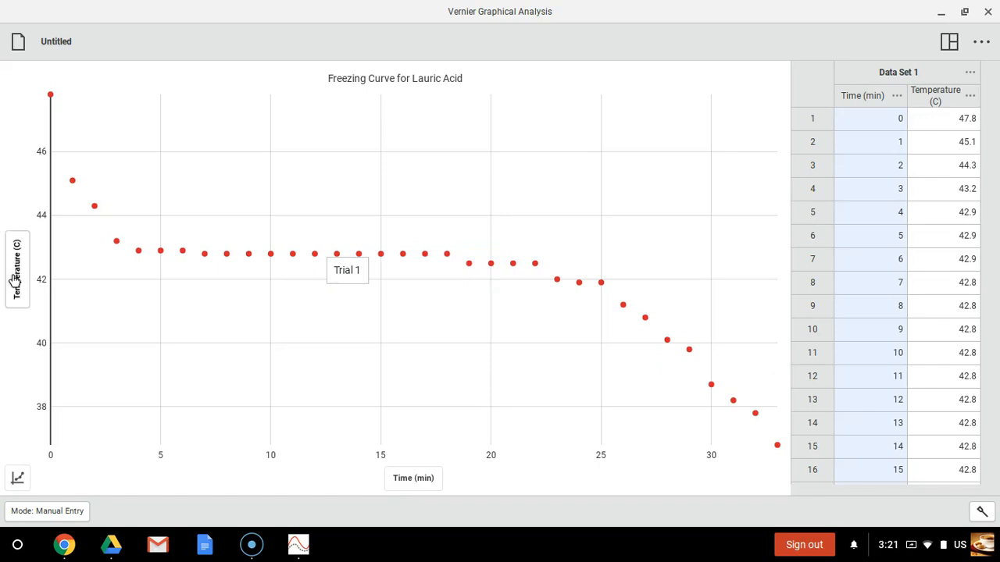
pyautogui.moveTo(14, 250)
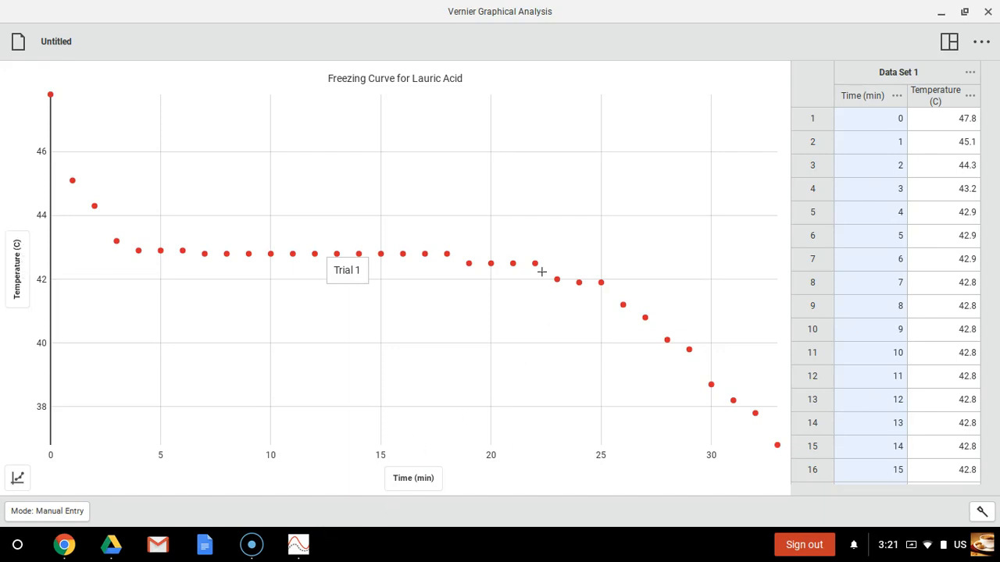
pyautogui.moveTo(47, 511)
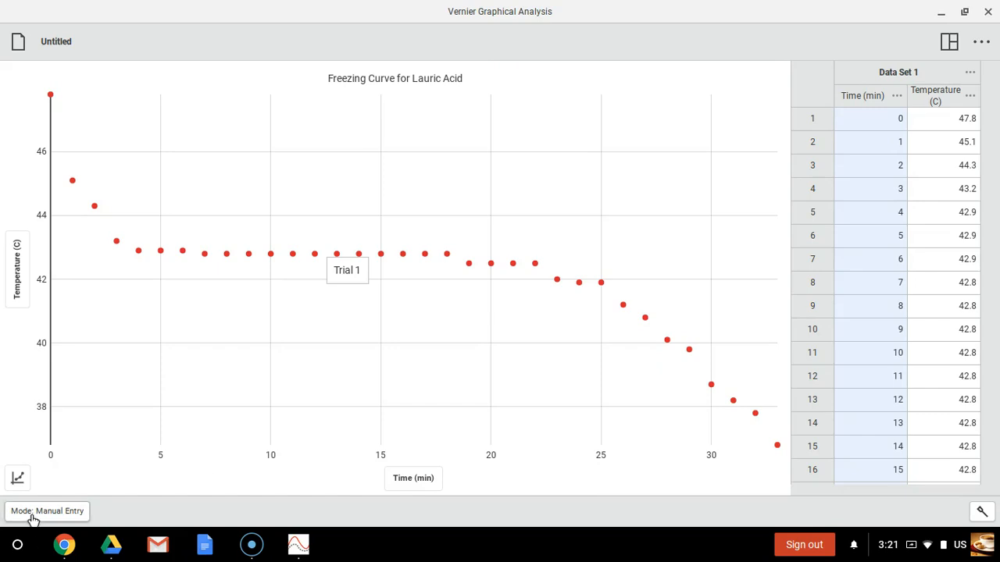
# Append 'Time versus Temperature' to the graph title in Edit Graph Options
pyautogui.click(18, 478)
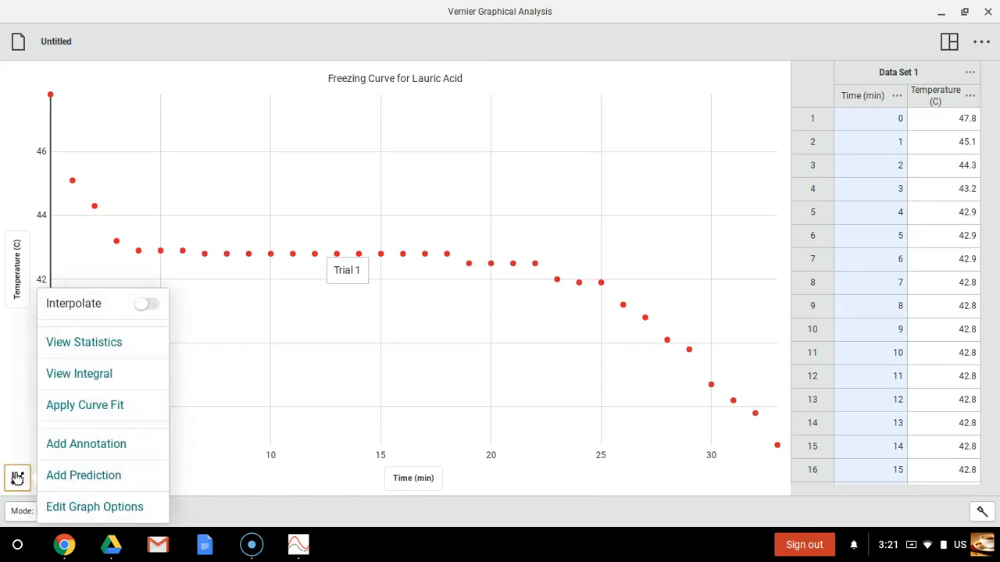
pyautogui.moveTo(93, 507)
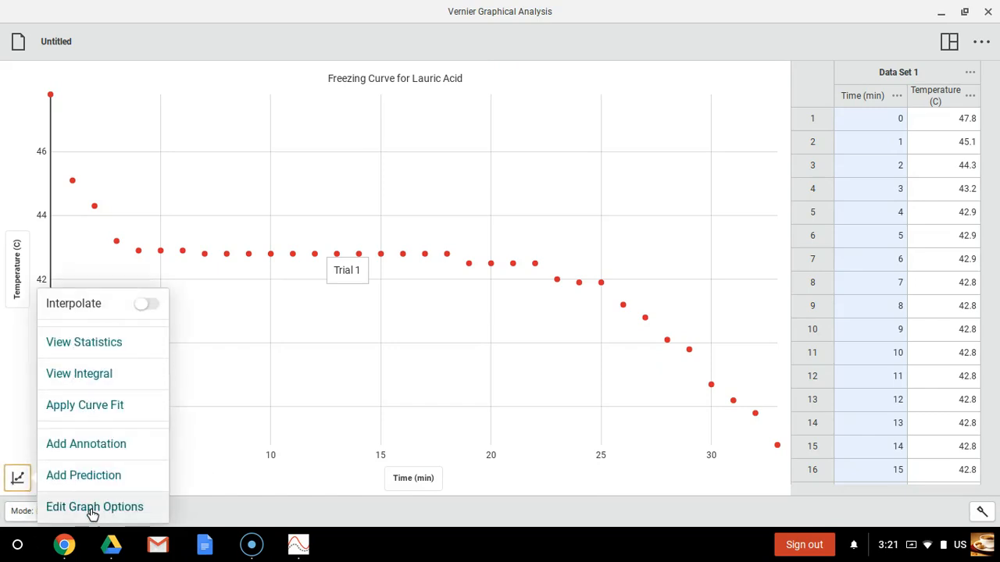
pyautogui.click(94, 506)
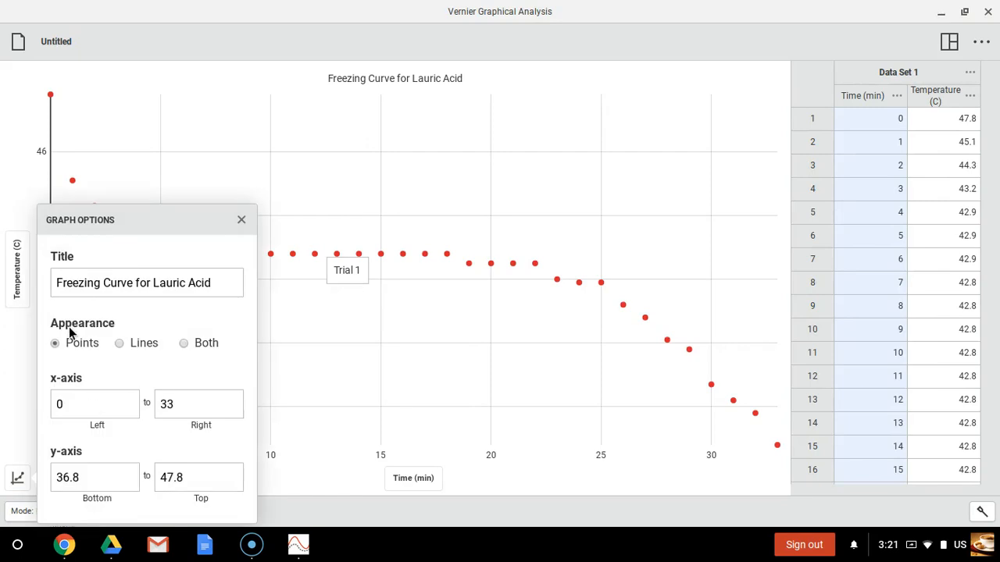
pyautogui.click(211, 282)
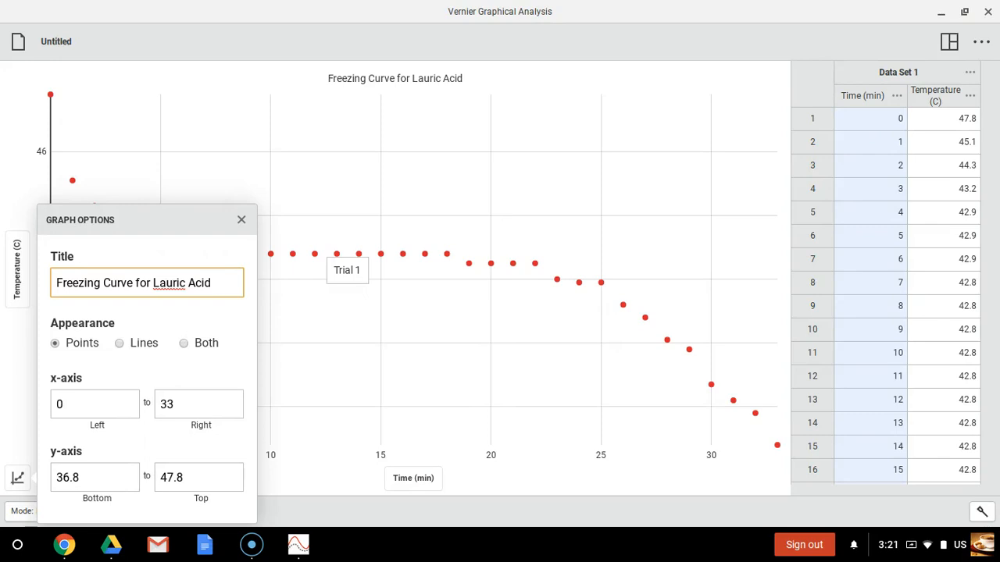
pyautogui.write('T')
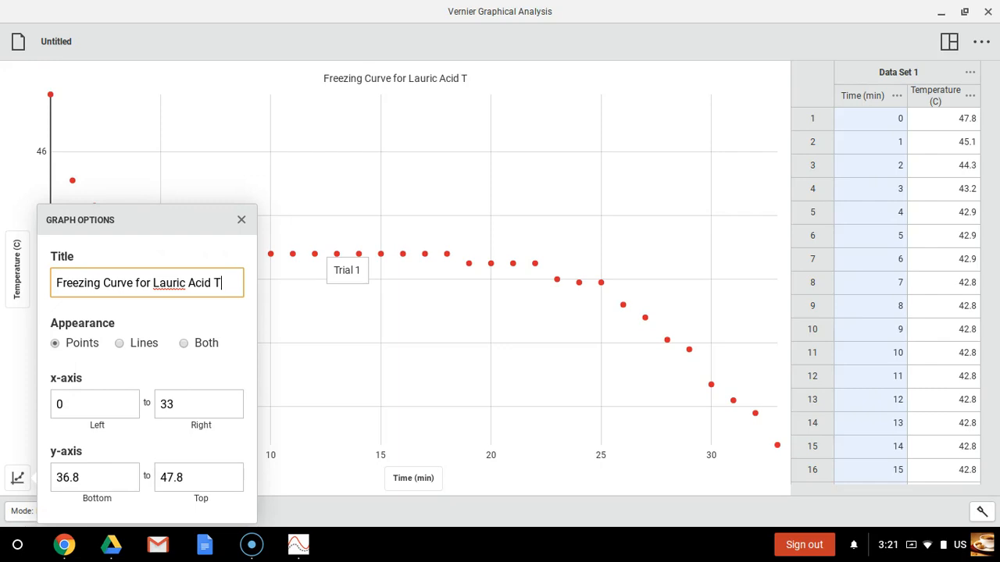
pyautogui.write('ime versus Temperature')
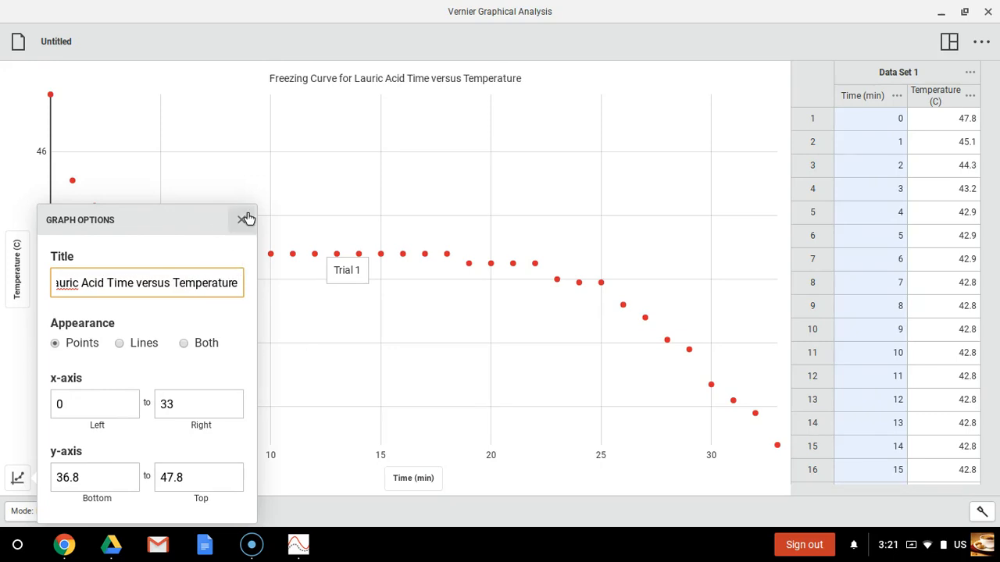
pyautogui.click(244, 220)
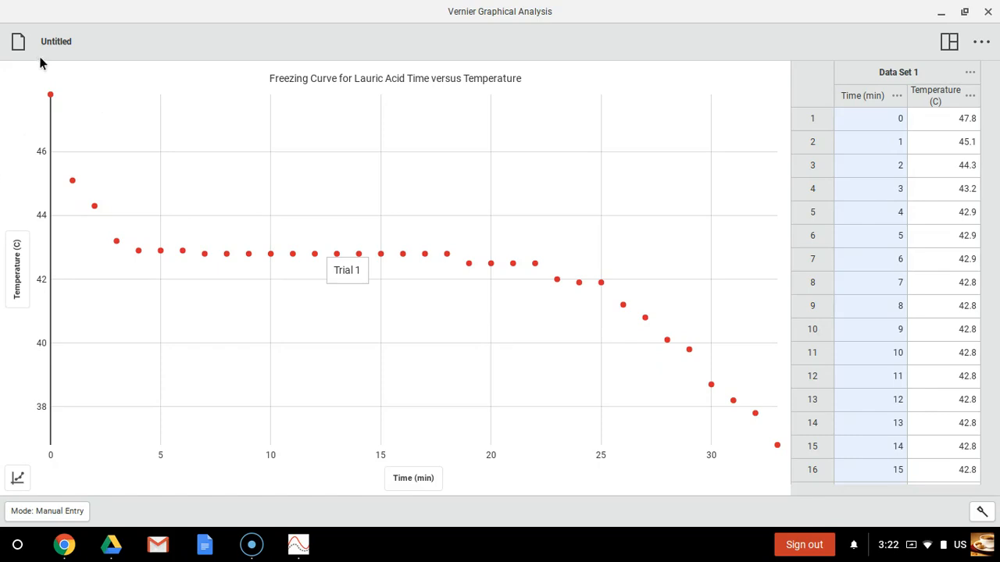
pyautogui.moveTo(53, 46)
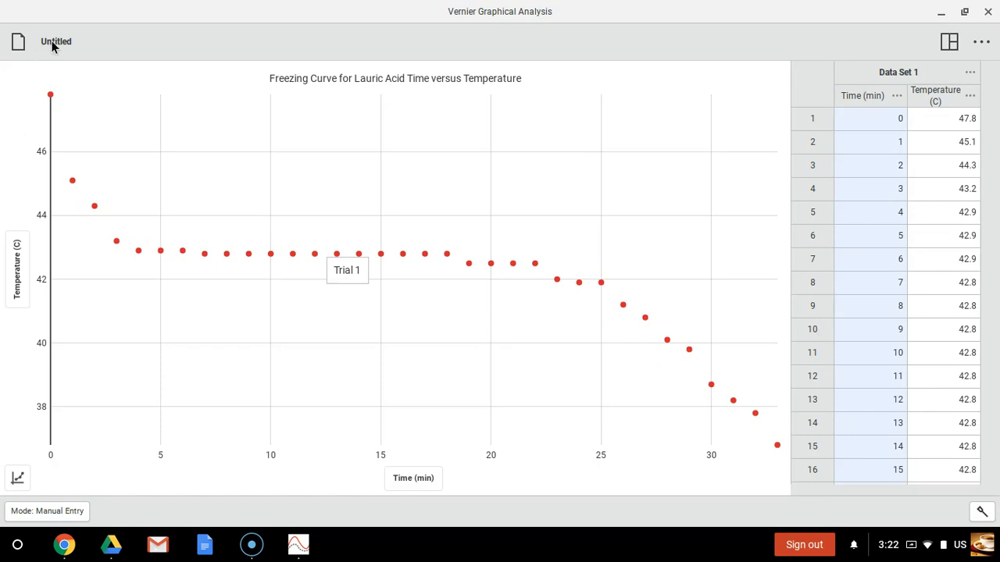
# Save the experiment as 'Lauric Acid lab.ambl' in My Drive > LabQuest Info
pyautogui.click(17, 41)
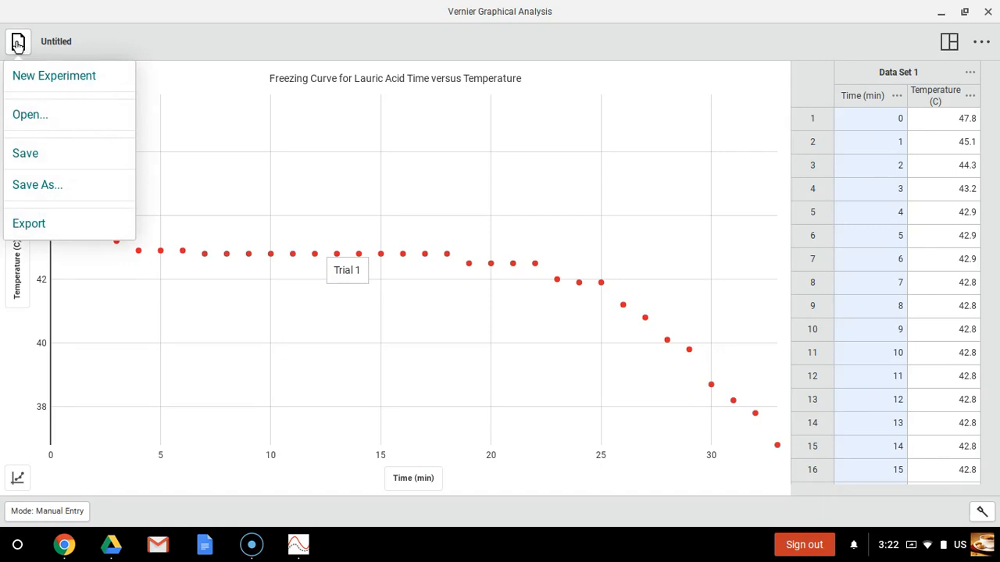
pyautogui.moveTo(26, 89)
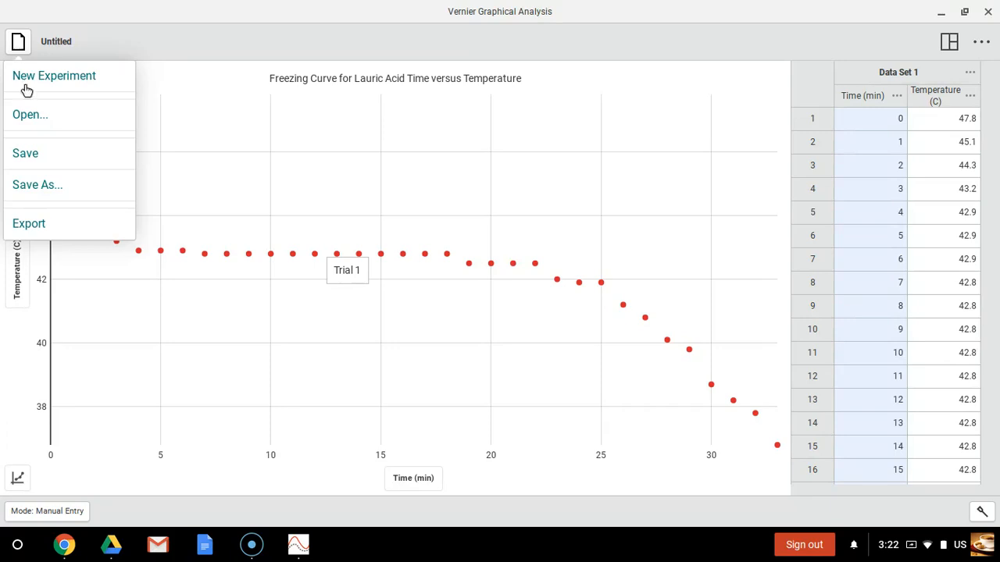
pyautogui.click(37, 185)
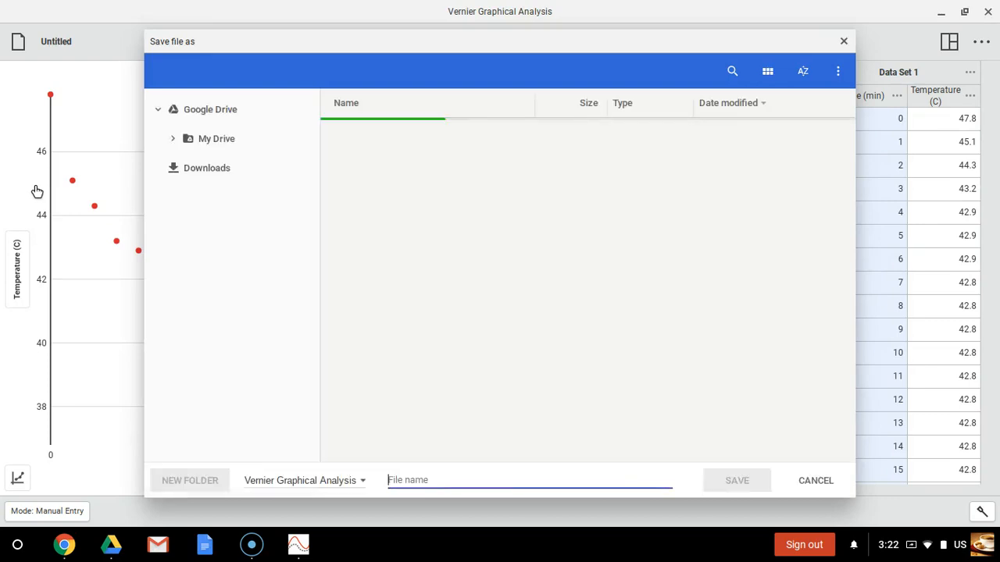
pyautogui.click(217, 139)
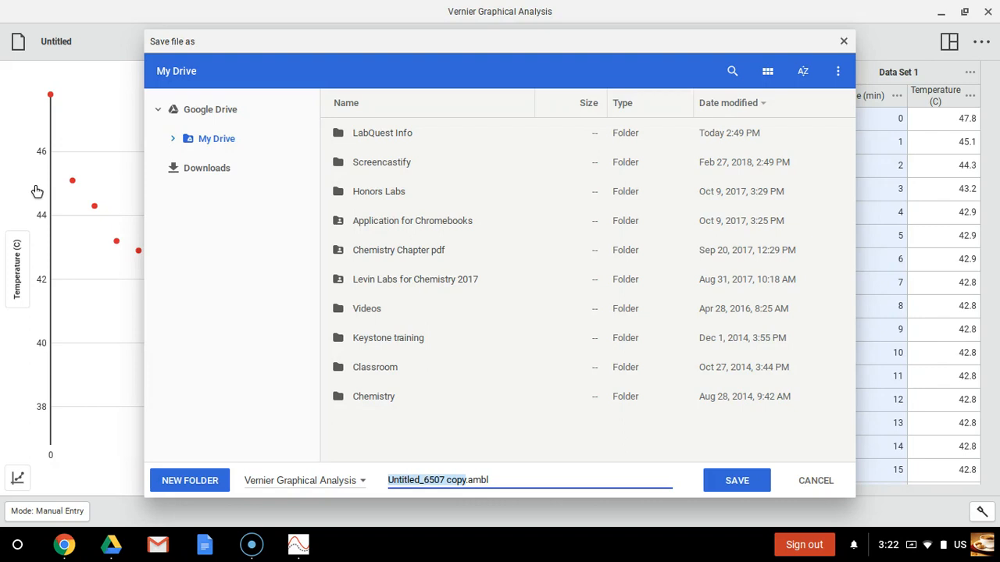
pyautogui.moveTo(310, 275)
pyautogui.write('Lauric ')
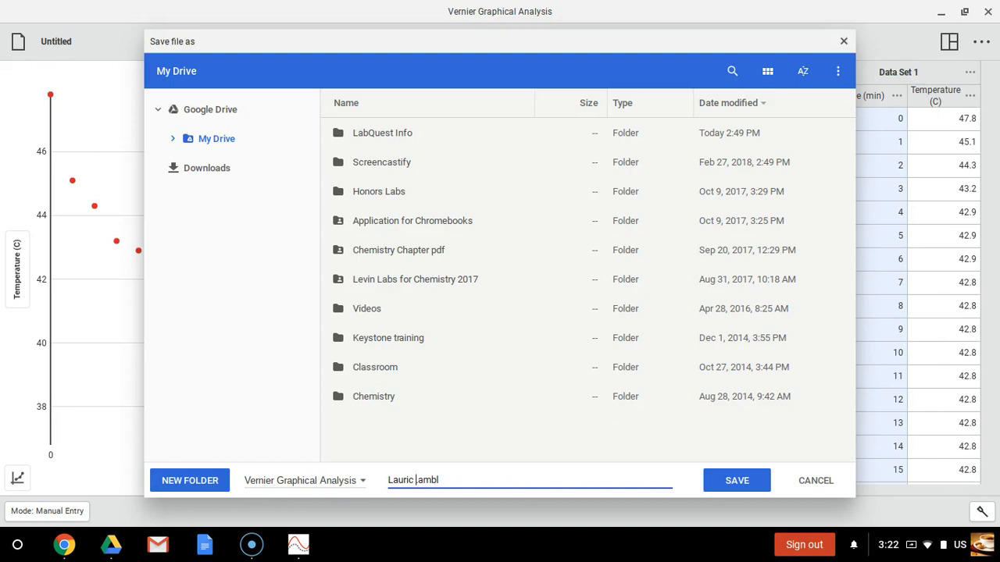
pyautogui.write('Av.')
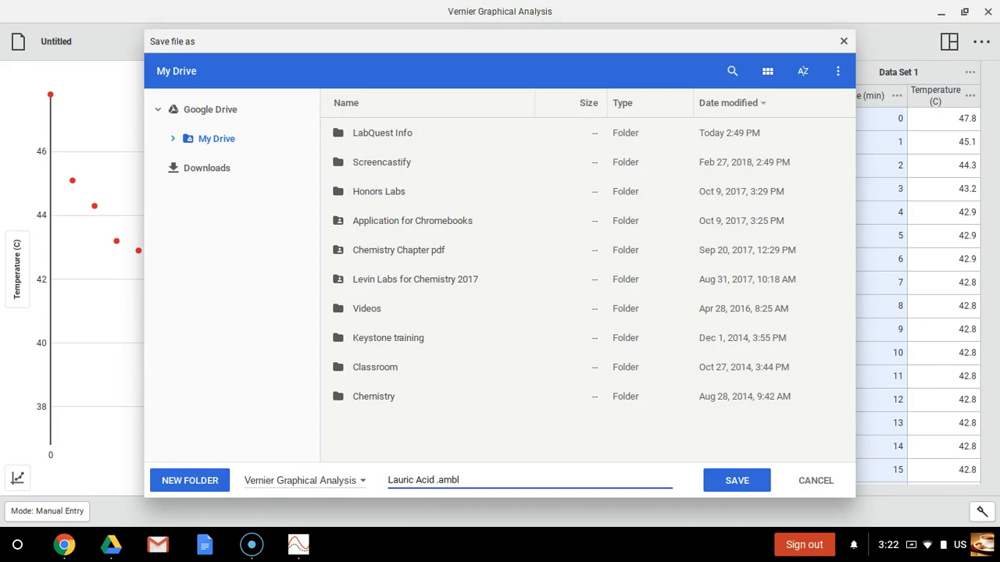
pyautogui.write('lab')
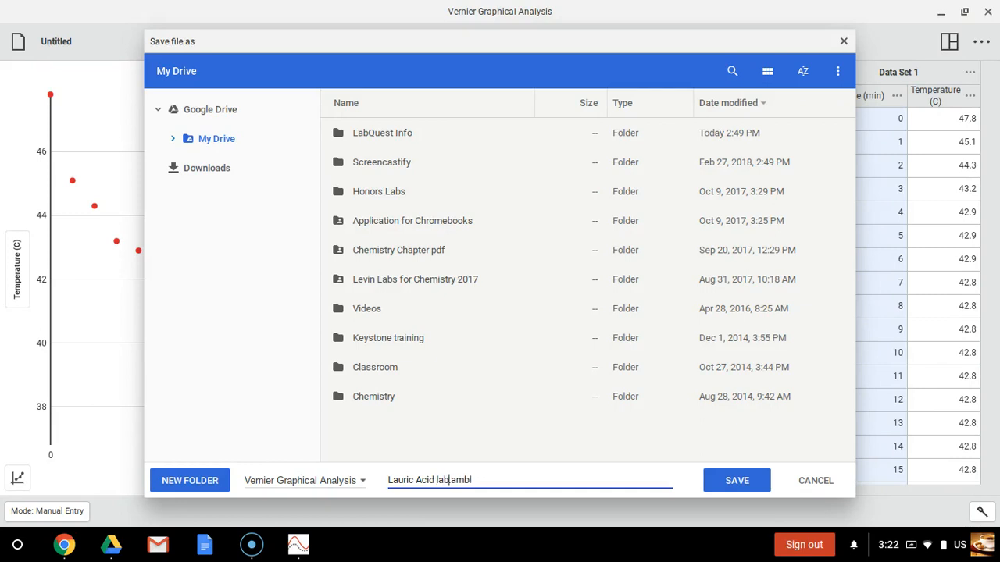
pyautogui.moveTo(746, 419)
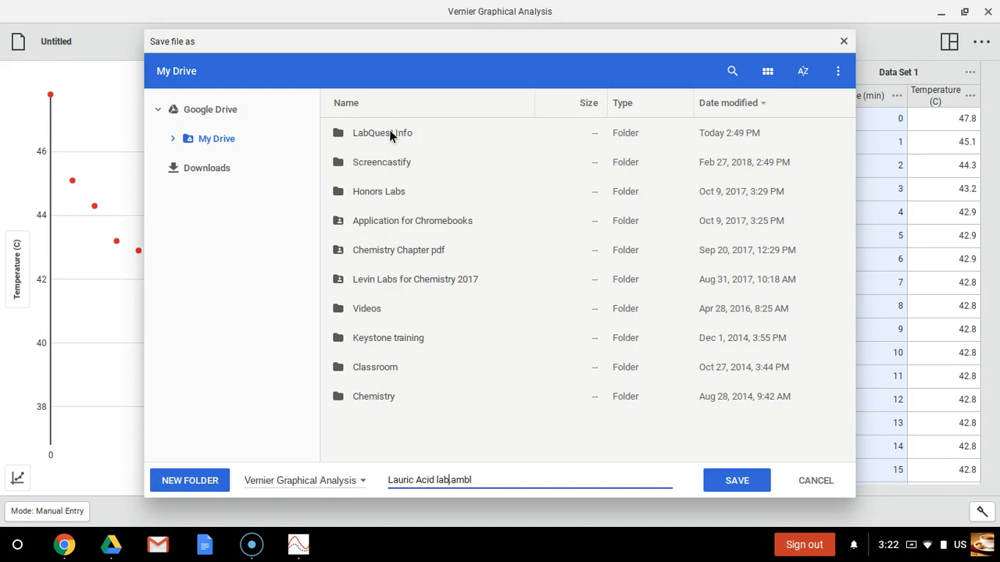
pyautogui.click(382, 132)
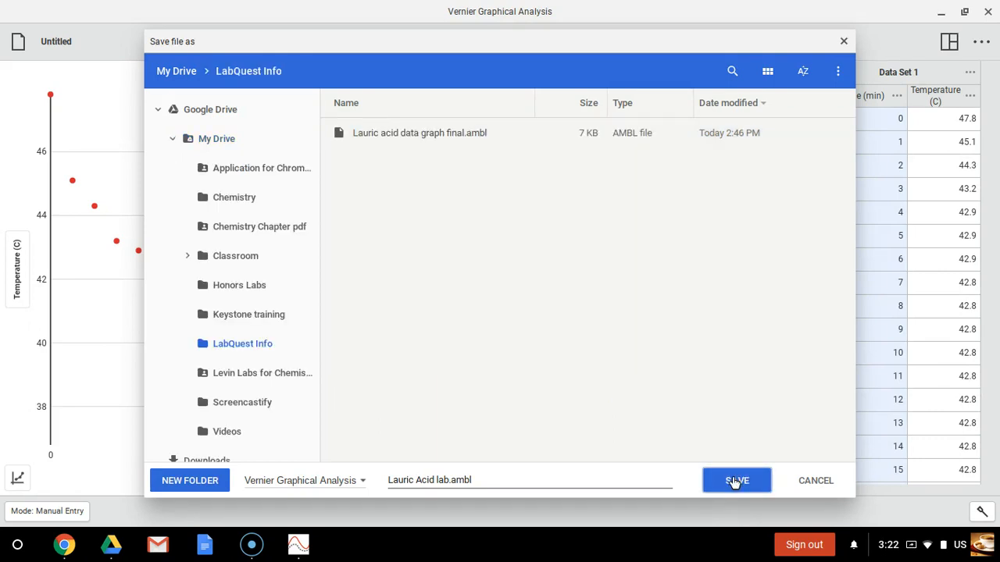
pyautogui.click(735, 480)
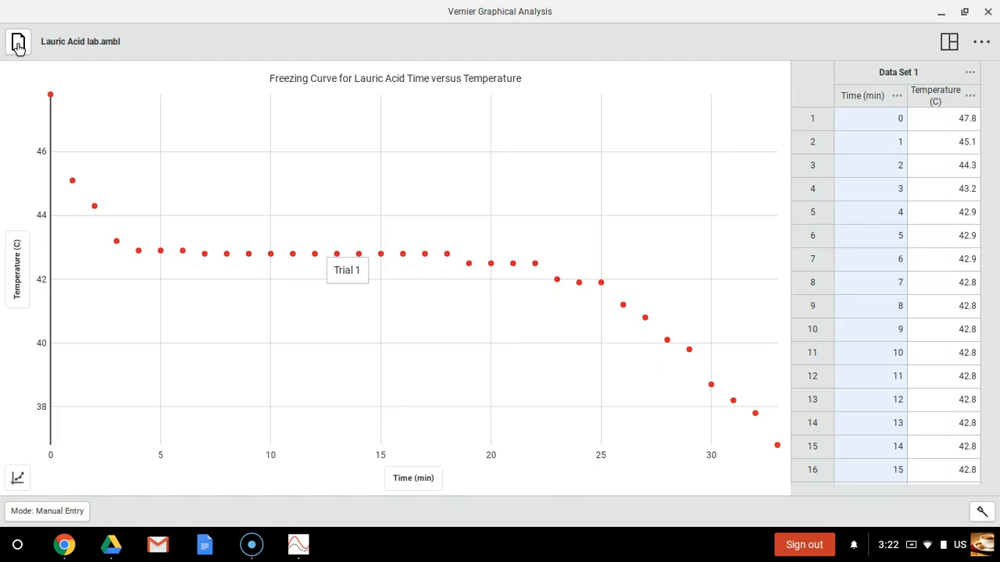
# Export the graph as the image 'Freezing curve.png' to the LabQuest Info Drive folder
pyautogui.click(17, 41)
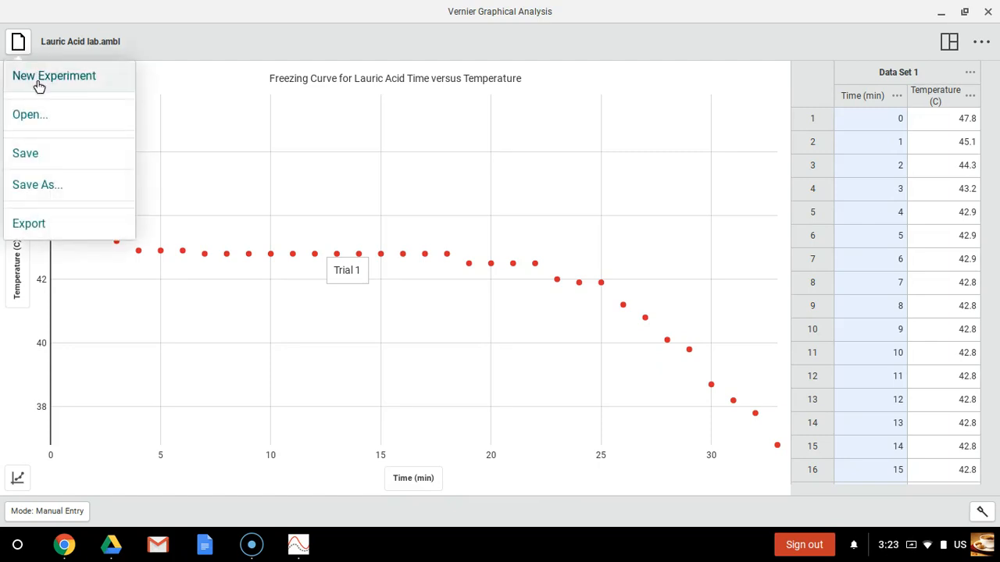
pyautogui.moveTo(29, 224)
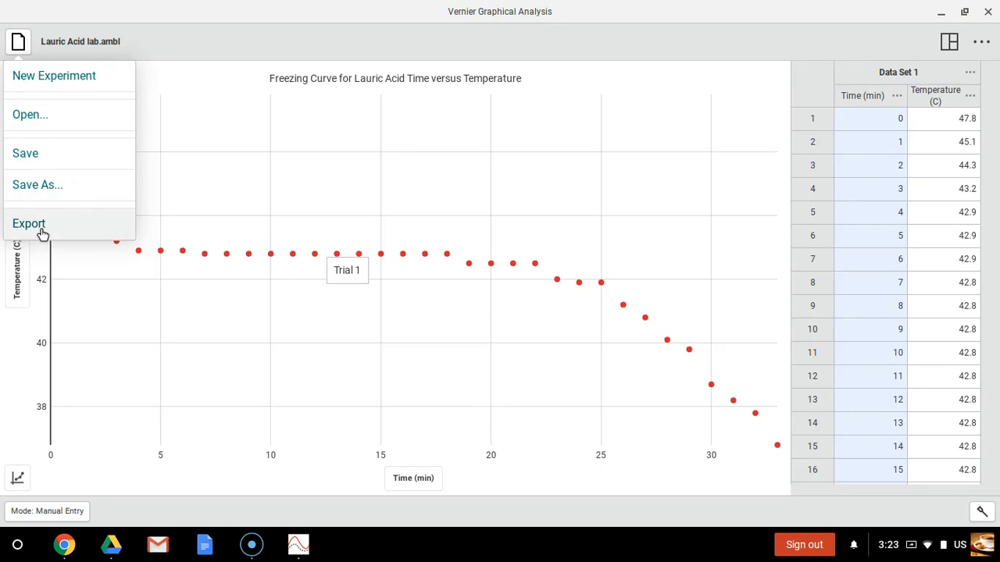
pyautogui.moveTo(40, 115)
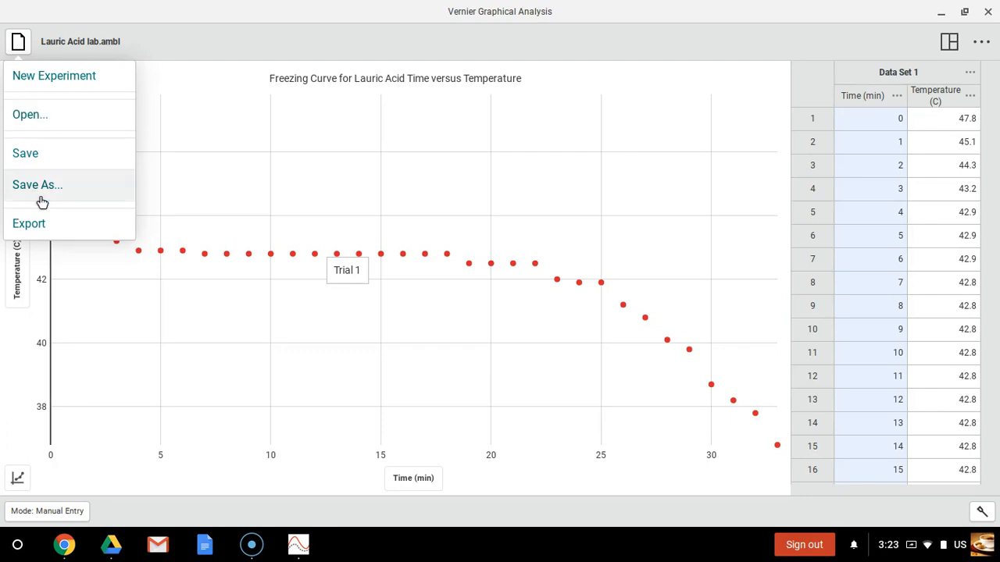
pyautogui.click(28, 224)
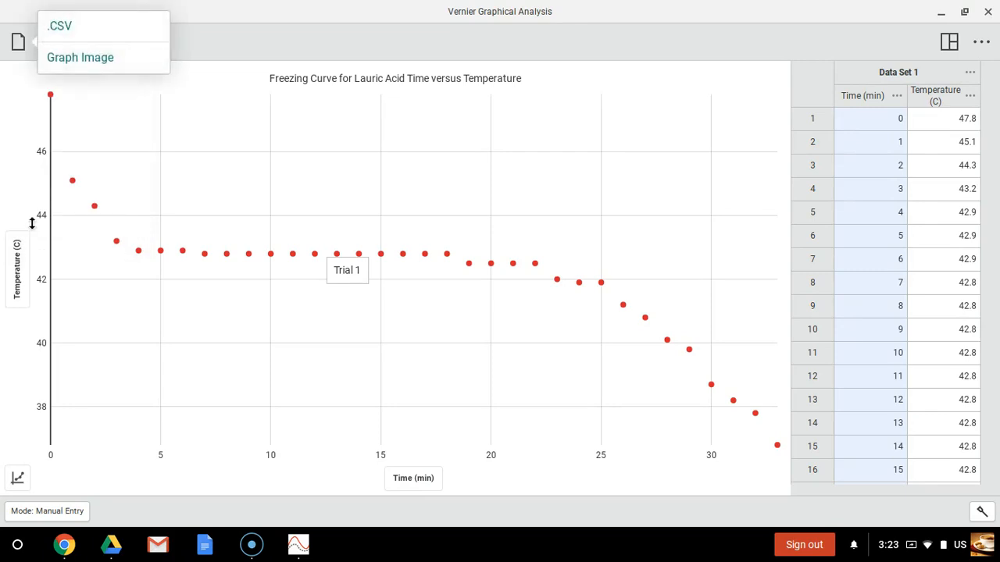
pyautogui.moveTo(93, 66)
pyautogui.write('Freezing curve.png')
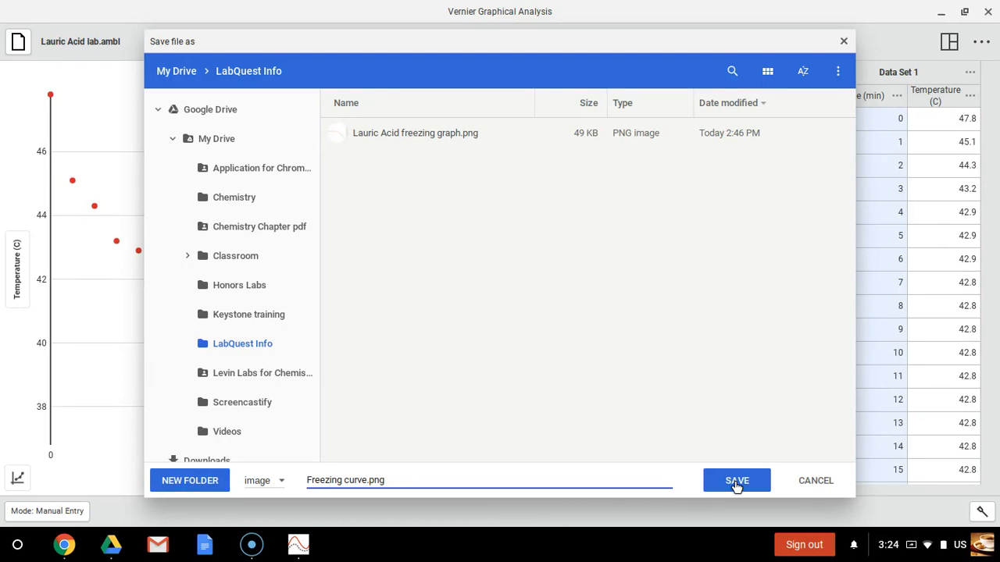
pyautogui.click(736, 481)
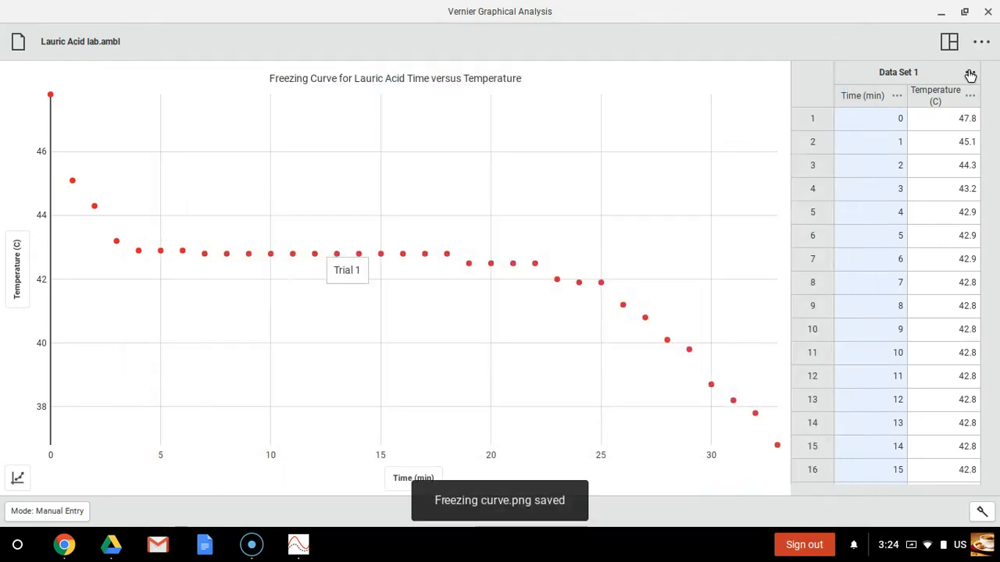
pyautogui.click(970, 72)
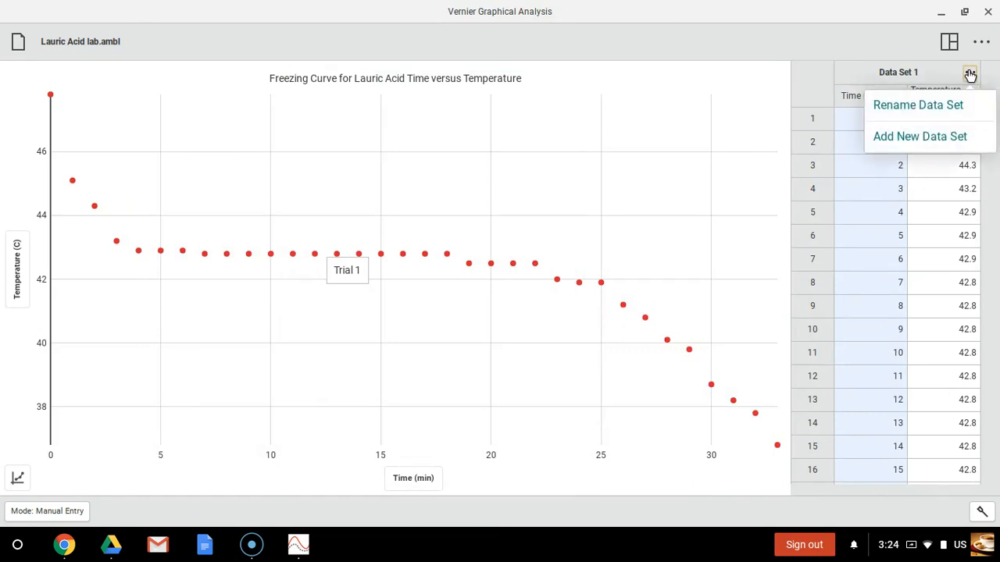
pyautogui.moveTo(919, 136)
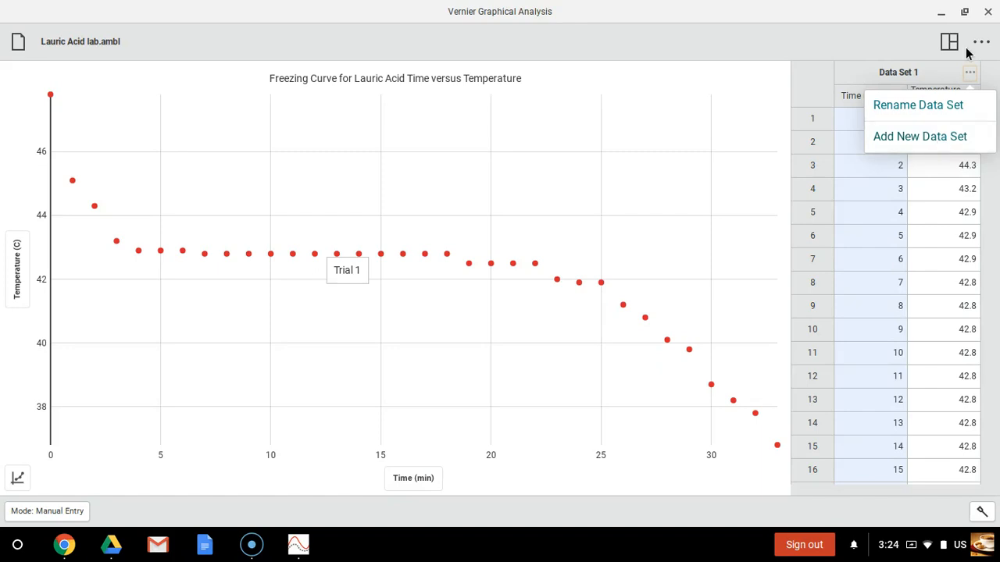
pyautogui.click(981, 42)
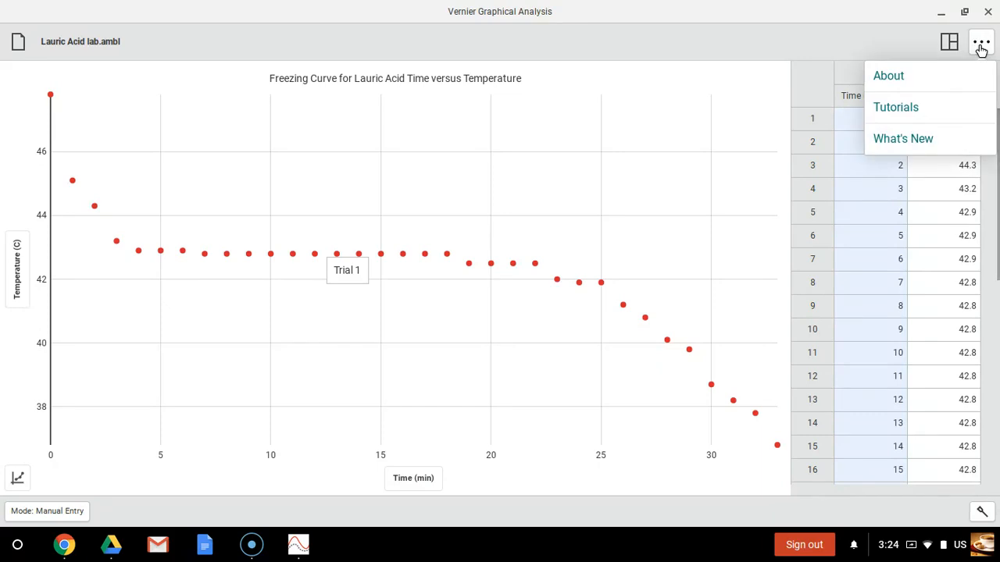
pyautogui.moveTo(949, 43)
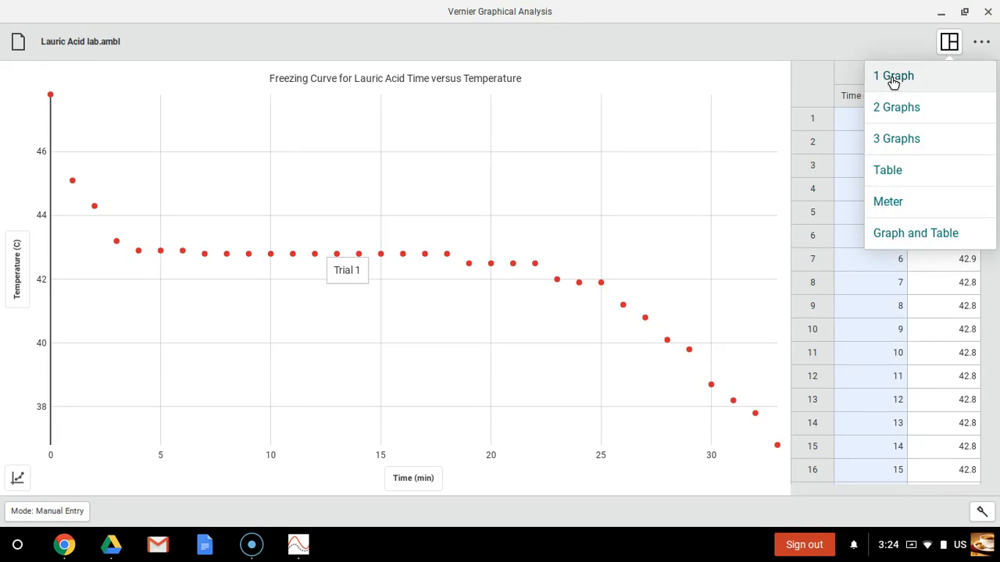
pyautogui.moveTo(887, 170)
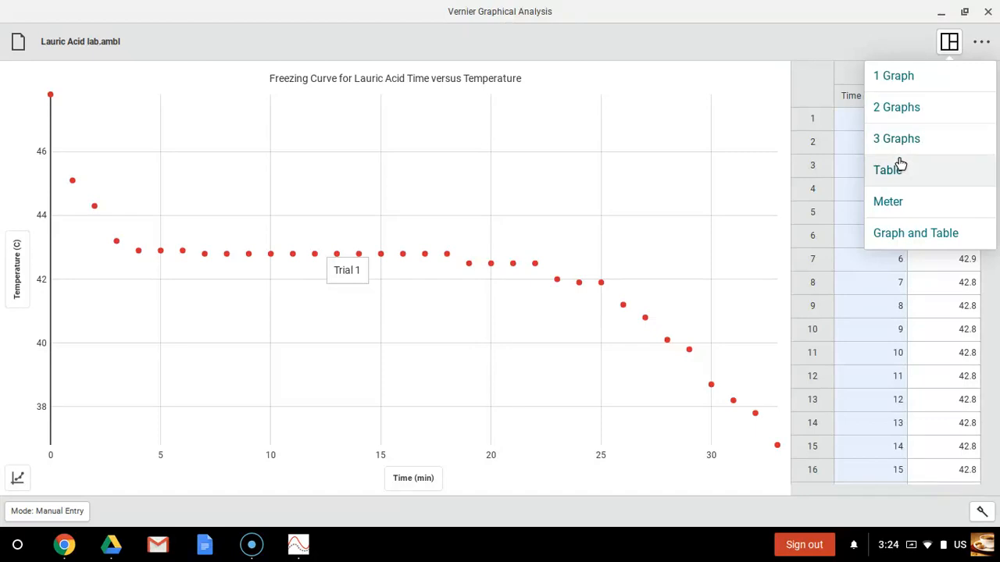
pyautogui.moveTo(897, 172)
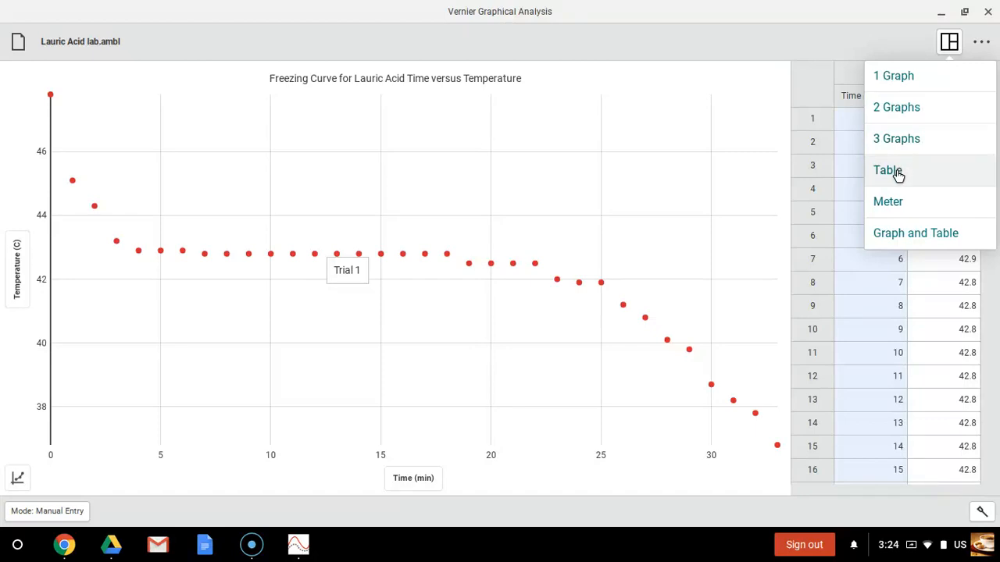
pyautogui.click(888, 170)
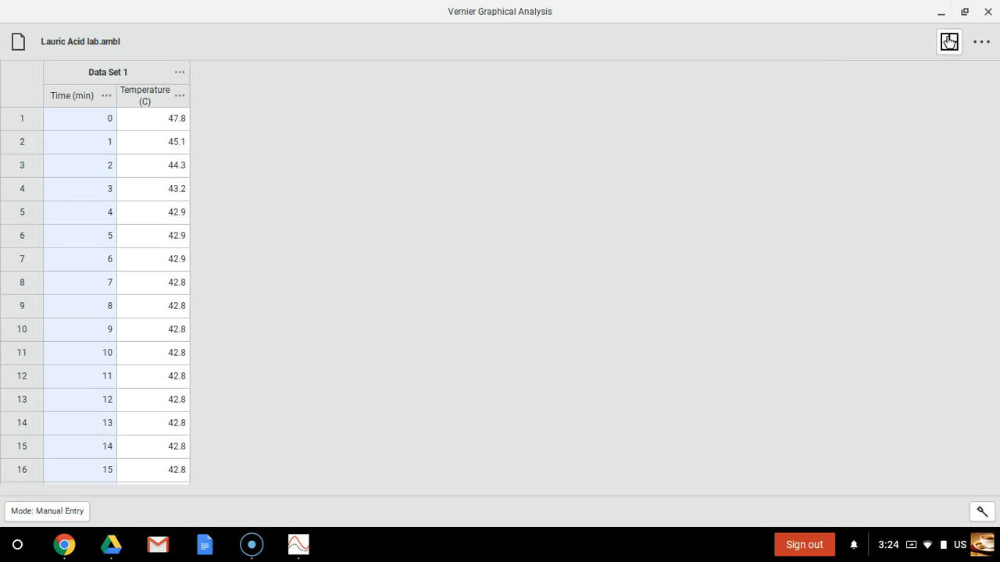
pyautogui.click(948, 41)
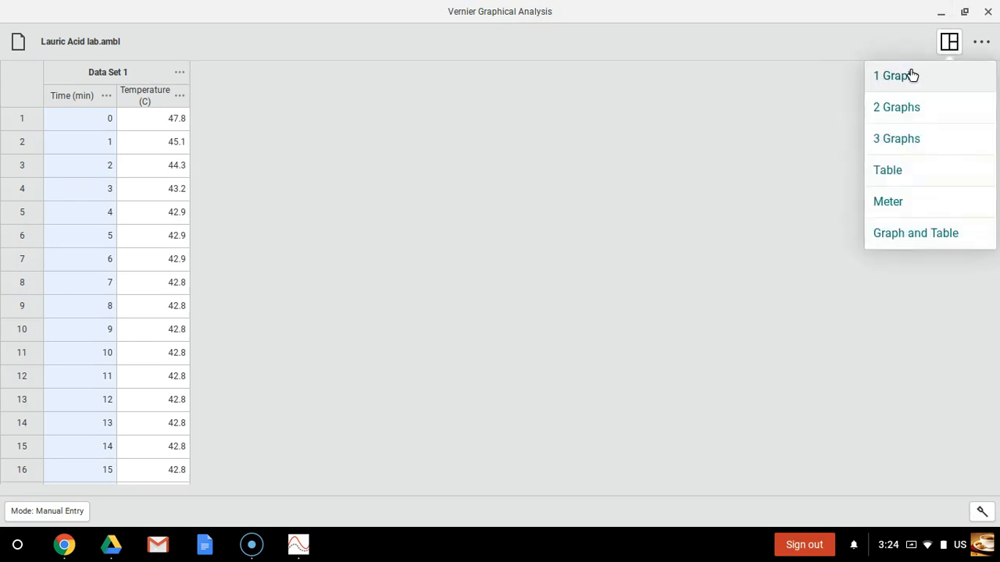
pyautogui.click(895, 75)
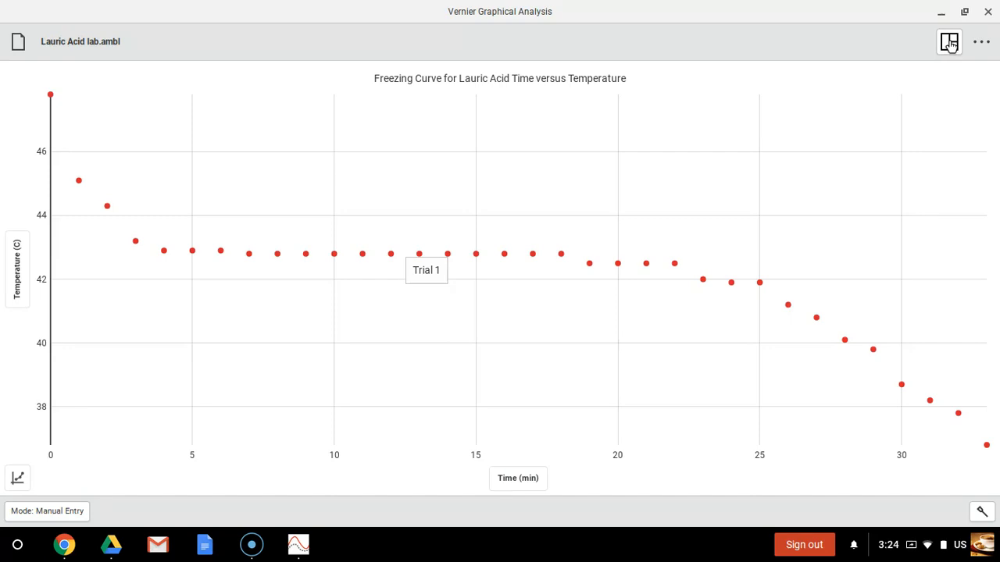
pyautogui.click(948, 42)
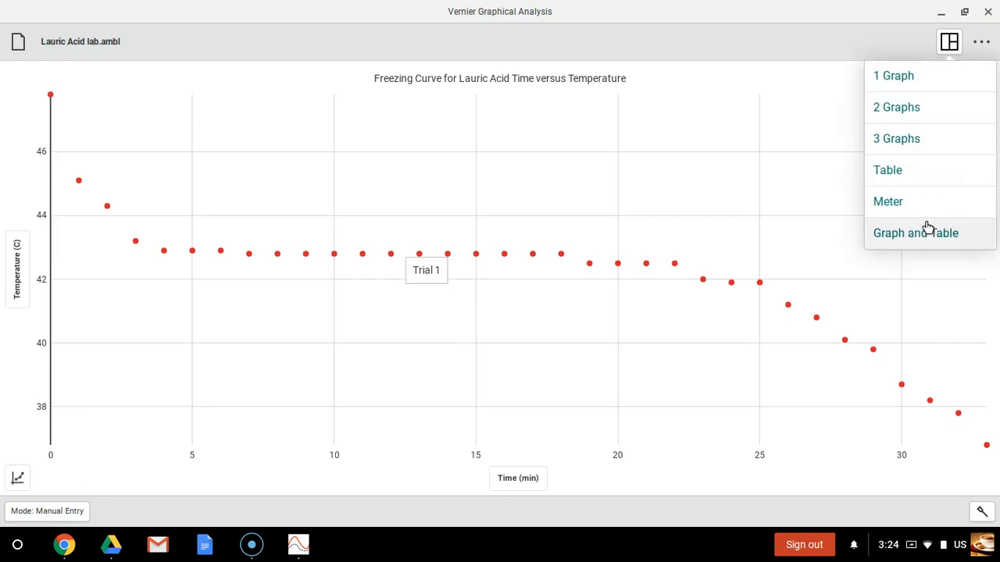
pyautogui.click(915, 233)
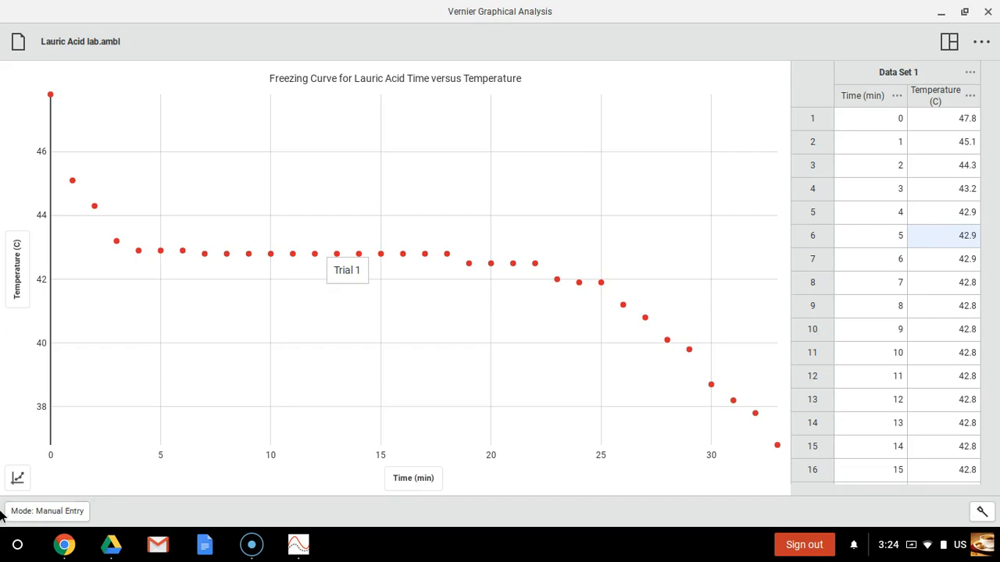
pyautogui.click(18, 478)
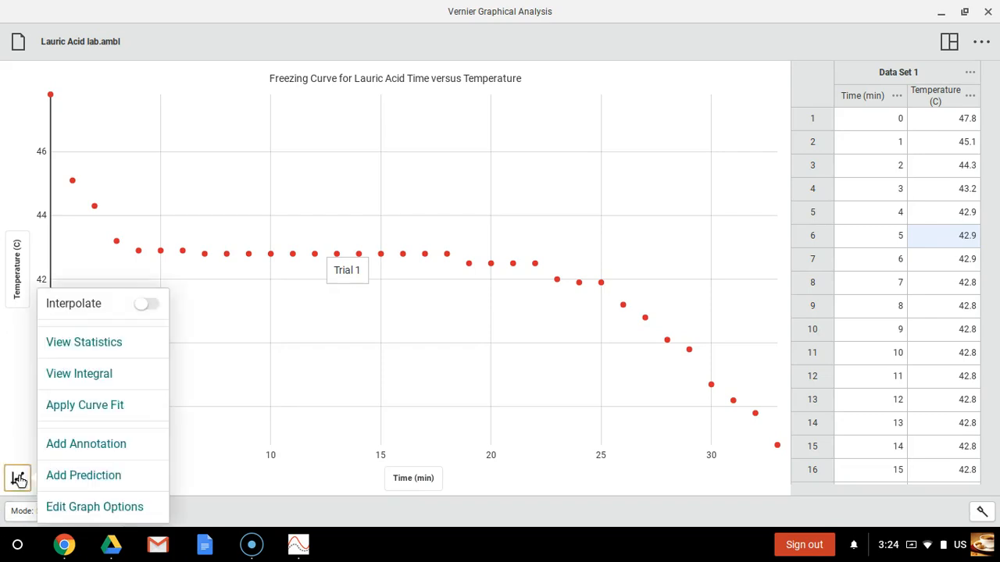
pyautogui.moveTo(86, 443)
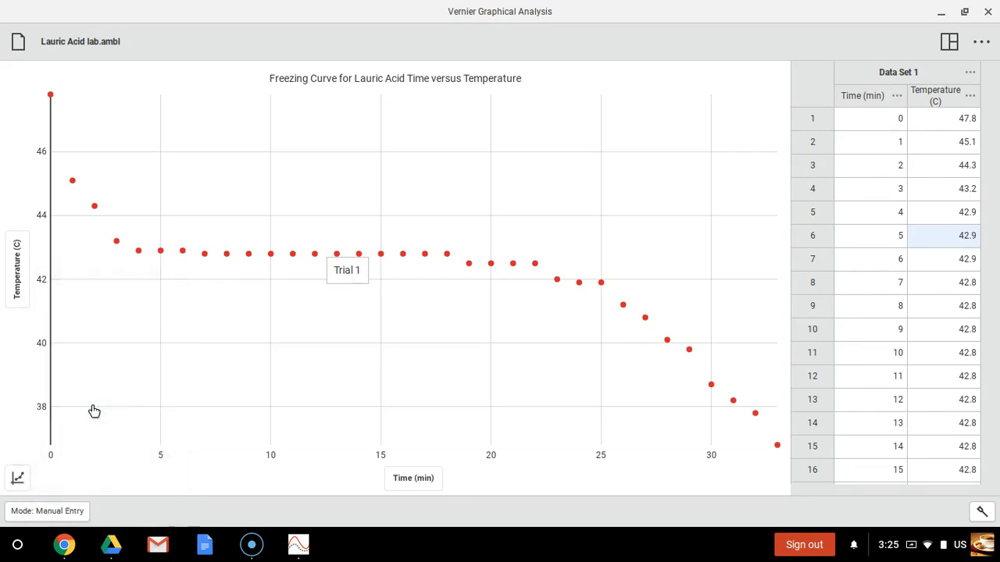
pyautogui.click(17, 478)
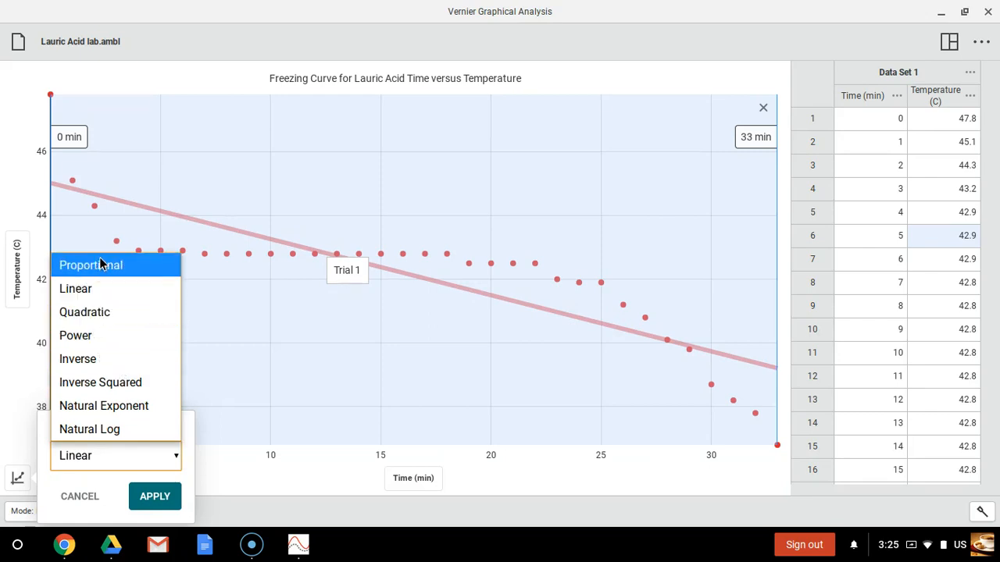
pyautogui.click(91, 264)
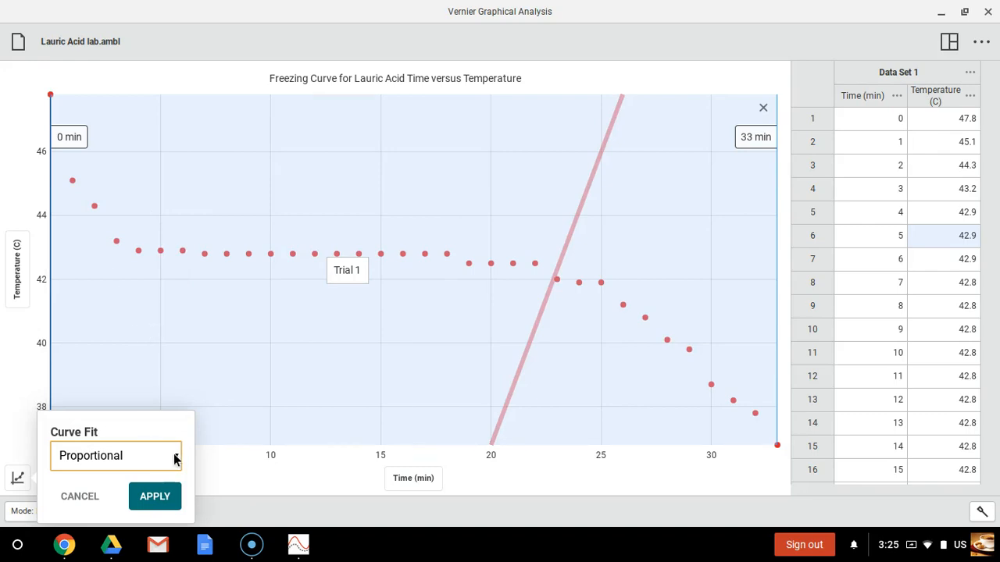
pyautogui.click(115, 455)
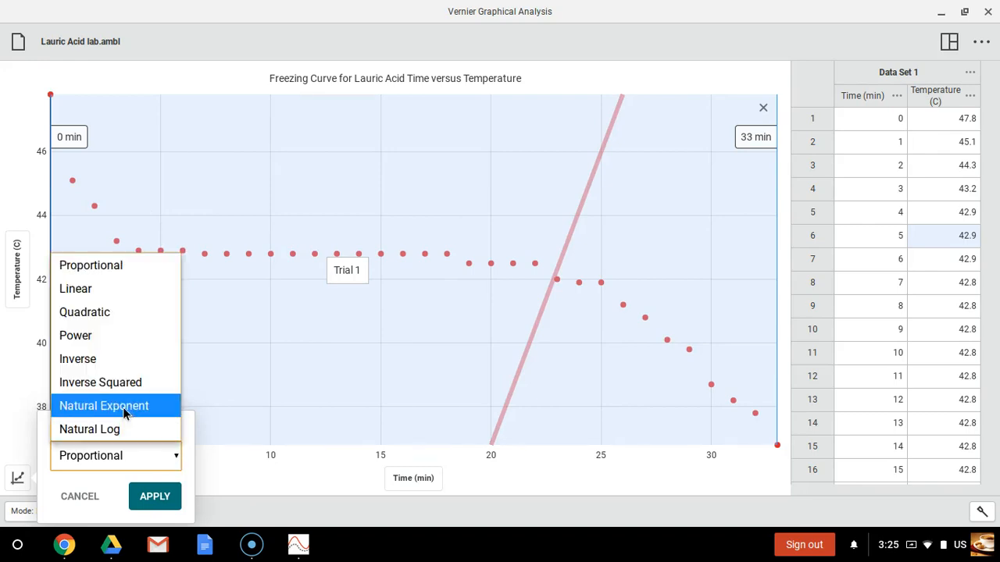
pyautogui.click(100, 382)
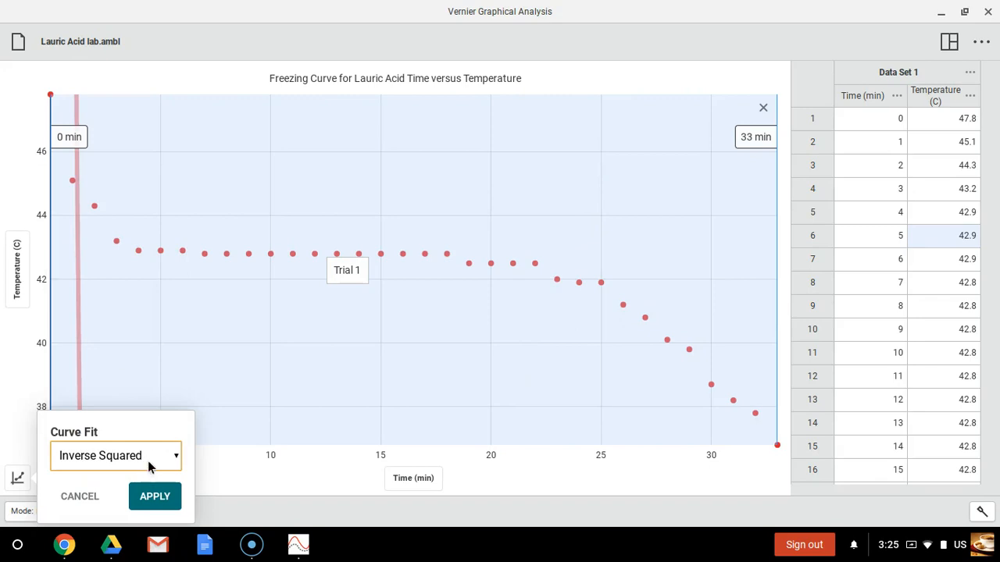
pyautogui.click(115, 456)
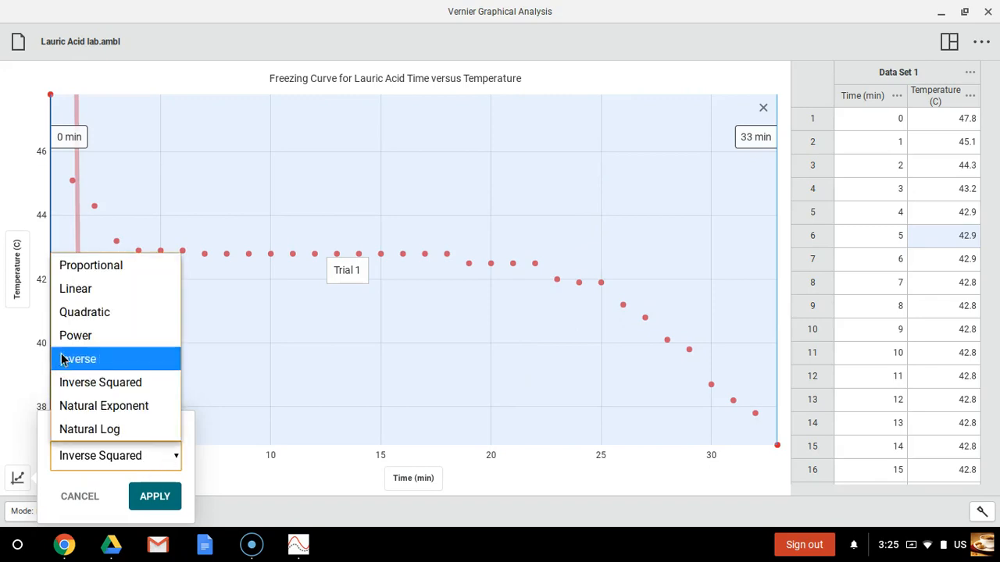
pyautogui.click(75, 335)
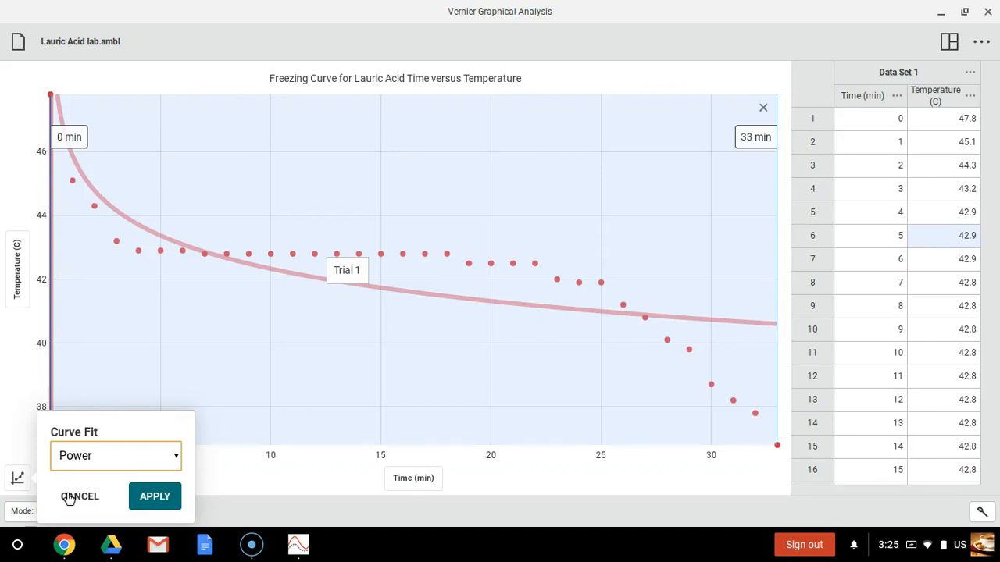
pyautogui.click(79, 496)
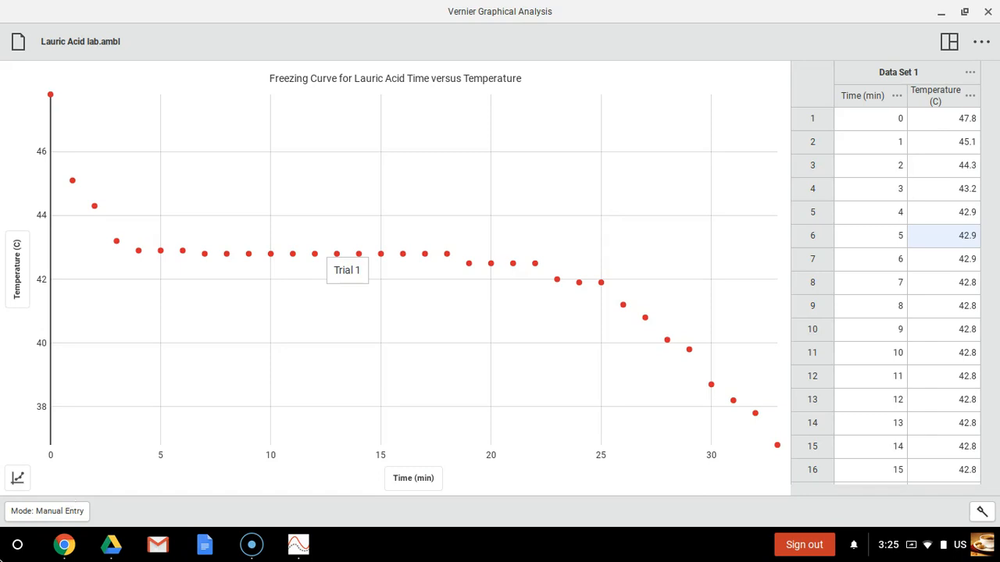
pyautogui.moveTo(251, 544)
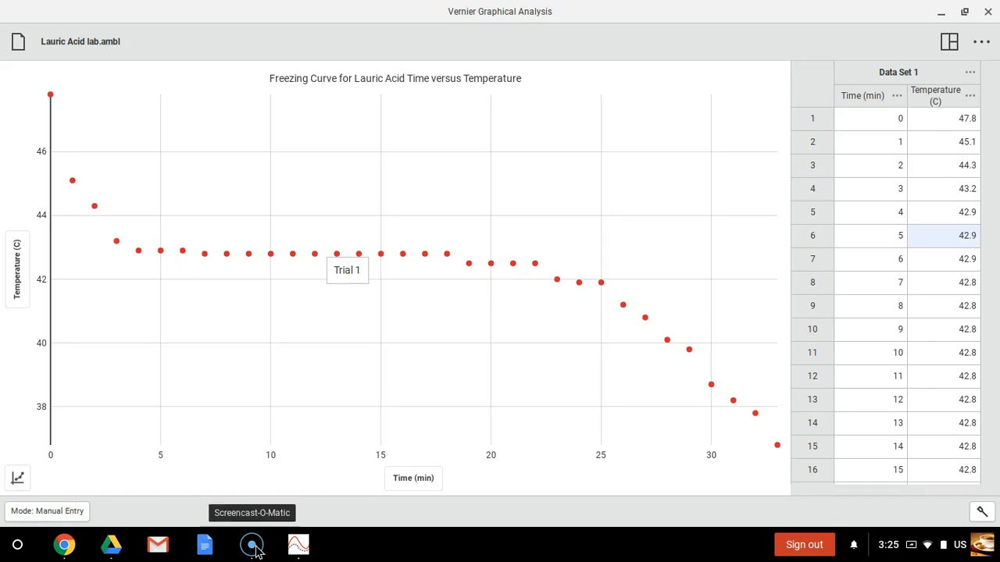